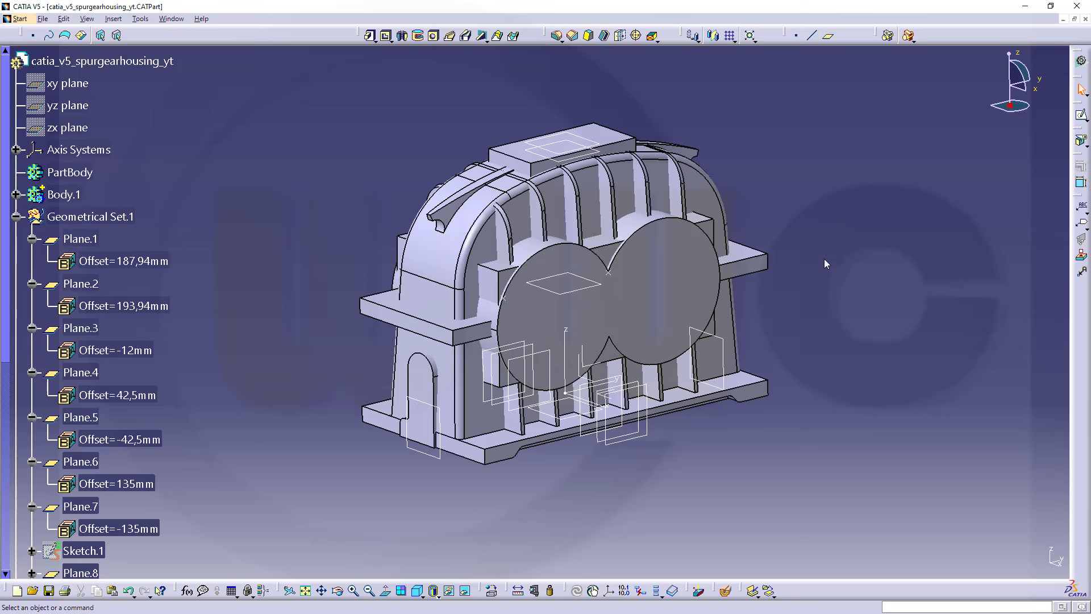
pyautogui.moveTo(828, 256)
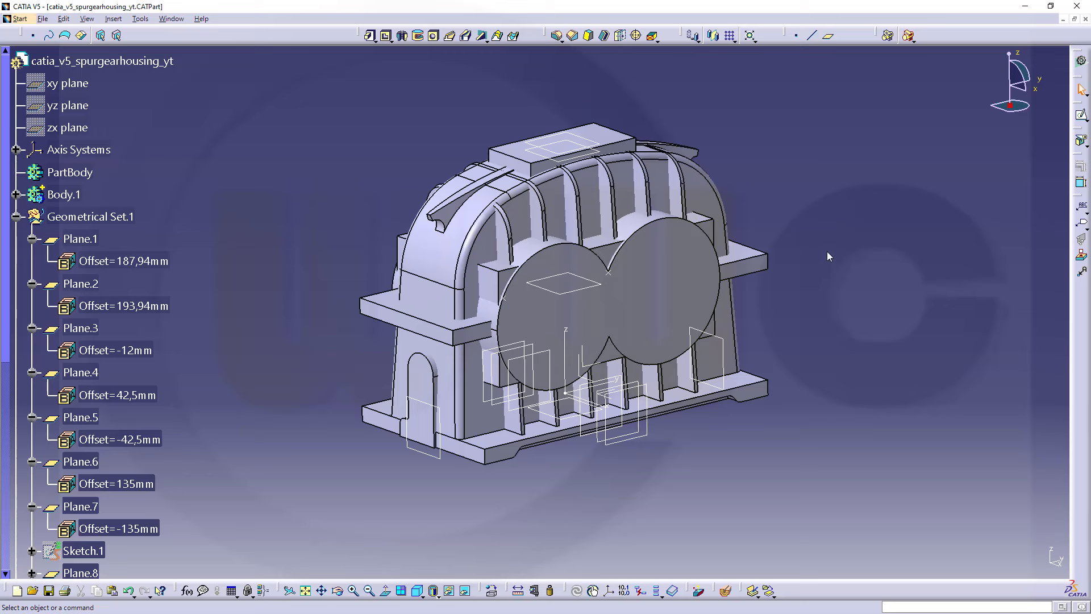
pyautogui.moveTo(818, 264)
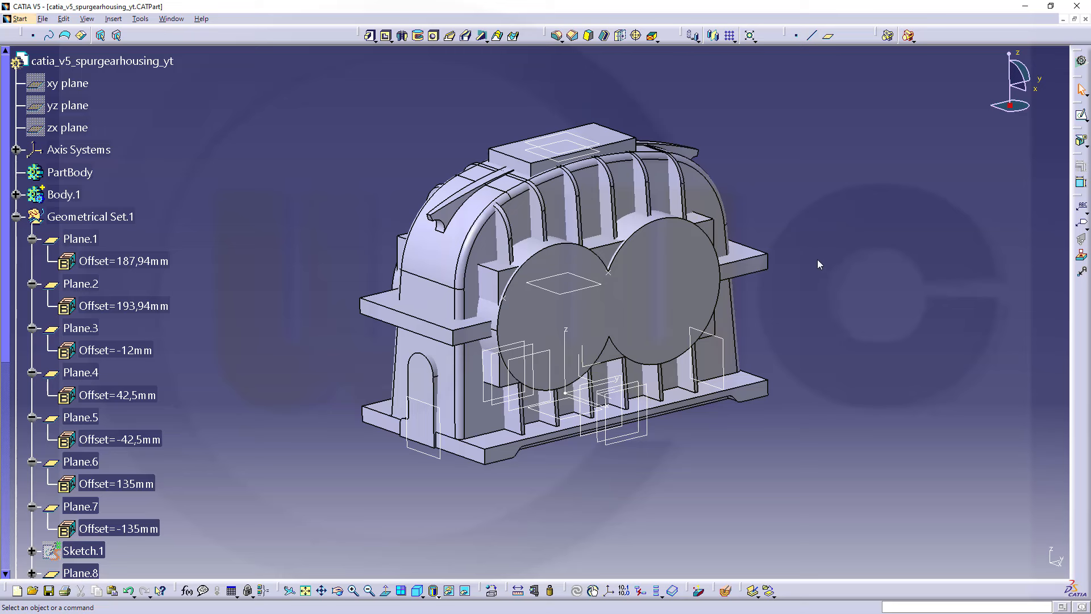
pyautogui.moveTo(815, 260)
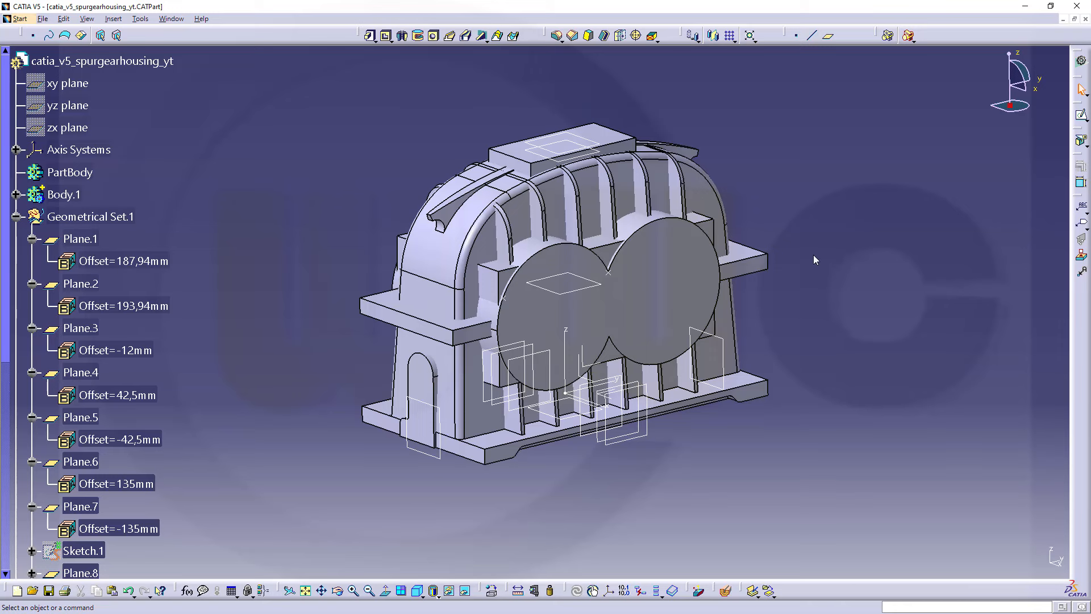
pyautogui.moveTo(339, 239)
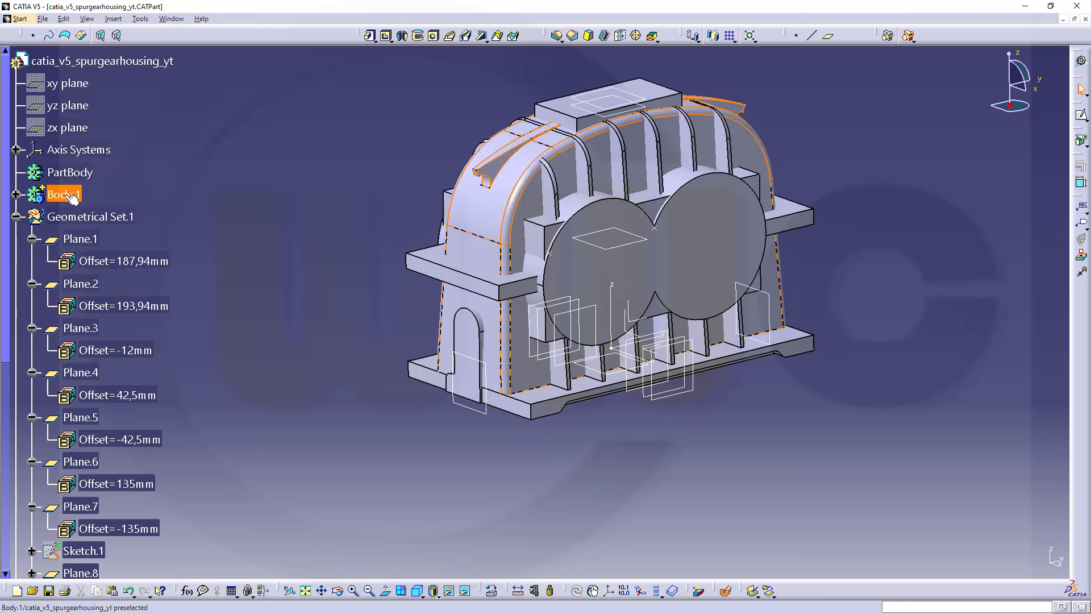
# Step: Cancel deleting the existing edge fillet after scrolling through the tree
pyautogui.scroll(-3)
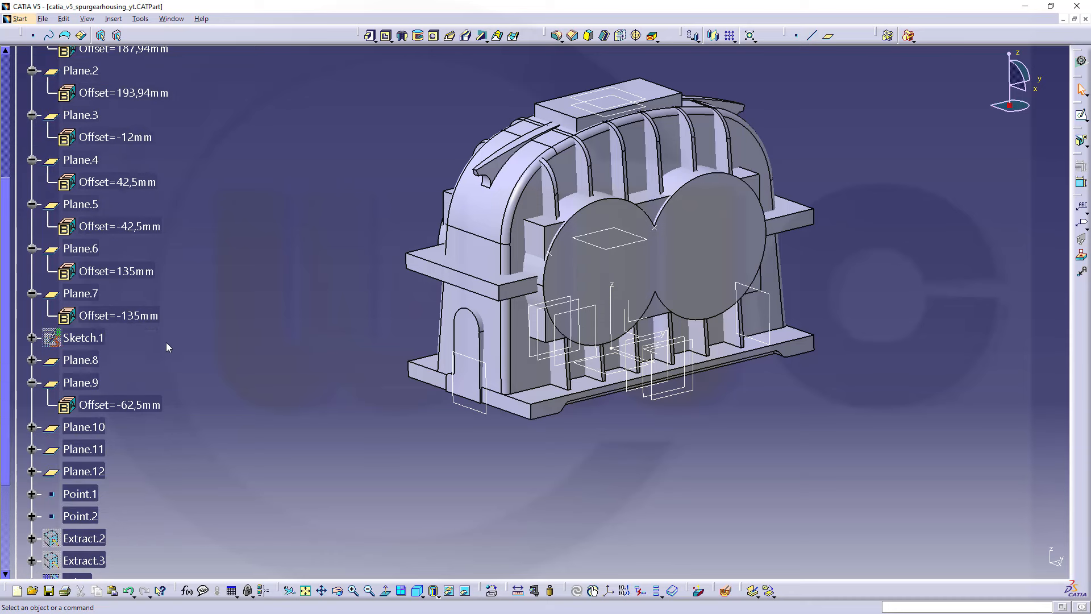
pyautogui.scroll(-3)
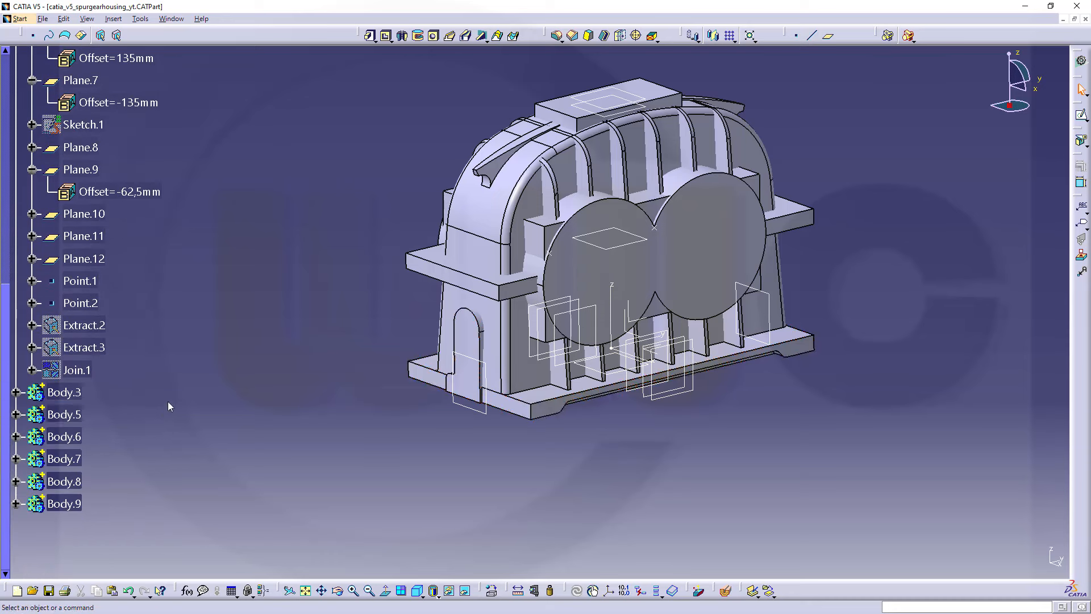
pyautogui.moveTo(511, 234)
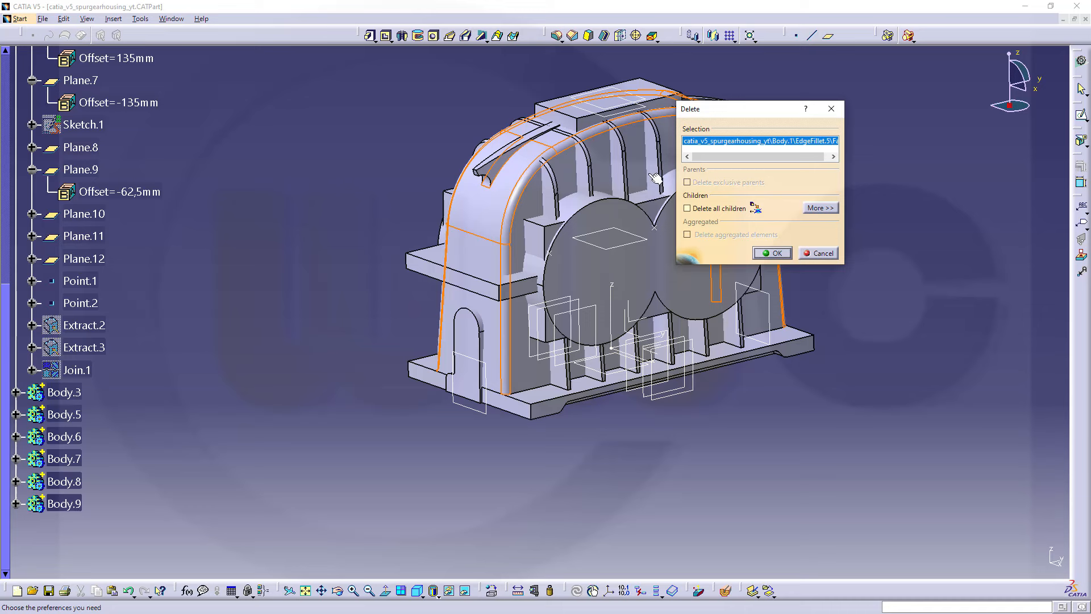
pyautogui.click(772, 252)
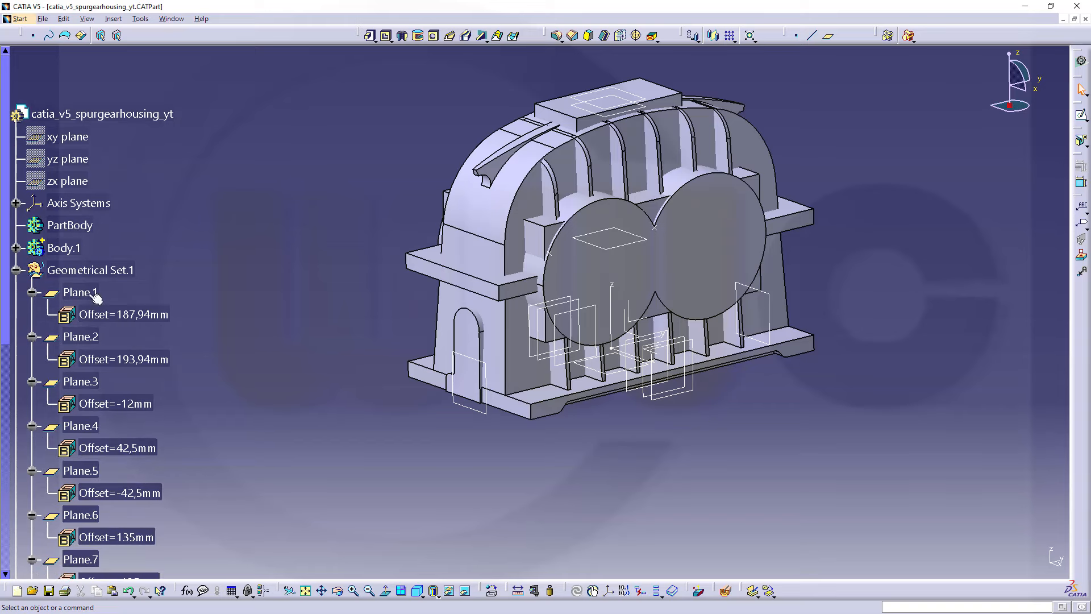
# Step: Reorder the part's children so Body.1 follows Geometrical Set.1, then collapse the set
pyautogui.rightClick(102, 114)
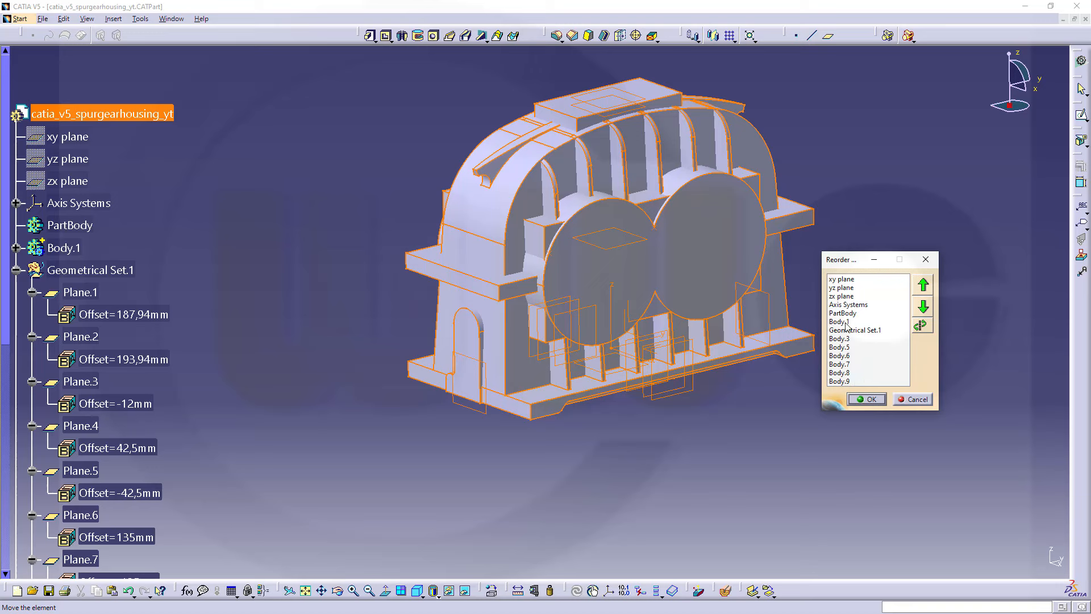
pyautogui.click(843, 320)
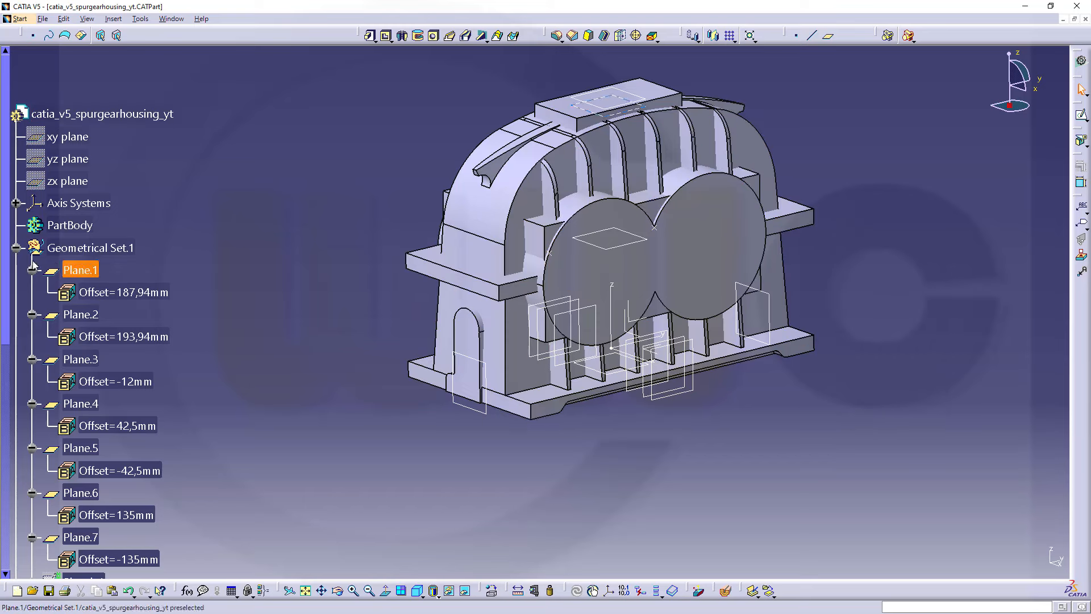
pyautogui.click(16, 247)
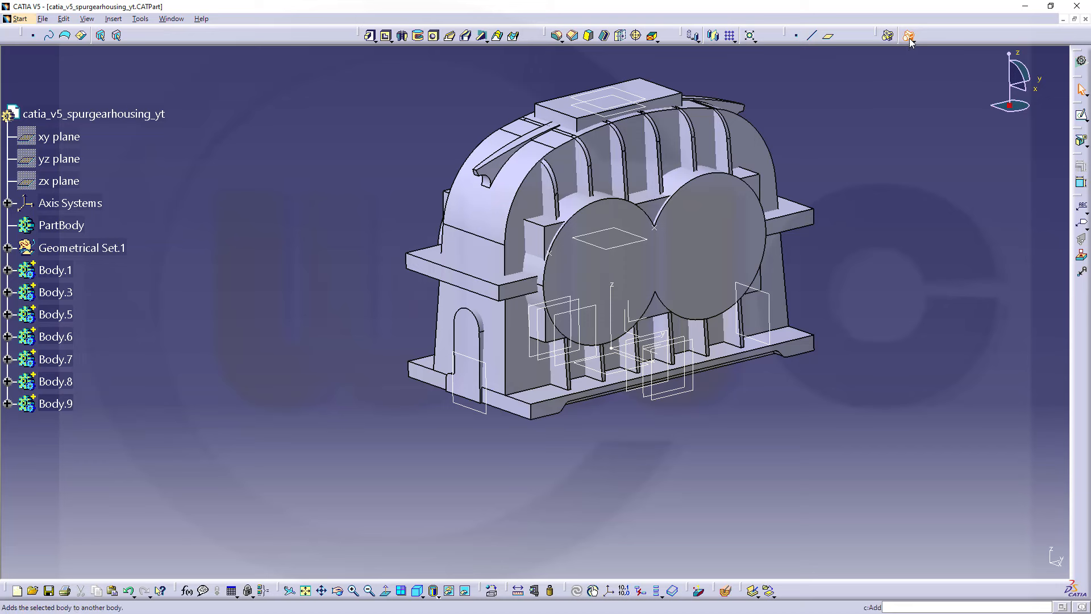
# Step: Add Body.5 into Body.1 and display only the current body
pyautogui.click(909, 35)
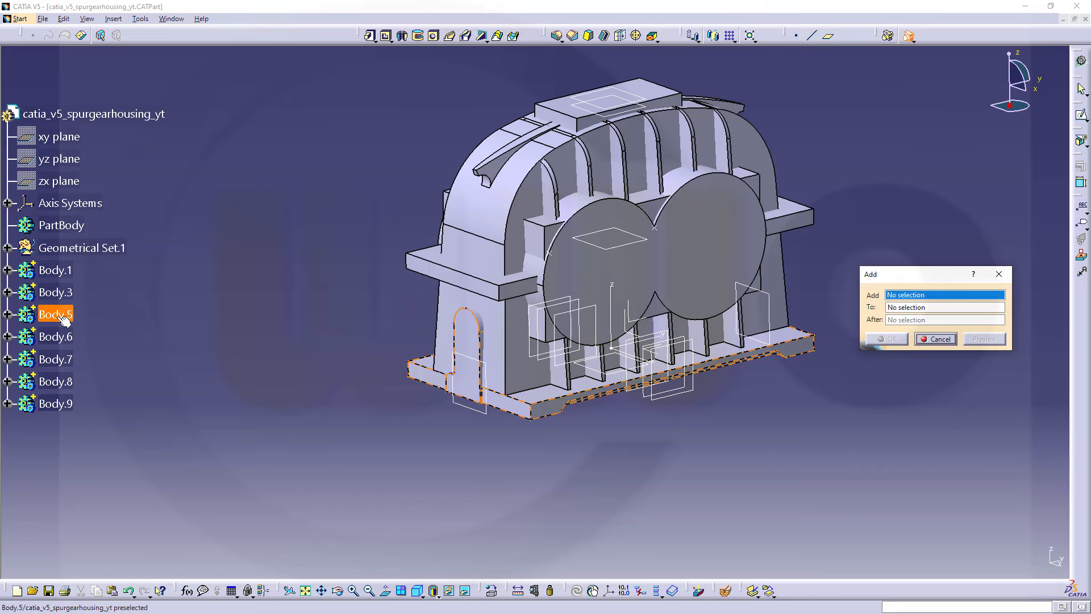
pyautogui.click(55, 270)
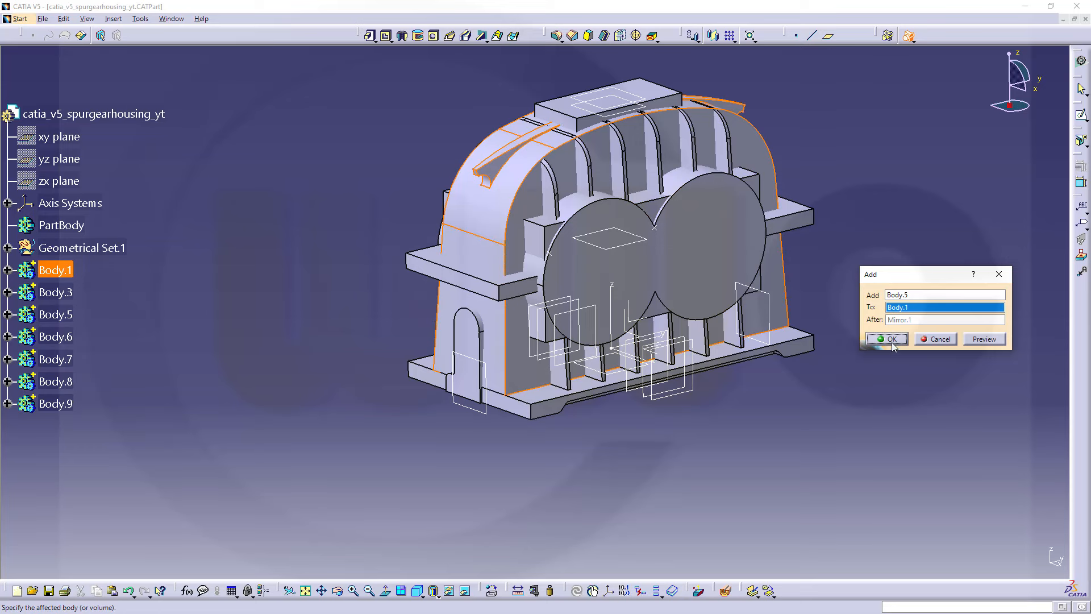
pyautogui.click(886, 339)
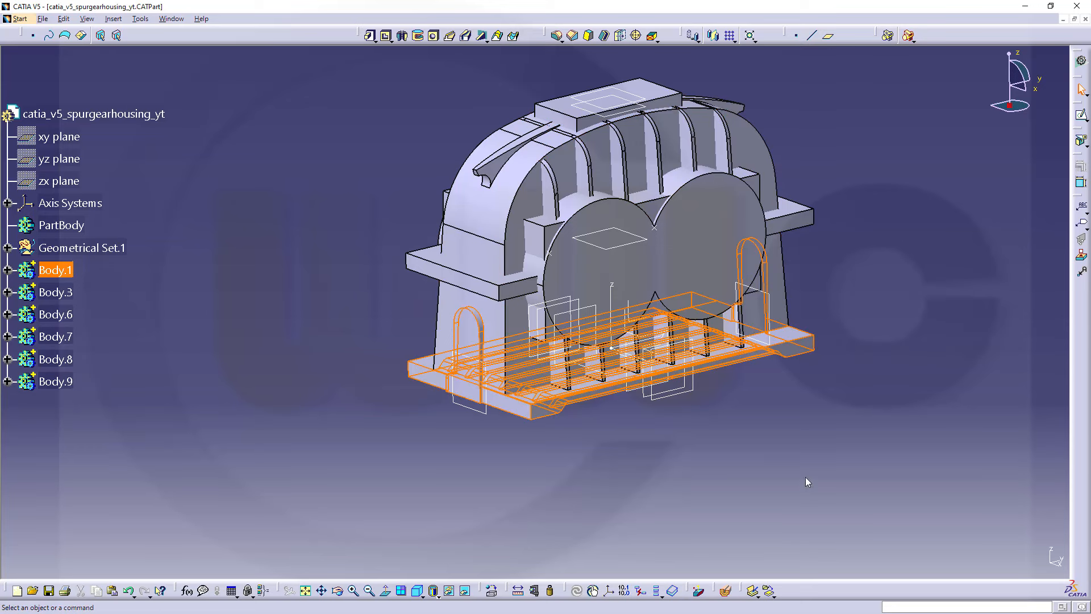
pyautogui.click(672, 591)
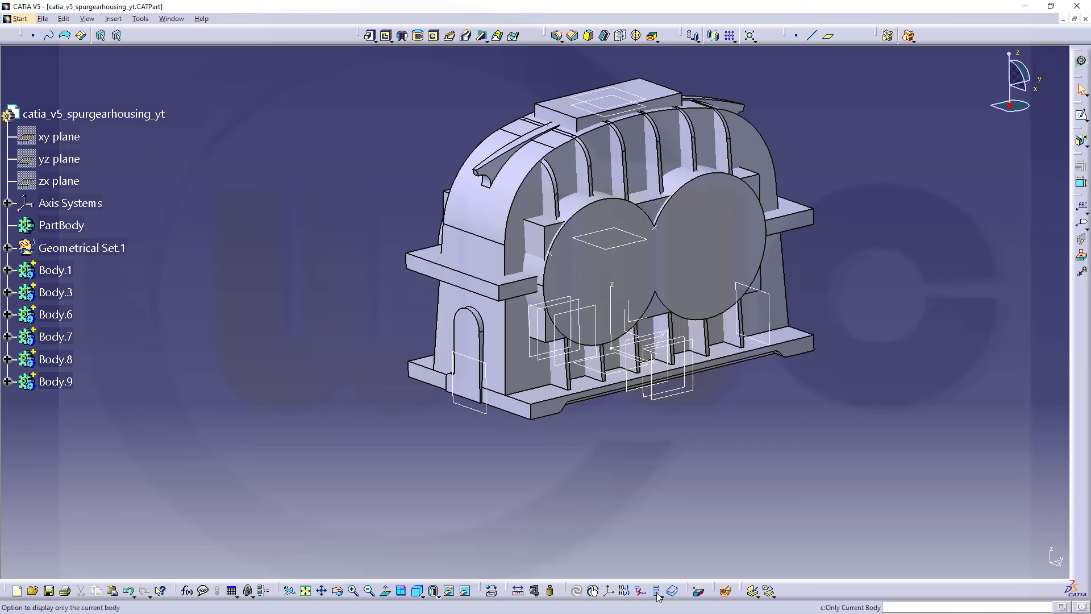
pyautogui.moveTo(660, 591)
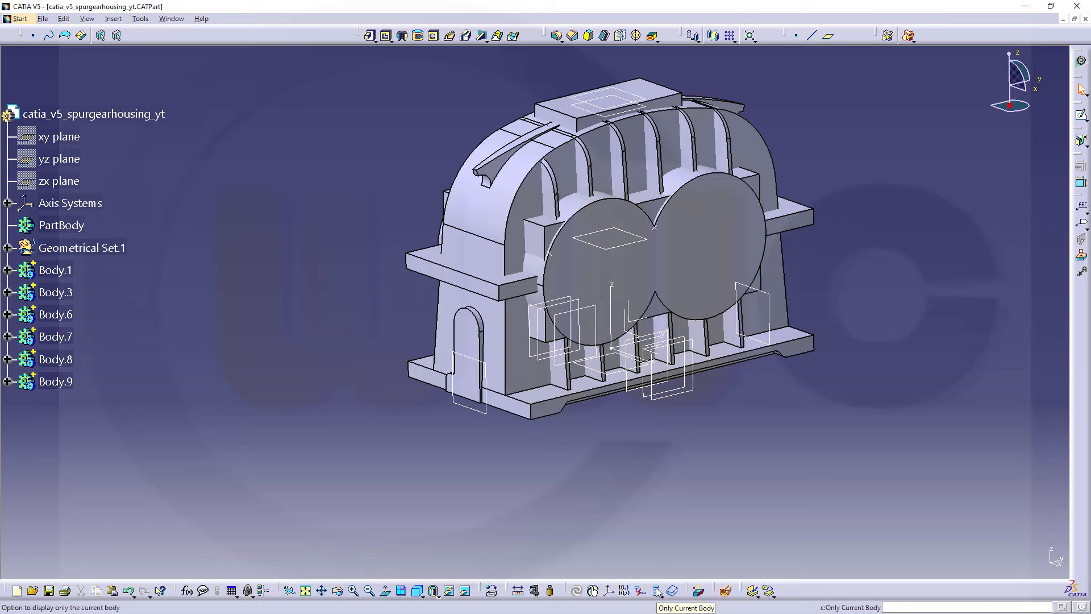
pyautogui.click(670, 591)
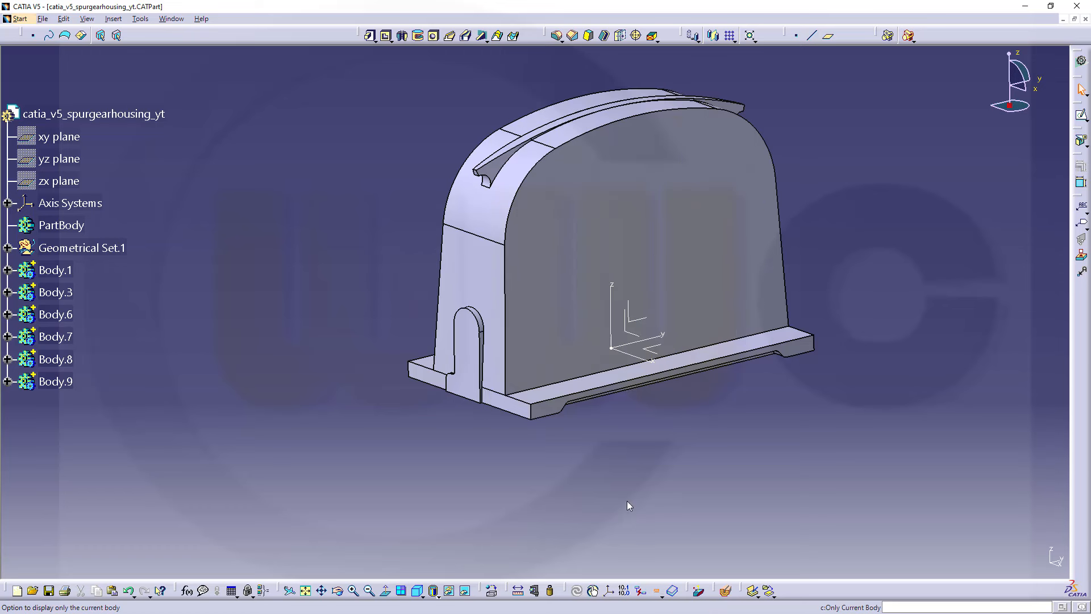
pyautogui.moveTo(375, 107)
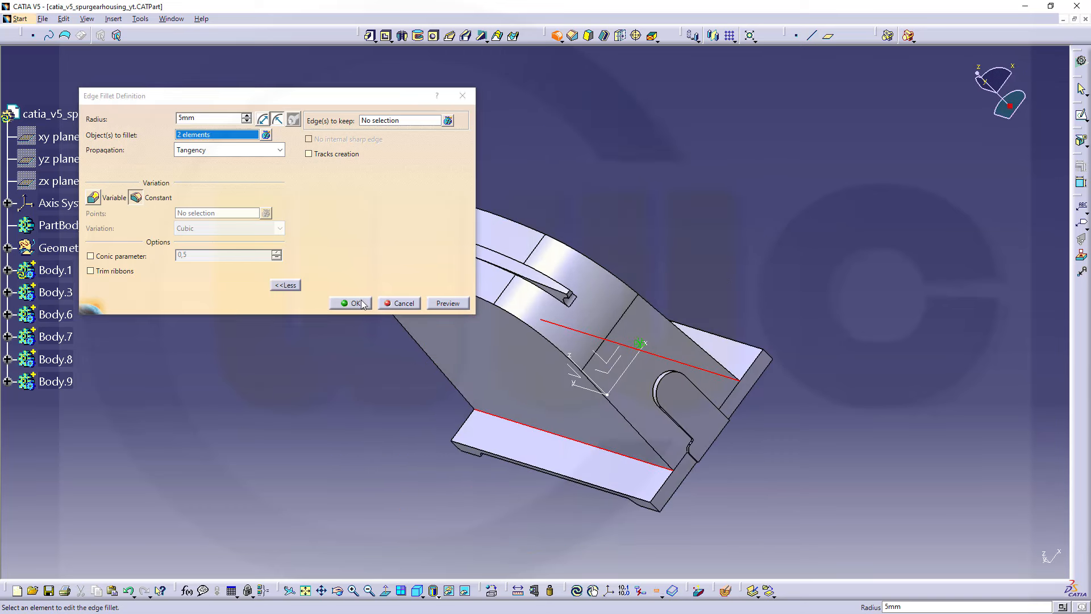
# Step: Apply the 5 mm edge fillet to the two long base edges and inspect the result
pyautogui.click(354, 303)
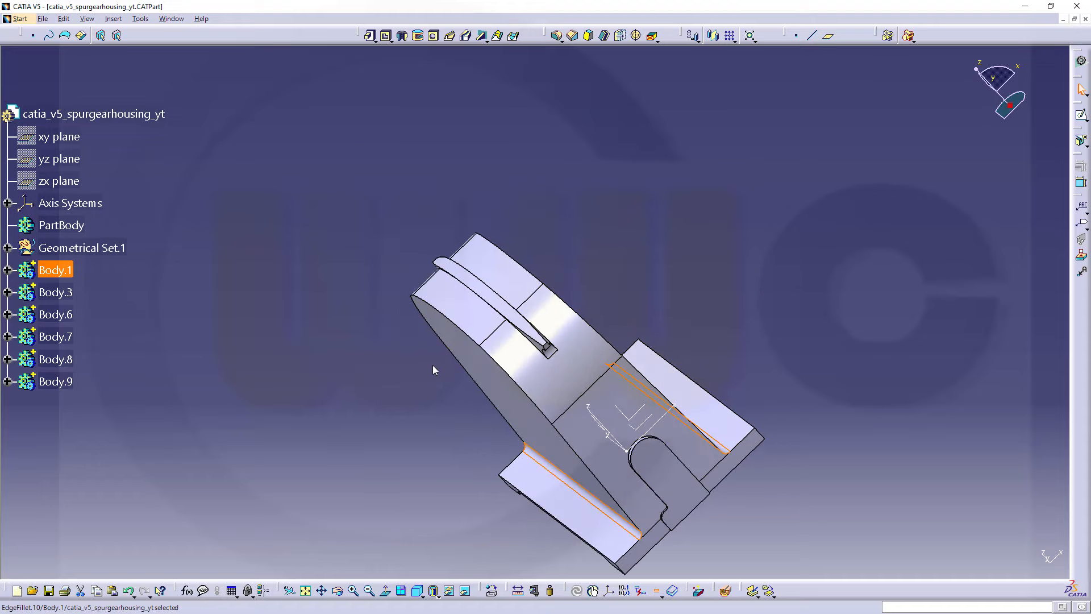
pyautogui.moveTo(431, 369); pyautogui.dragTo(592, 235)
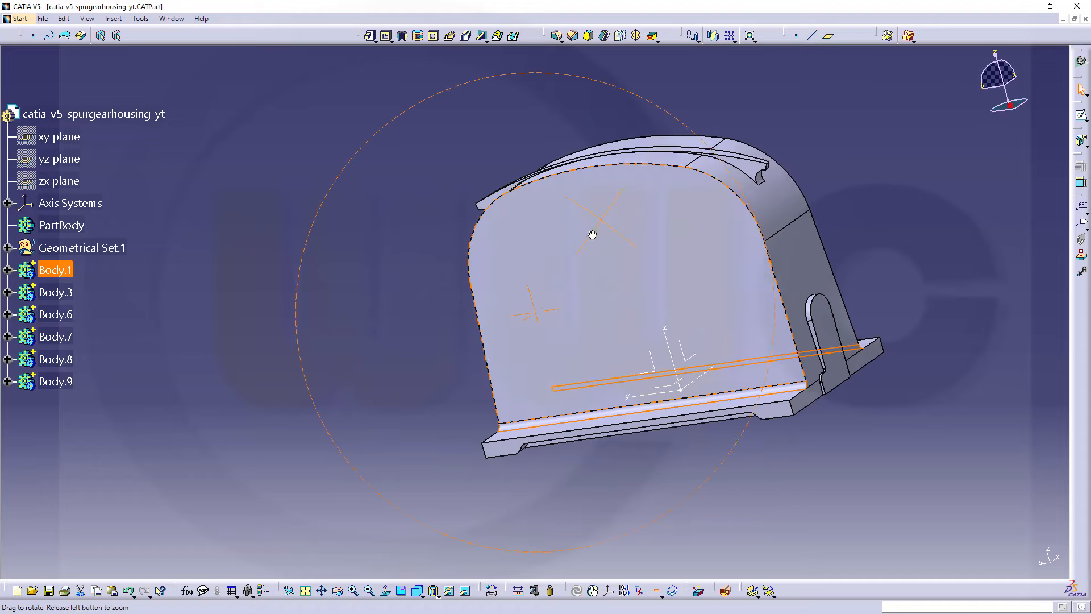
pyautogui.moveTo(591, 235); pyautogui.dragTo(775, 444)
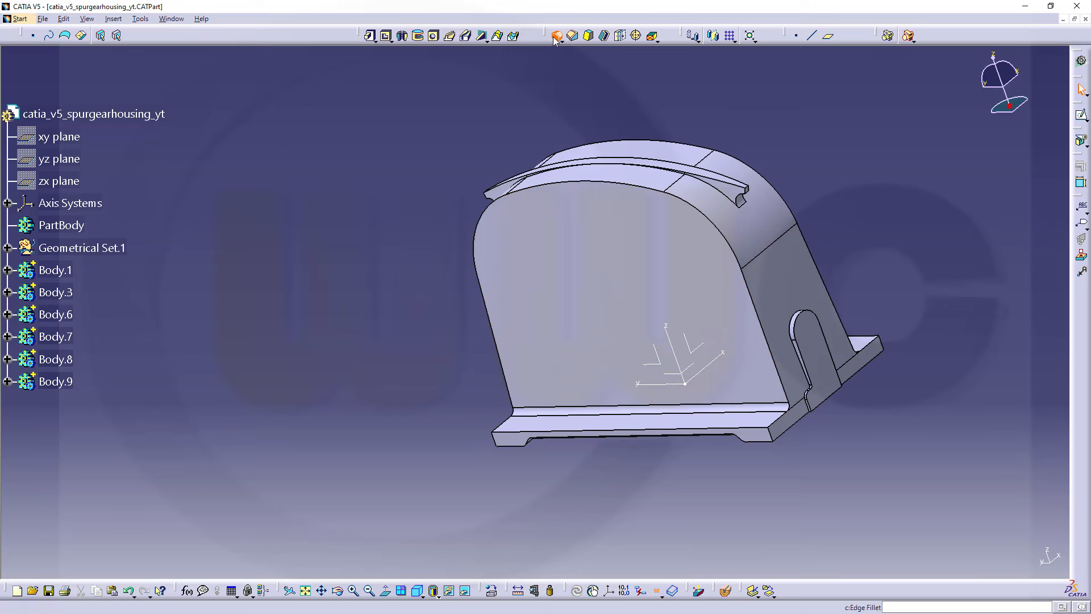
# Step: Round the four base corner edges of the housing with a 10 mm edge fillet
pyautogui.click(556, 35)
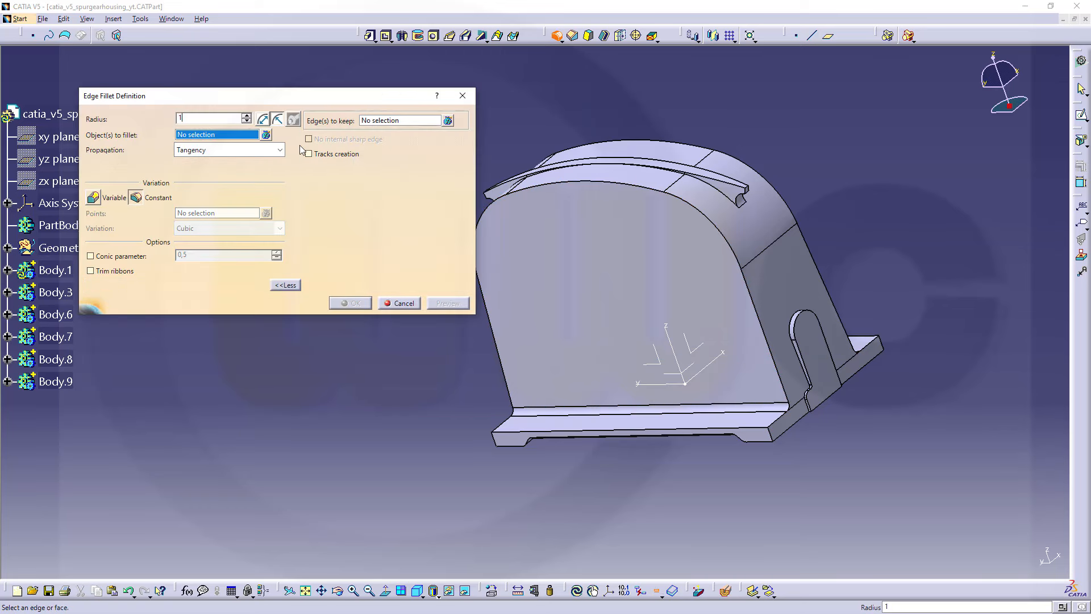
pyautogui.write('0')
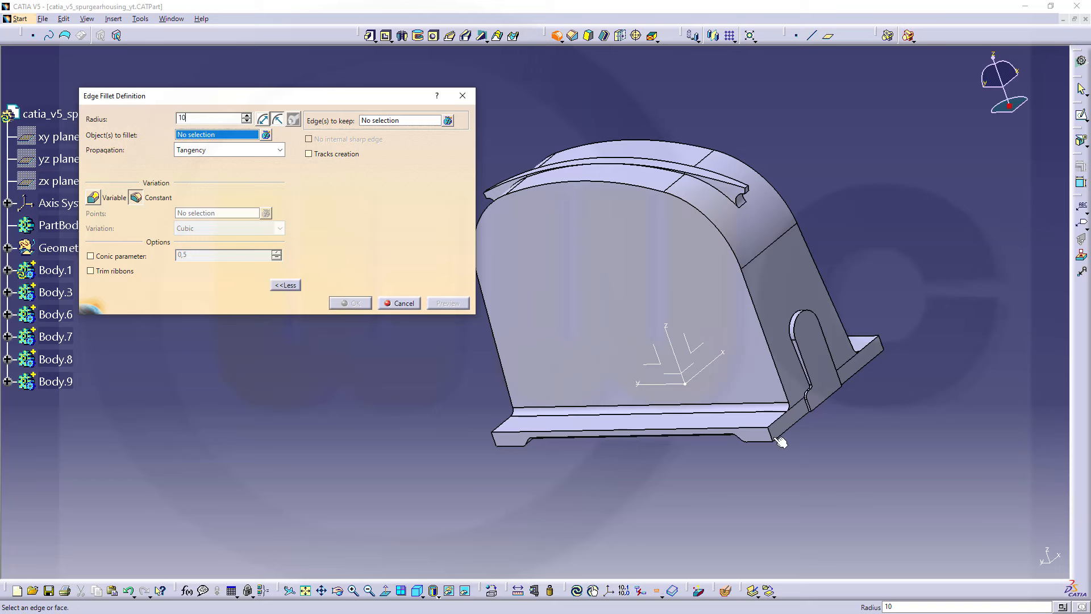
pyautogui.click(769, 432)
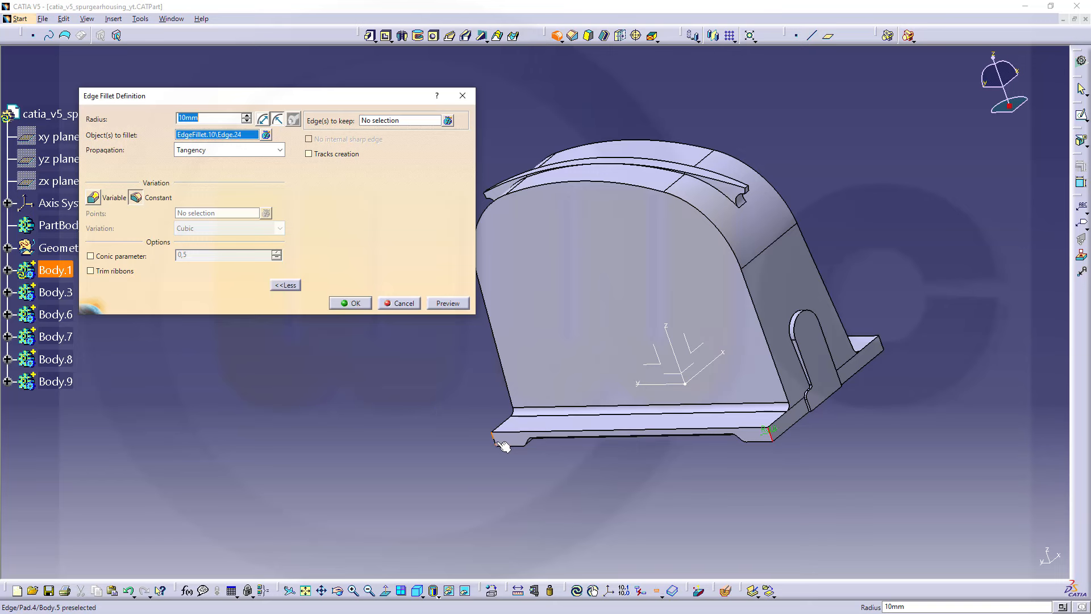
pyautogui.click(887, 345)
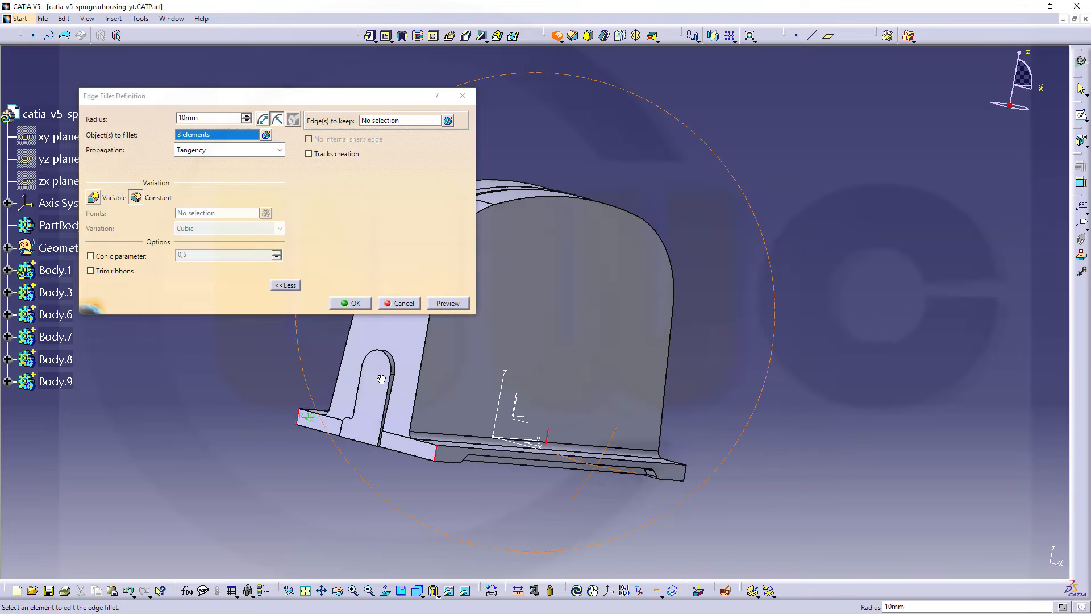
pyautogui.moveTo(382, 380); pyautogui.dragTo(570, 521)
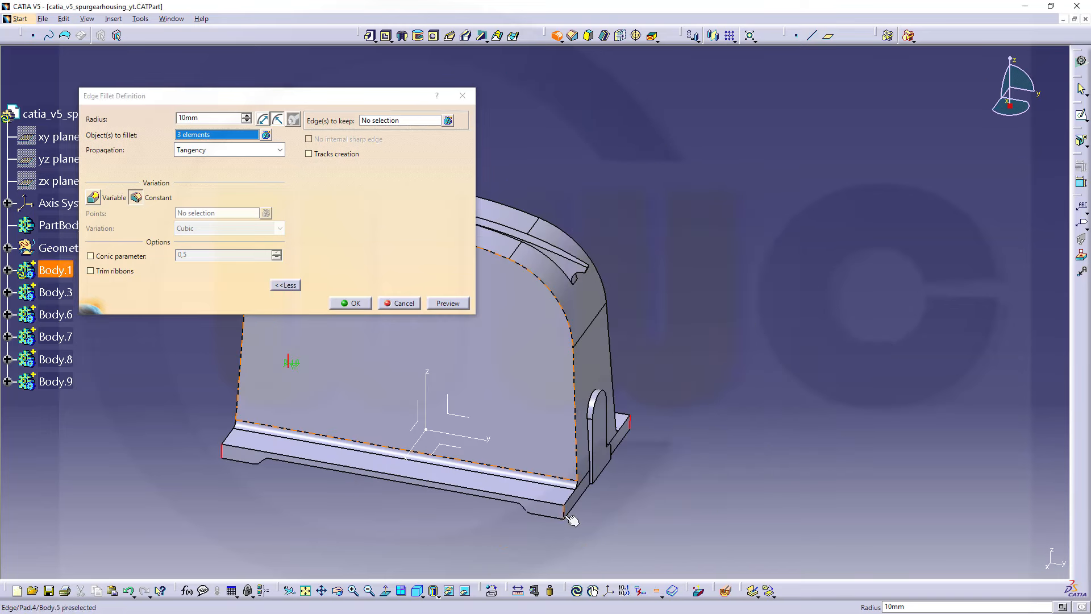
pyautogui.click(571, 518)
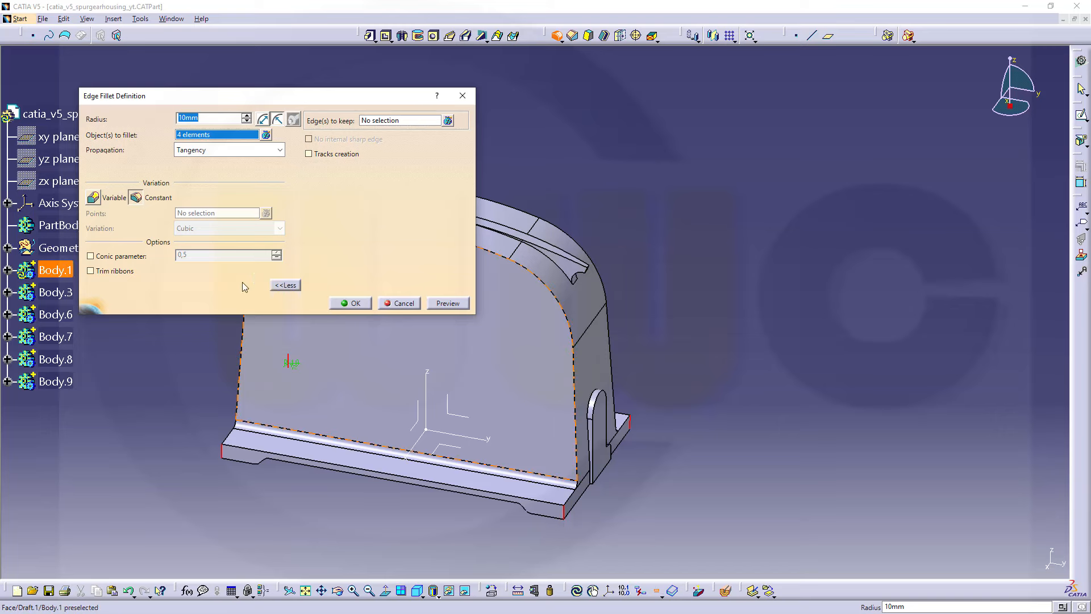
pyautogui.click(351, 303)
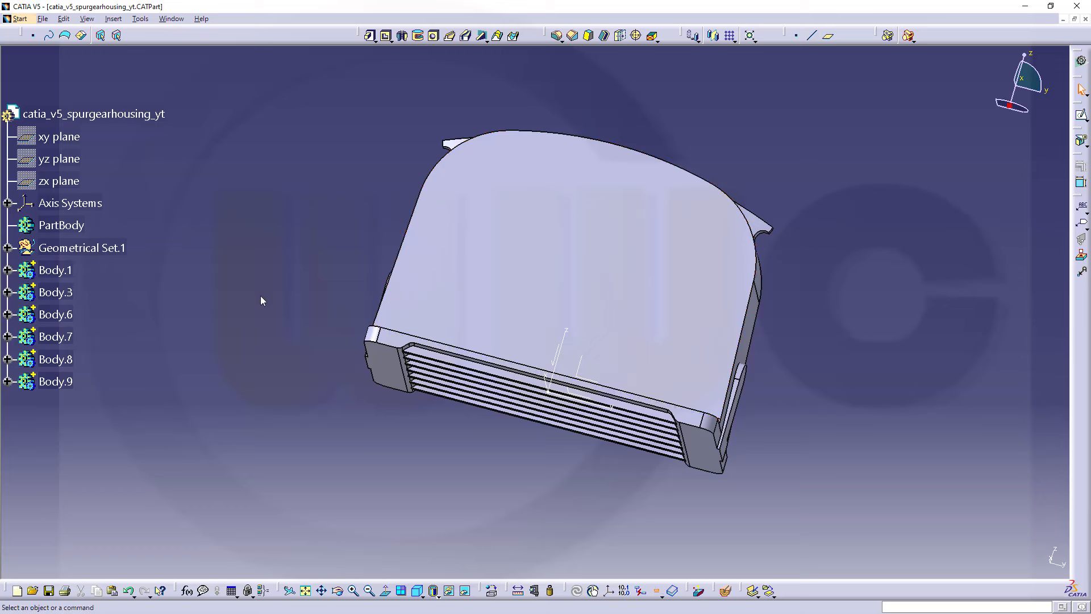
pyautogui.moveTo(240, 298)
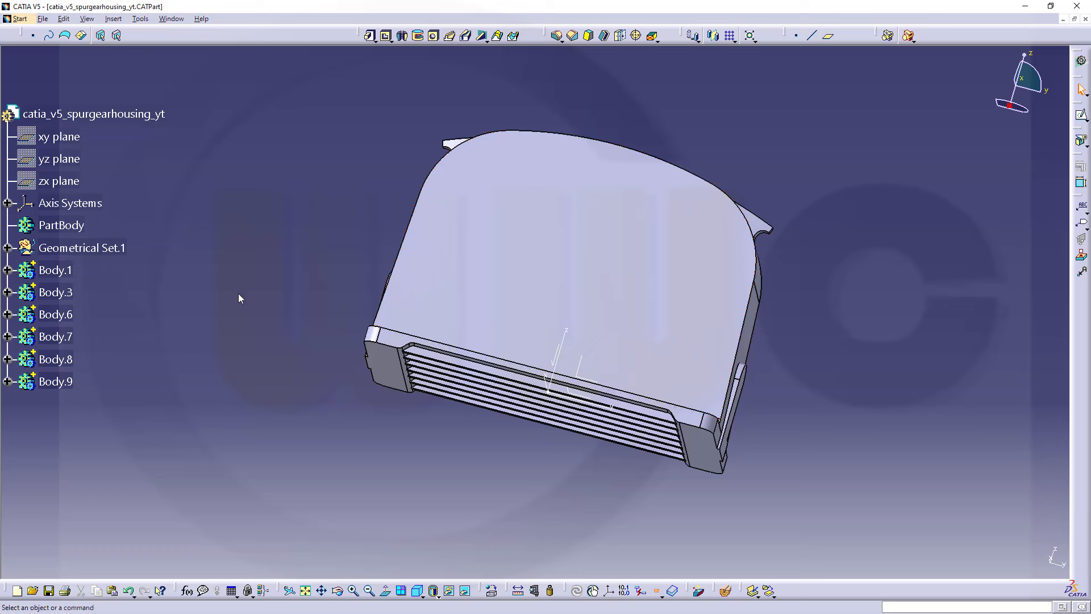
pyautogui.moveTo(232, 321)
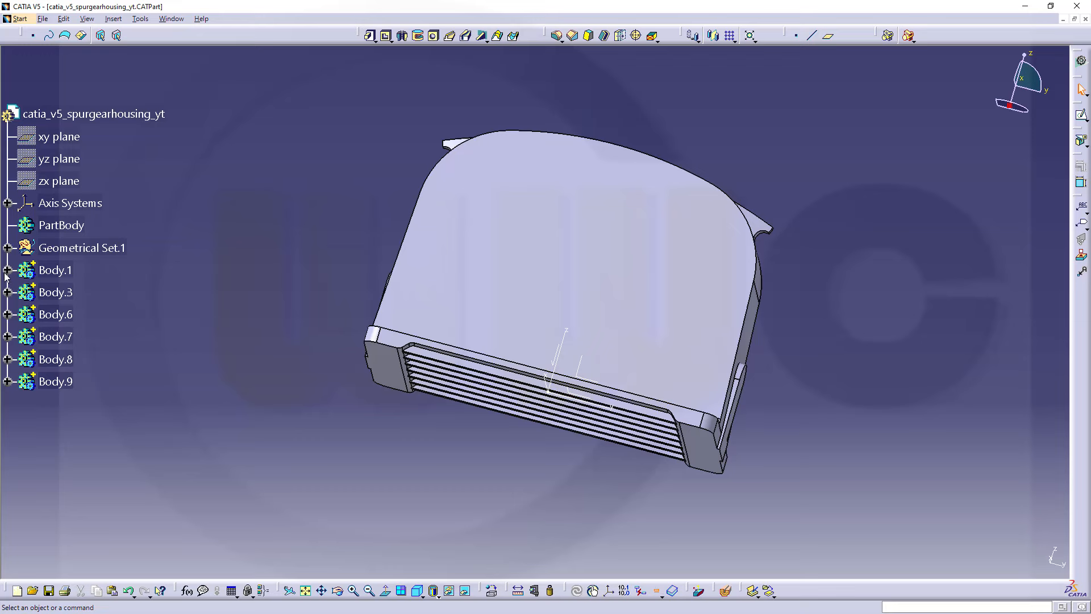
# Step: Edit Pocket.1 and change its depth from 7 mm to 6 mm
pyautogui.click(7, 270)
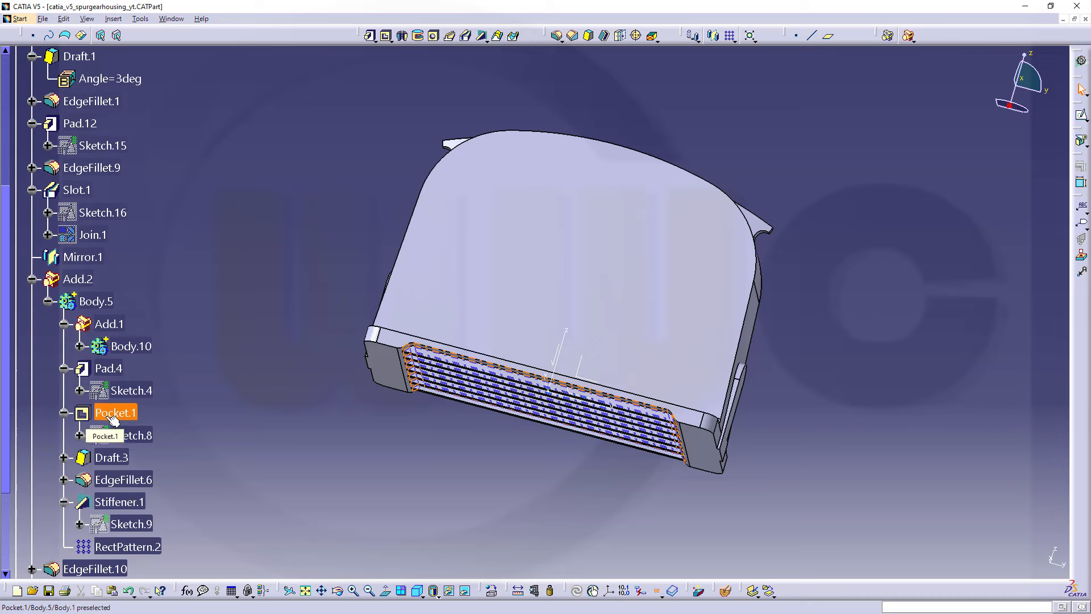
pyautogui.doubleClick(115, 412)
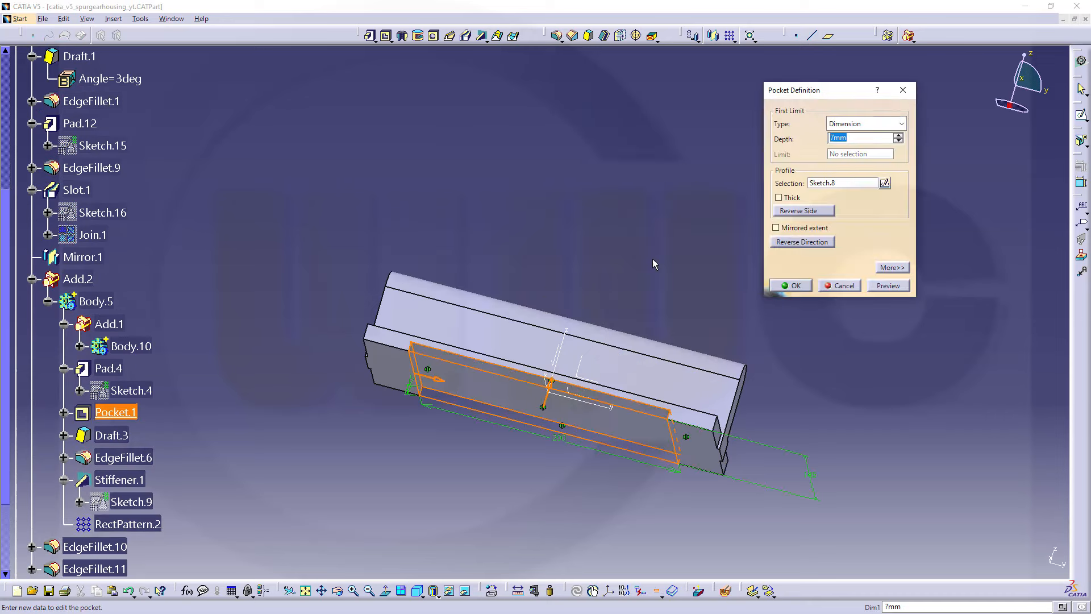
pyautogui.click(859, 137)
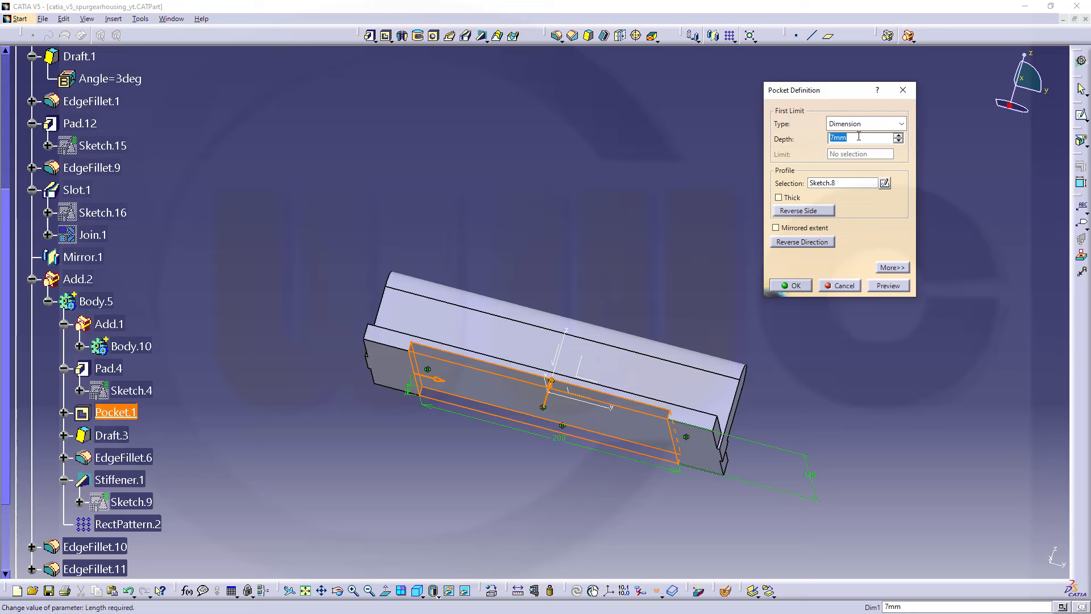
pyautogui.write('6')
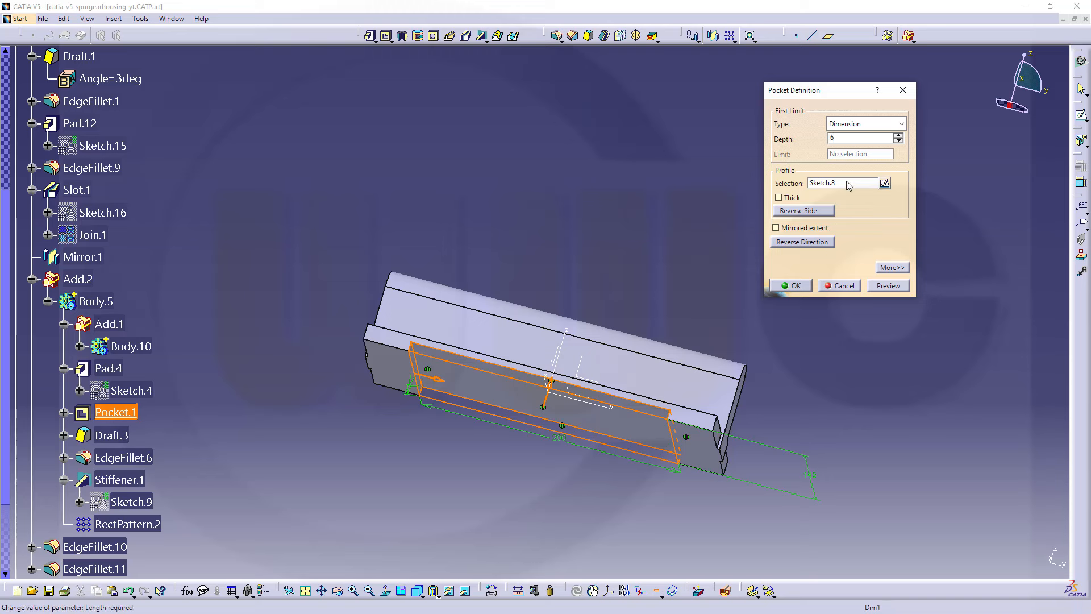
pyautogui.click(790, 285)
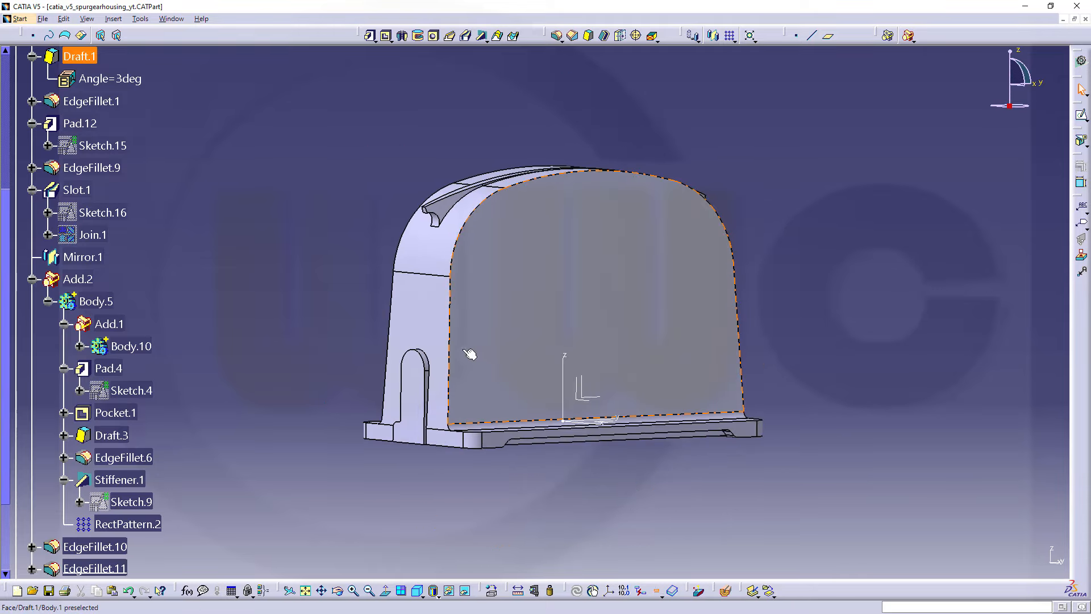
# Step: Round the four edges where the housing wall meets the base with a 5 mm fillet
pyautogui.click(267, 243)
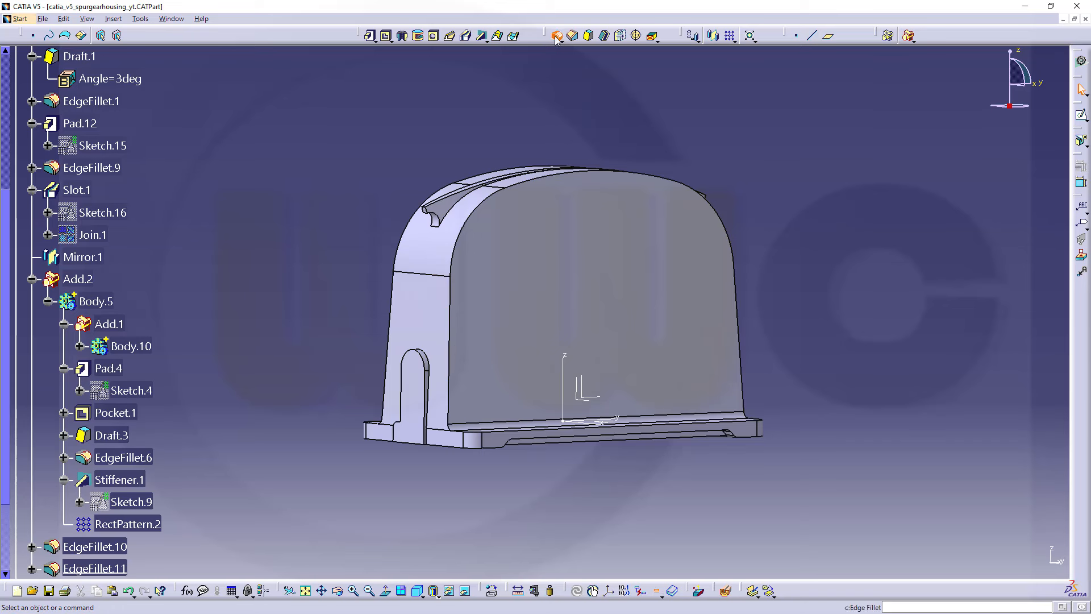
pyautogui.click(555, 36)
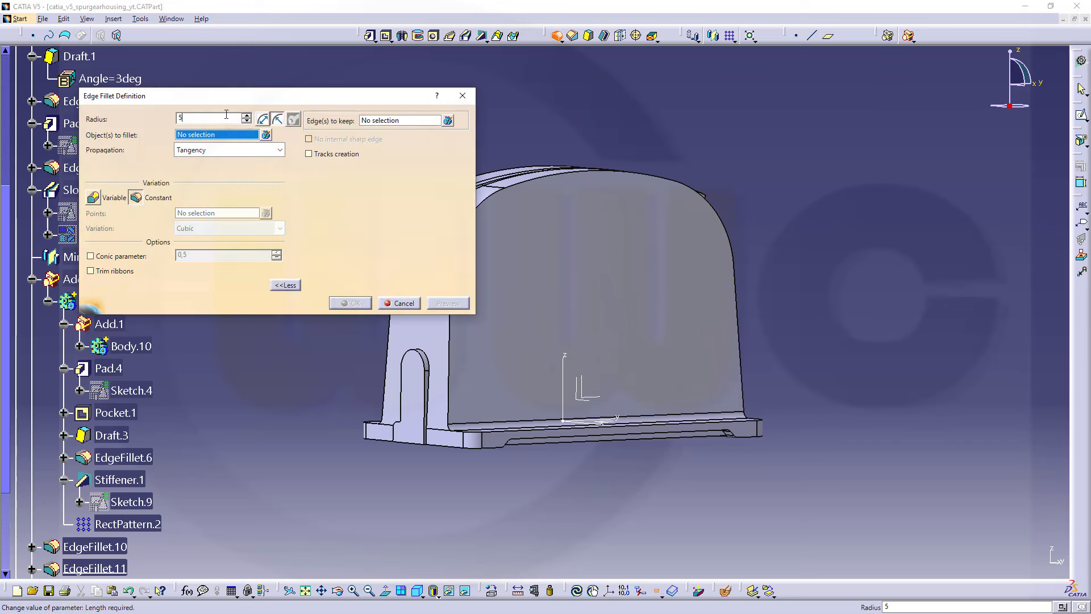
pyautogui.write('mm')
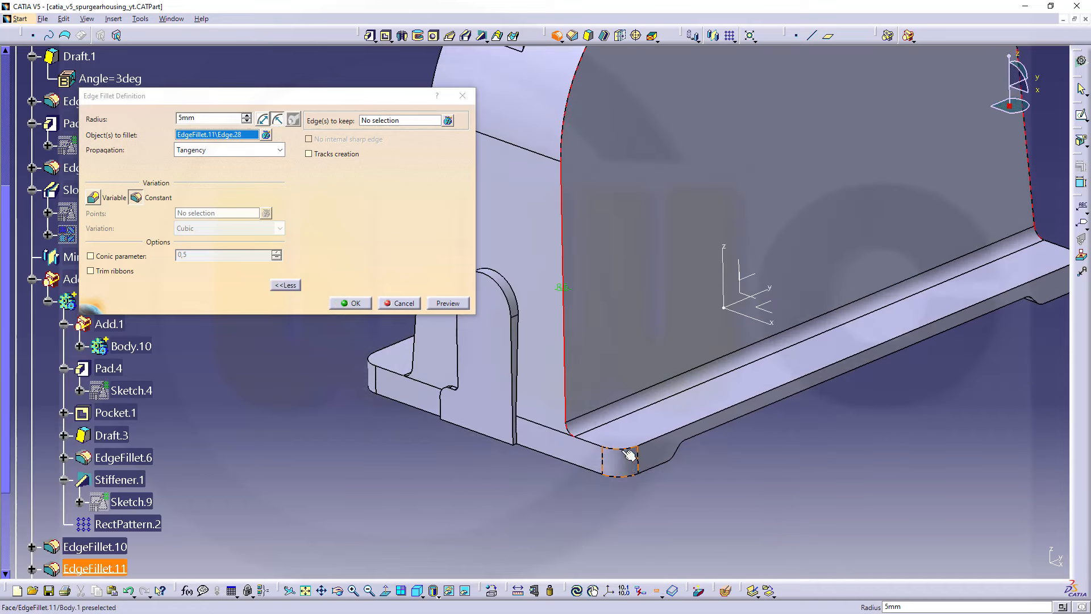
pyautogui.click(620, 456)
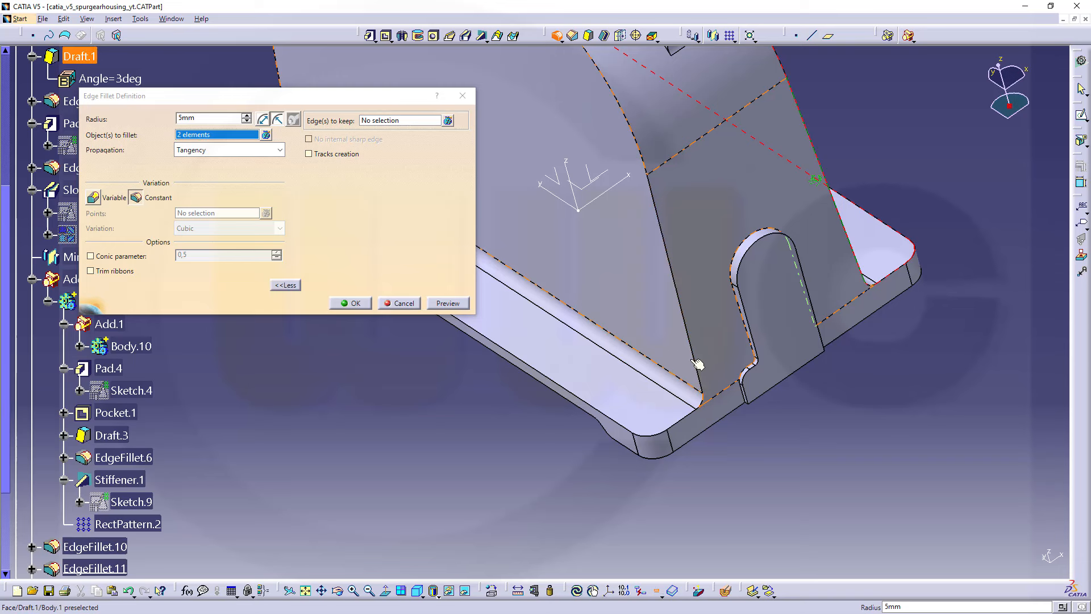
pyautogui.moveTo(694, 338)
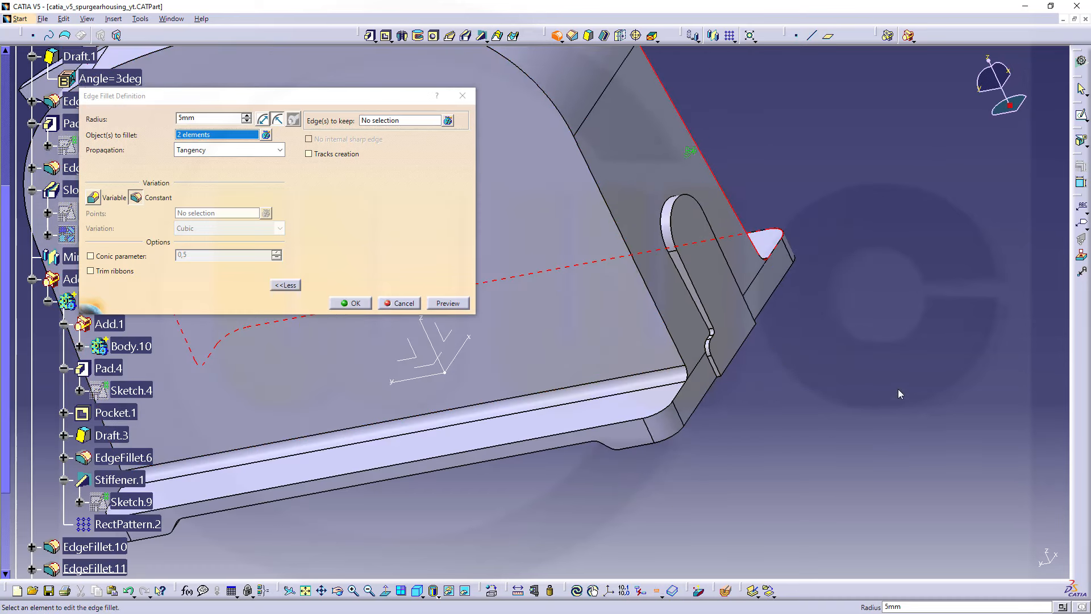
pyautogui.click(682, 423)
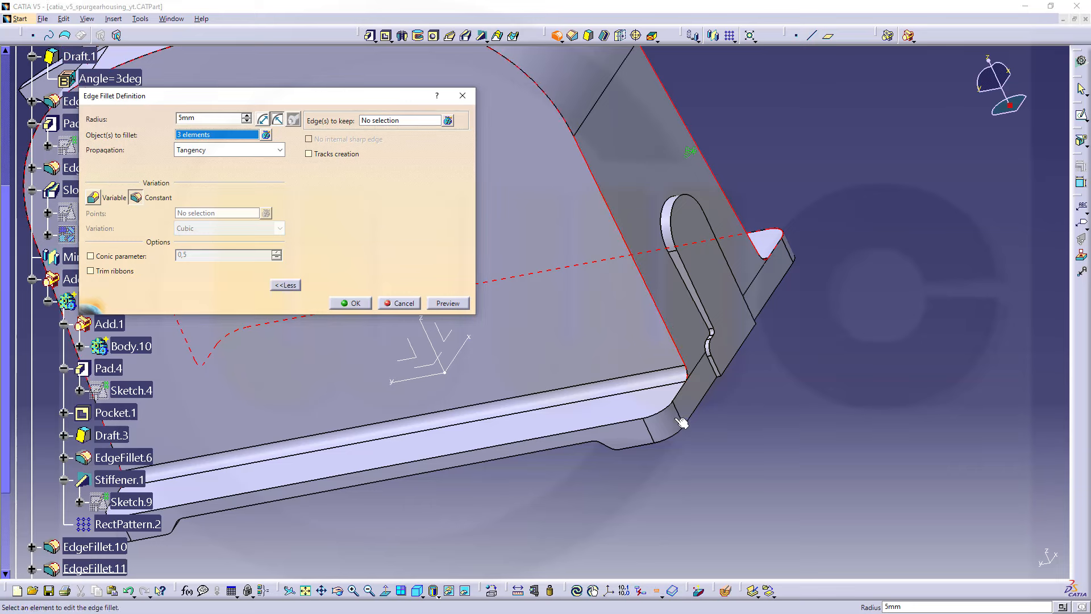
pyautogui.click(654, 412)
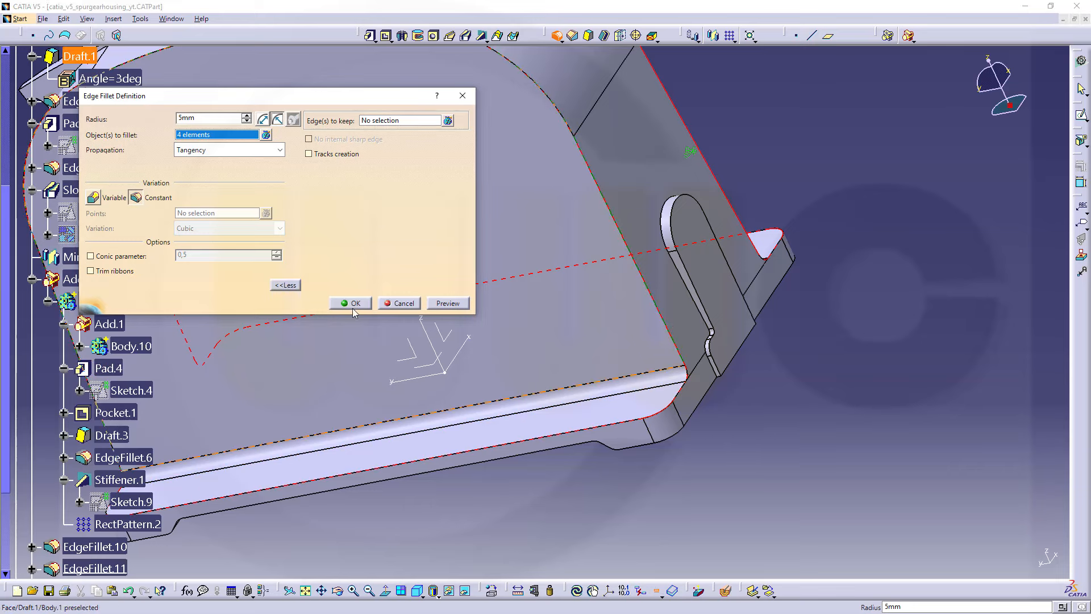
pyautogui.click(350, 303)
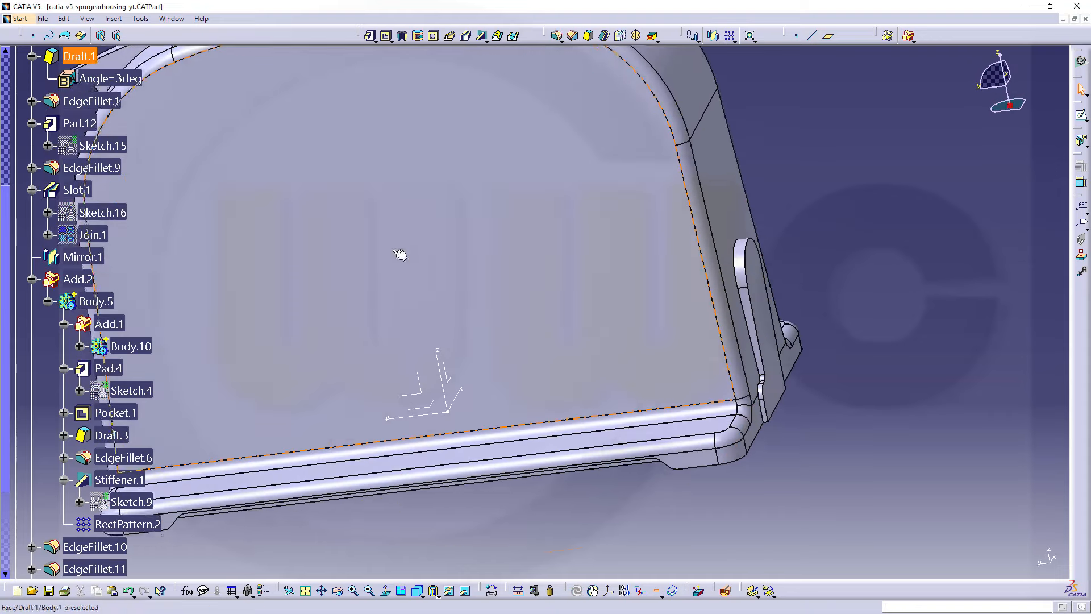
# Step: Rotate the part to inspect the newly filleted corner
pyautogui.moveTo(400, 254); pyautogui.dragTo(605, 323)
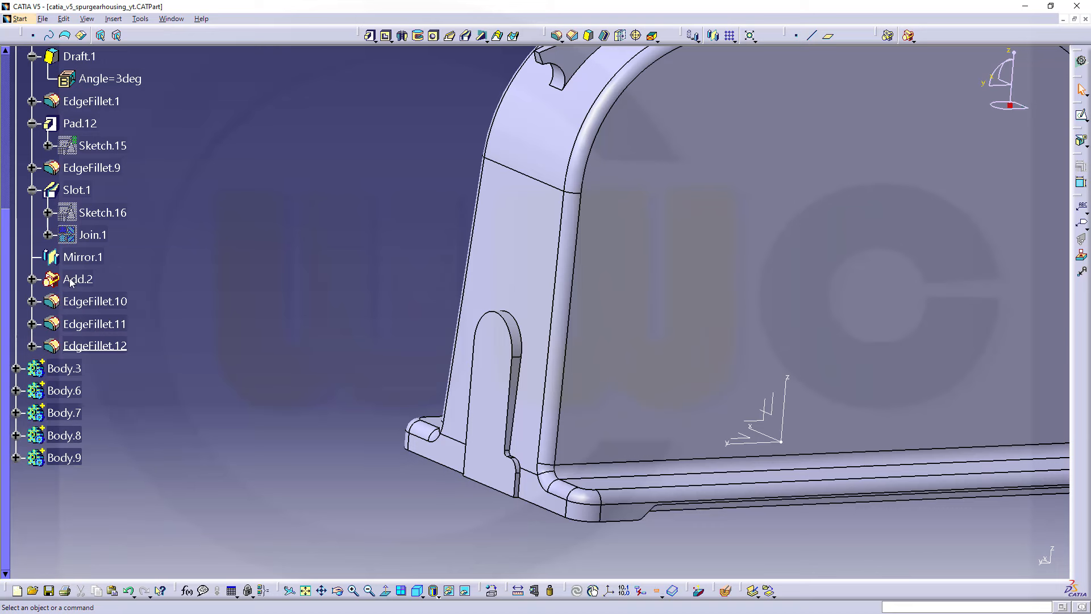
pyautogui.moveTo(431, 78)
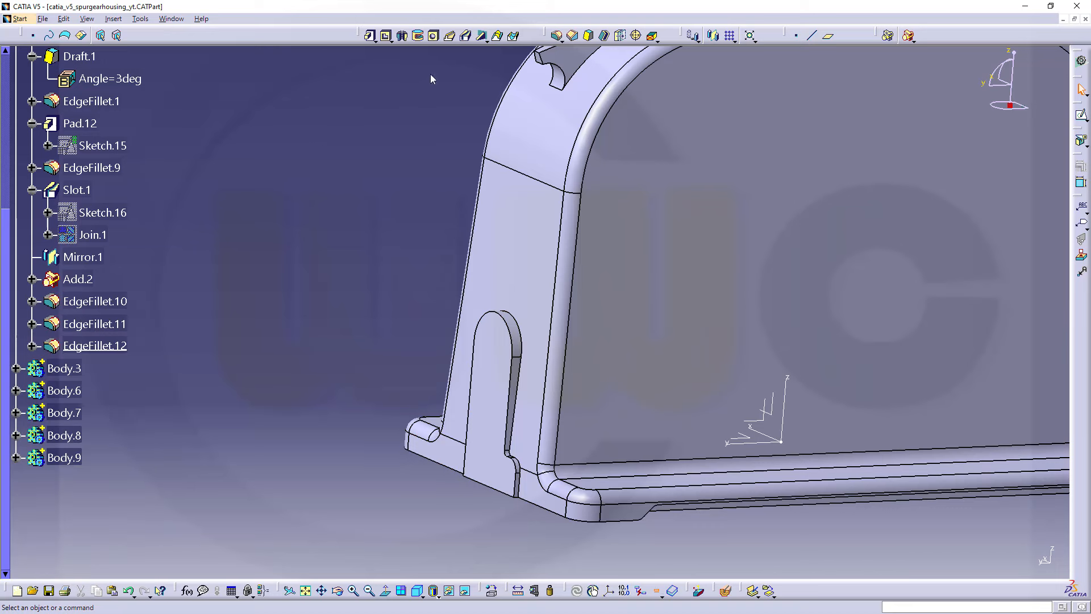
pyautogui.moveTo(514, 56)
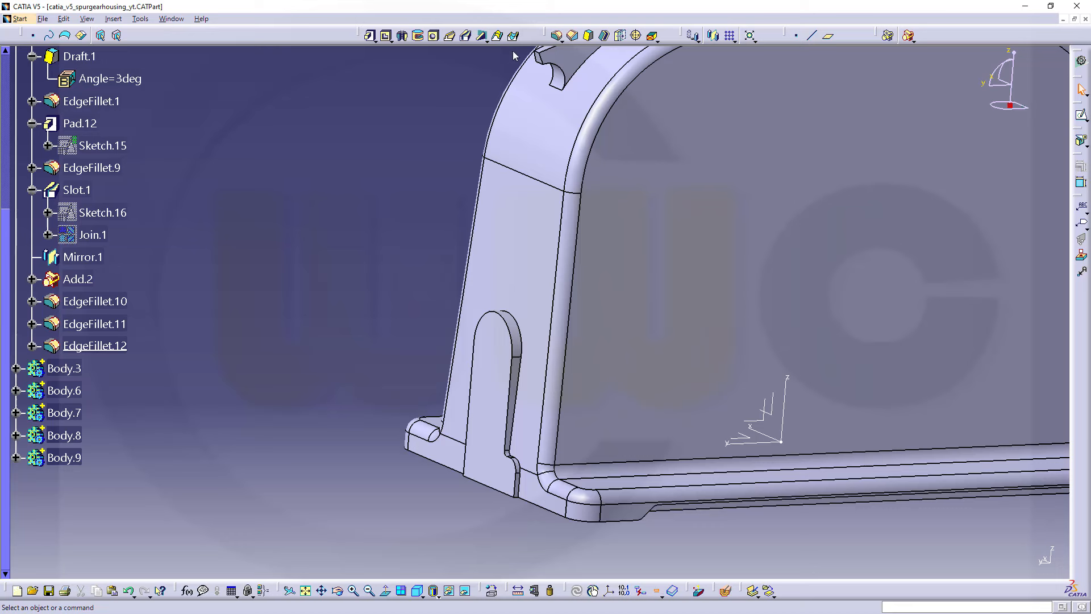
# Step: Create EdgeFillet.13, a 1.5 mm round on the six slotted-lug and slot edges
pyautogui.click(553, 36)
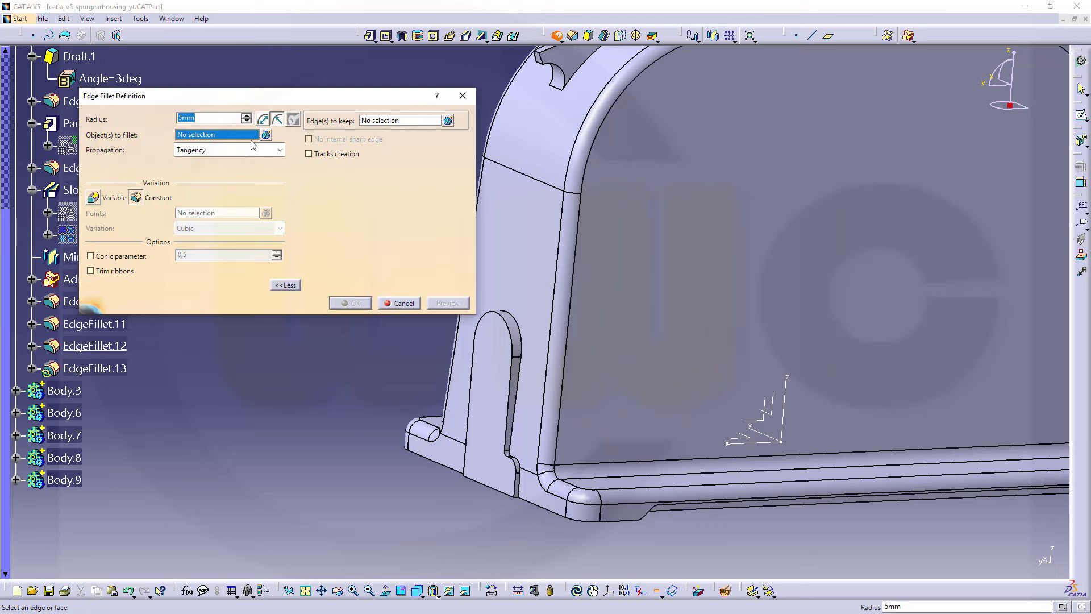
pyautogui.write('1.')
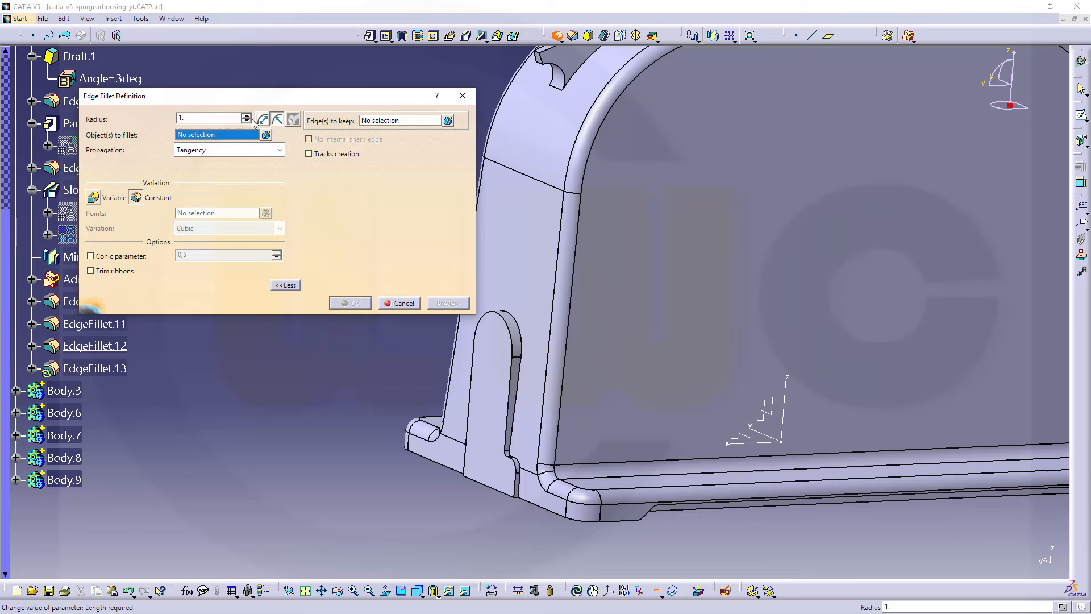
pyautogui.write('1,5mm')
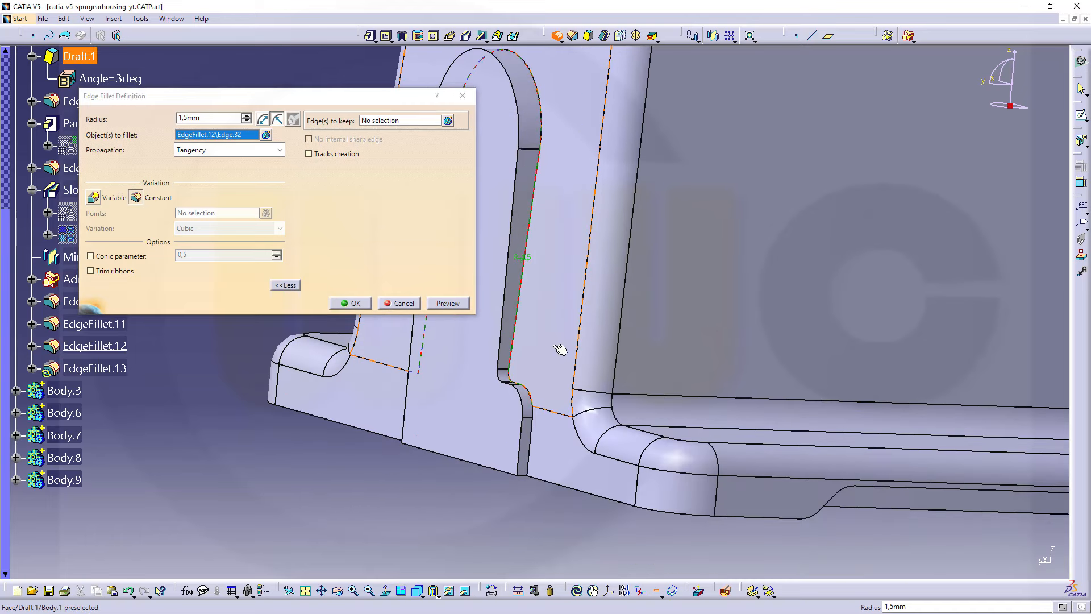
pyautogui.click(506, 412)
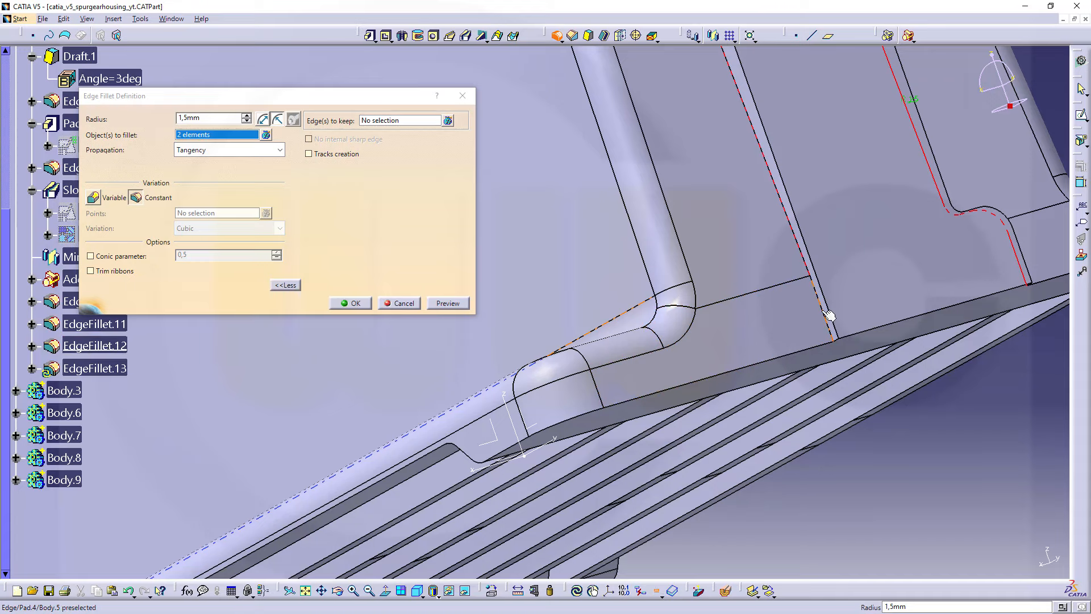
pyautogui.click(828, 315)
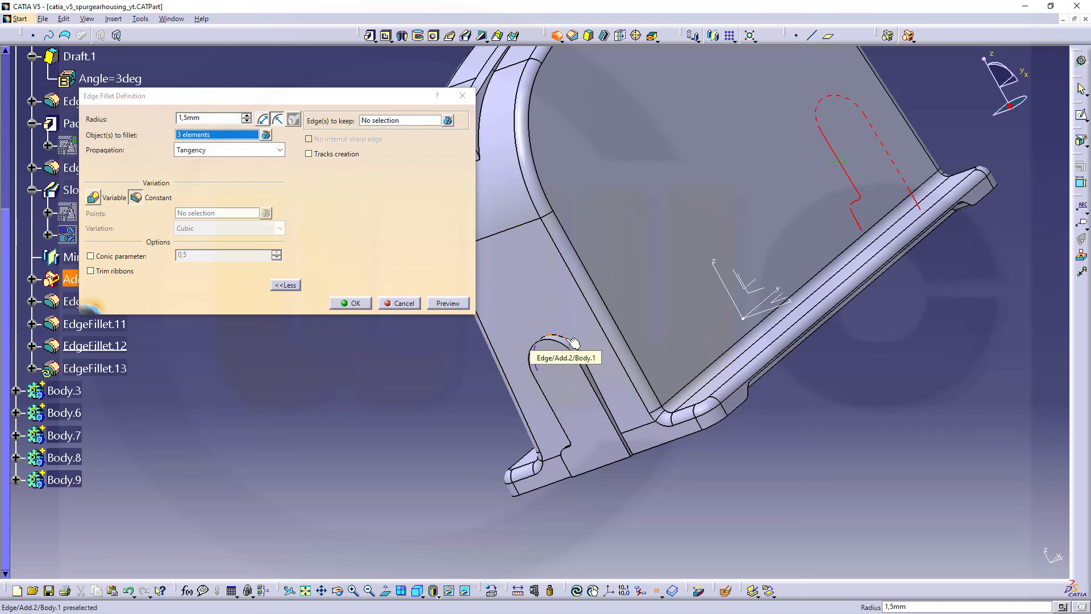
pyautogui.click(635, 453)
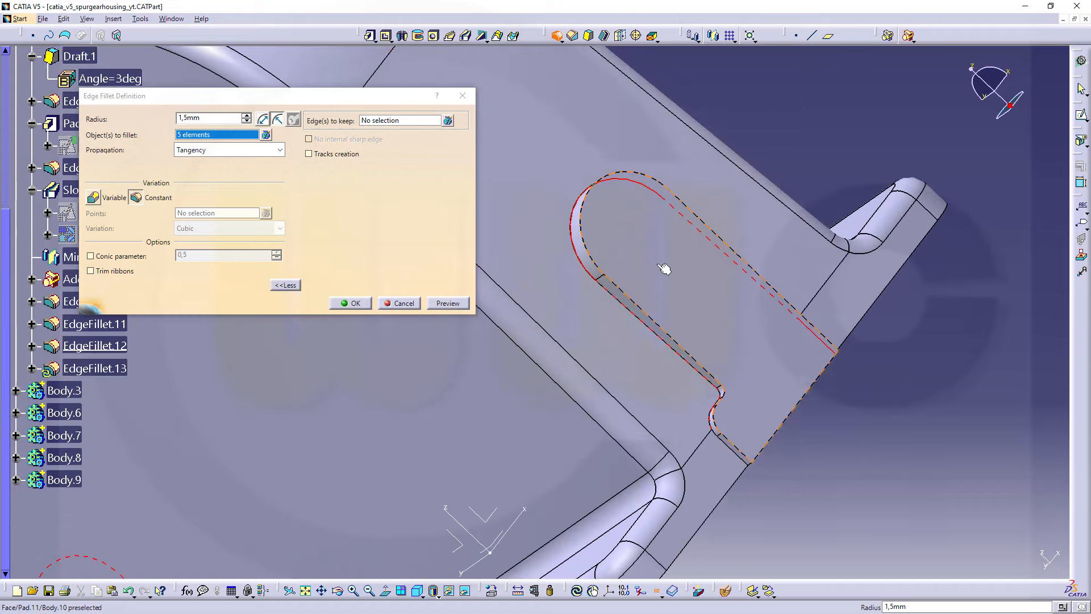
pyautogui.click(731, 450)
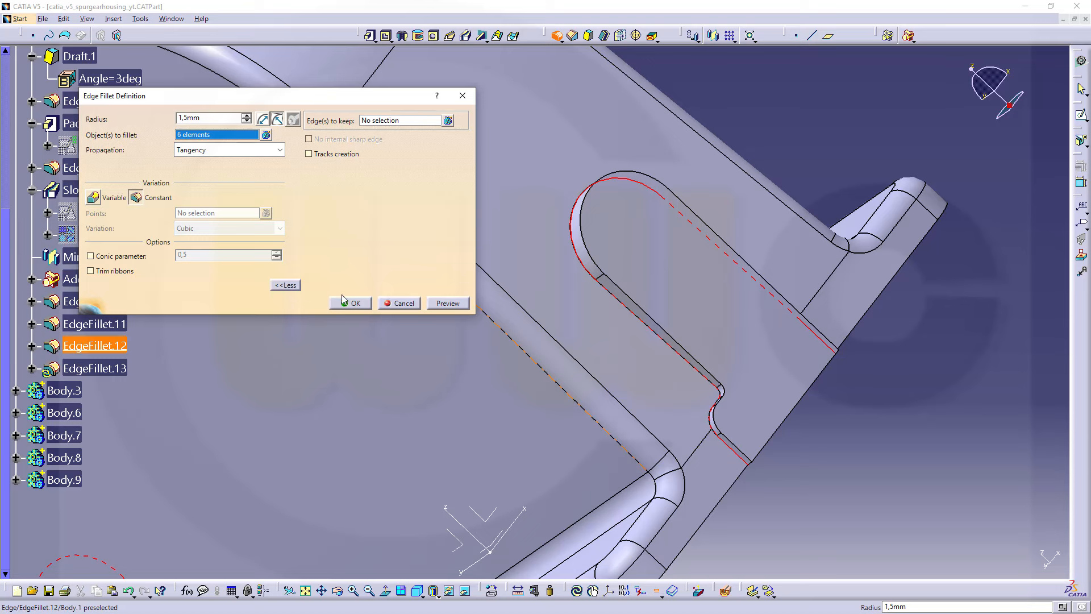
pyautogui.click(350, 303)
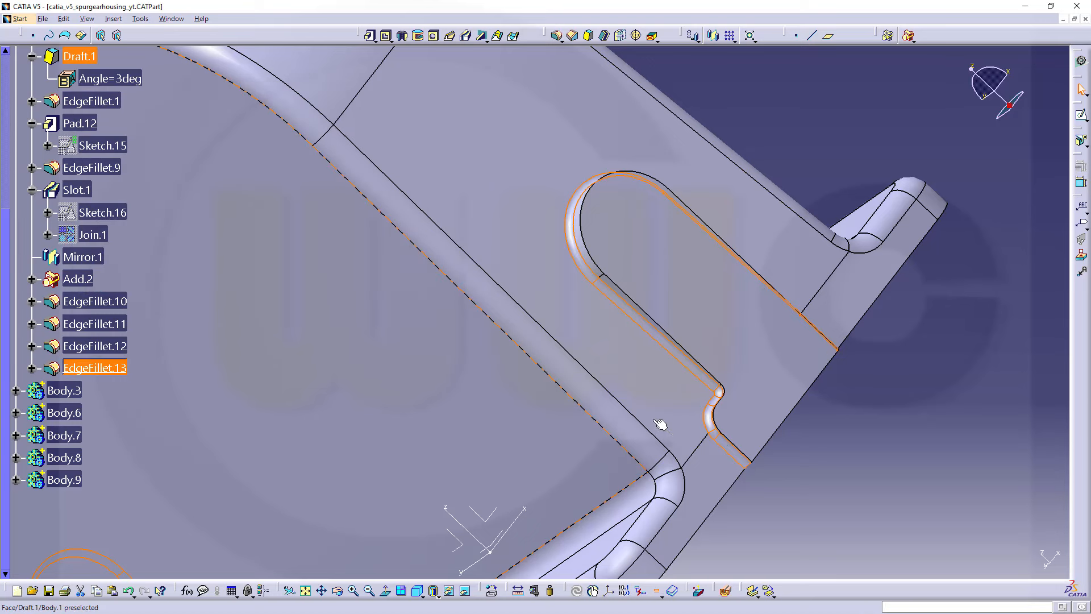
pyautogui.moveTo(657, 425); pyautogui.dragTo(793, 477)
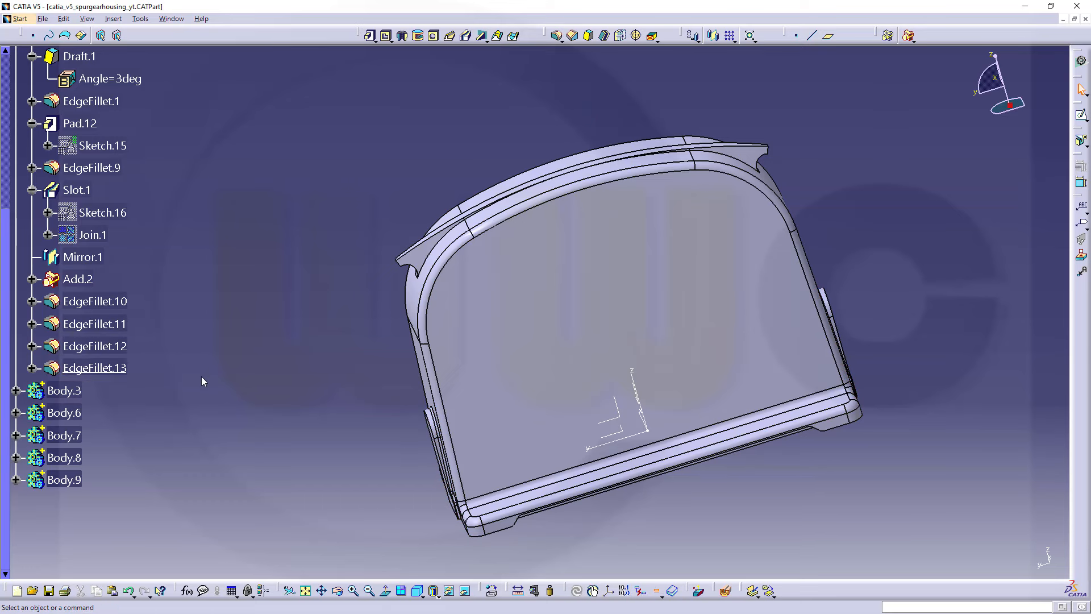
pyautogui.moveTo(66, 390)
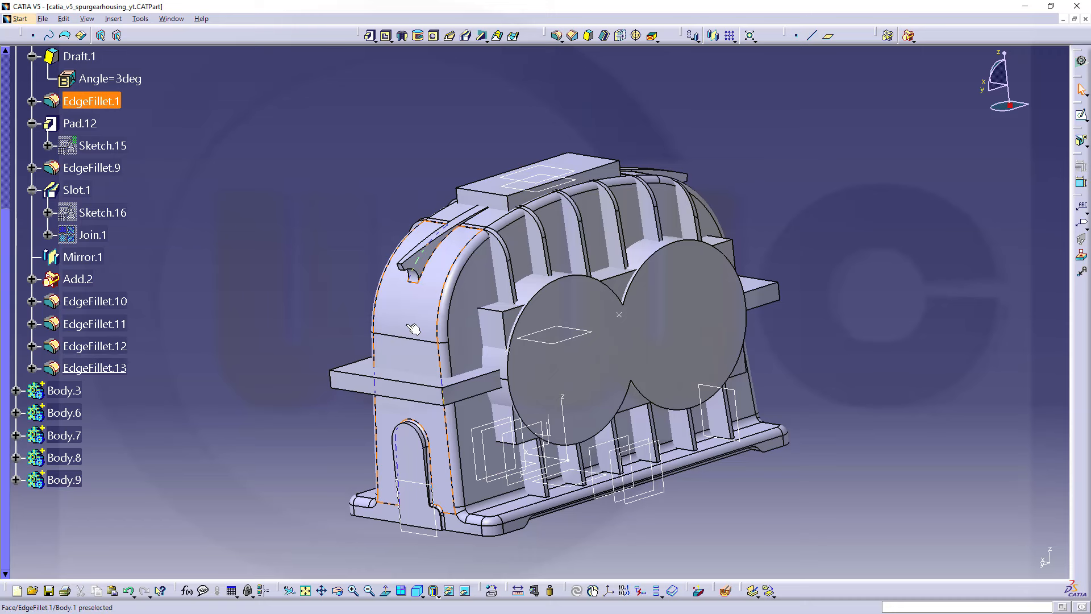
pyautogui.click(83, 257)
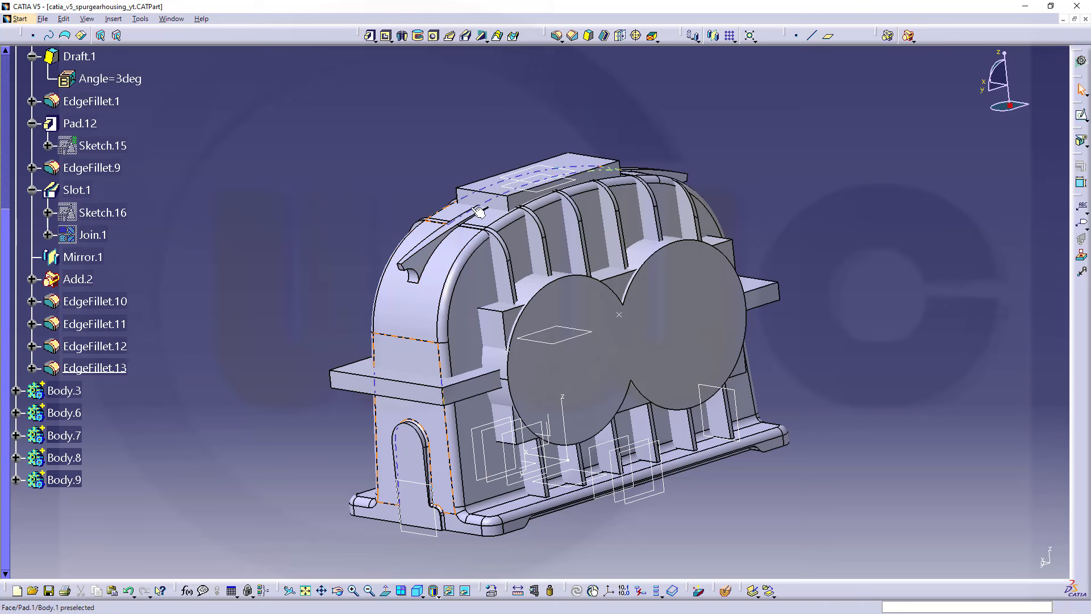
pyautogui.click(91, 101)
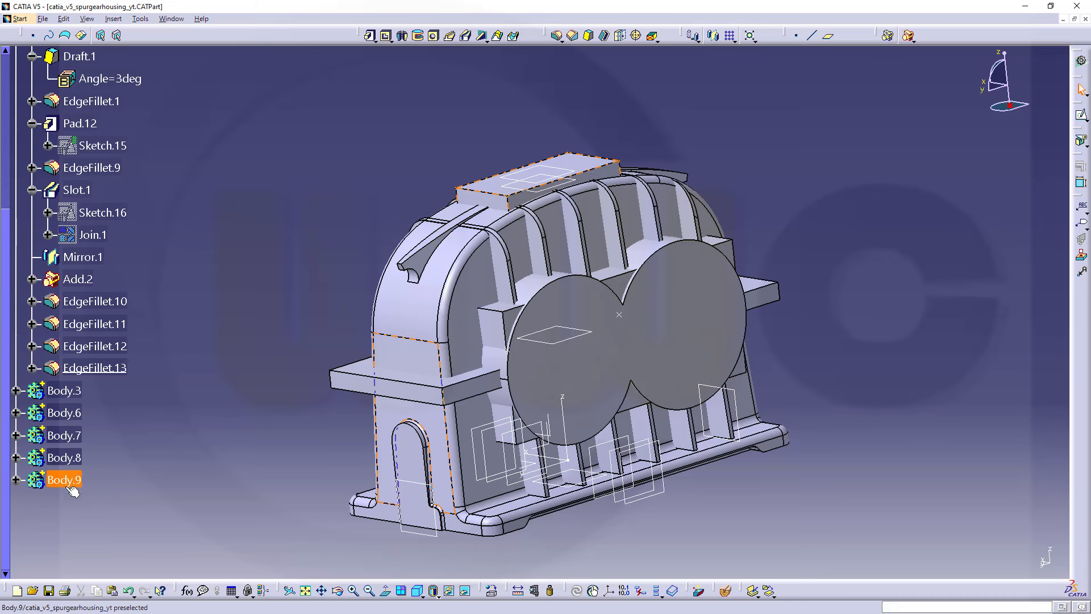
pyautogui.moveTo(66, 480)
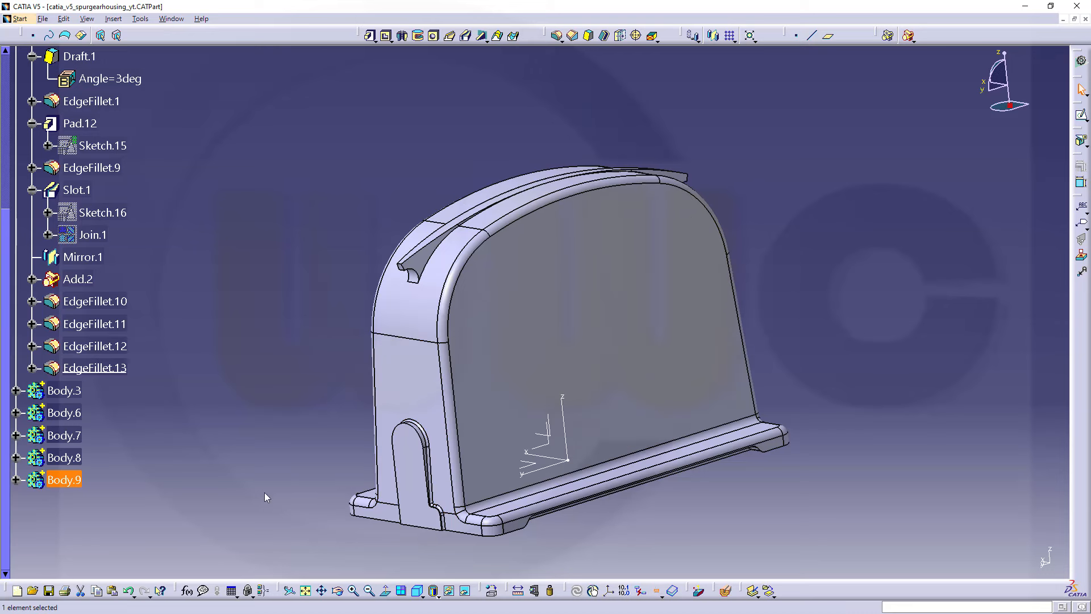
# Step: Work on Body.9 alone and fillet three edges of its rectangular rib block at 5 mm
pyautogui.rightClick(63, 479)
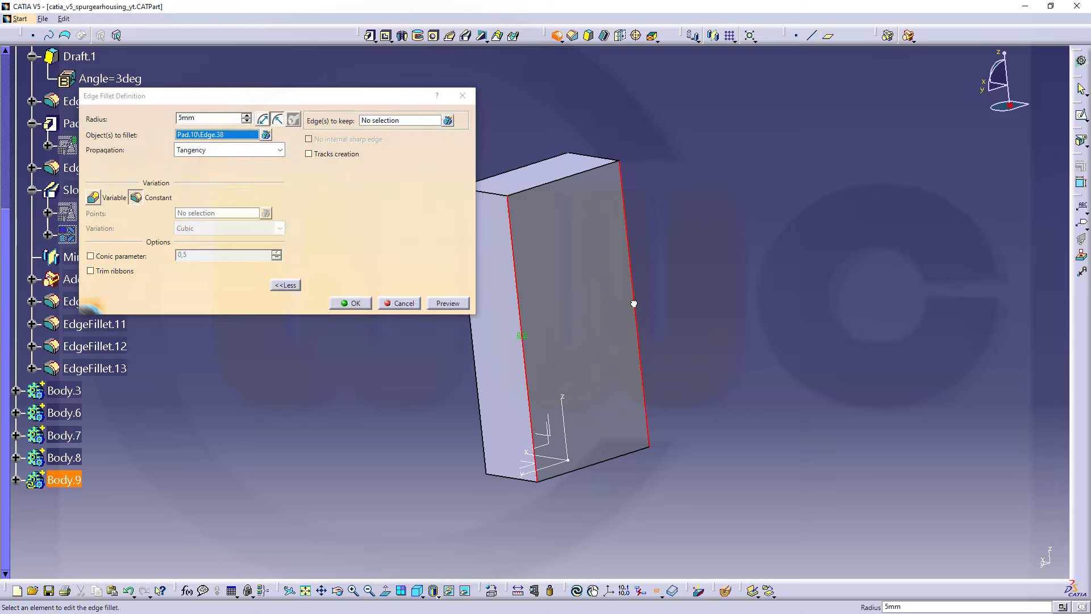
pyautogui.click(633, 304)
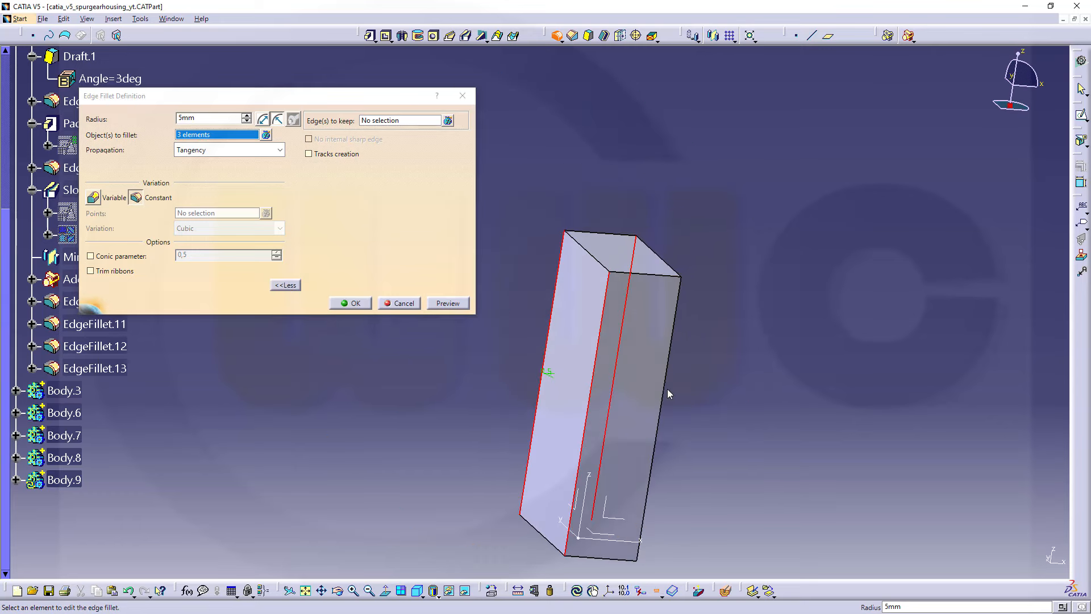
pyautogui.click(350, 303)
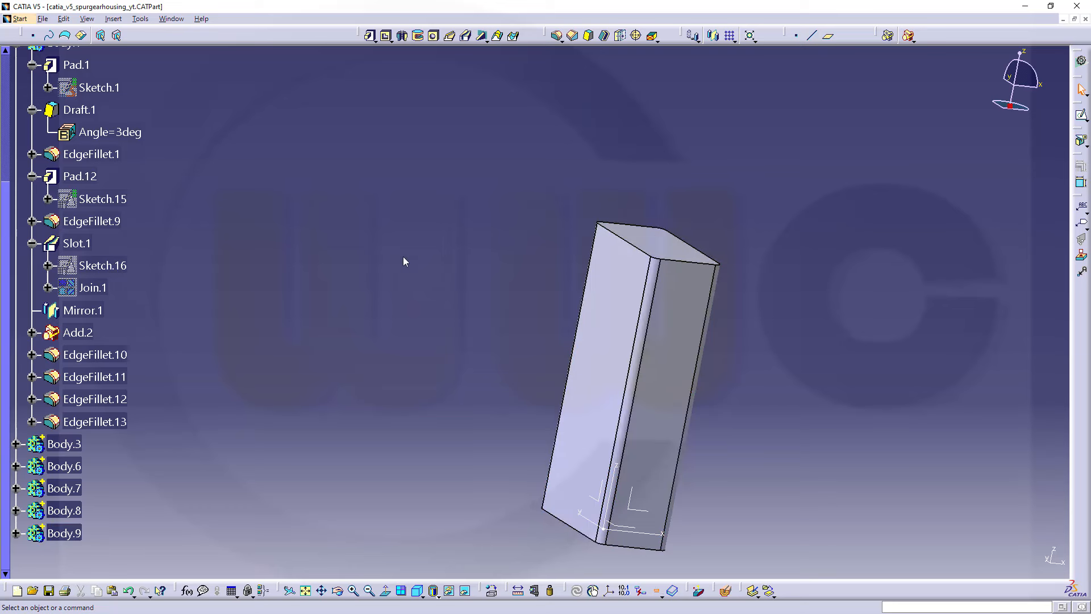
# Step: Add the rib body Body.9 into Body.1, creating Add.3
pyautogui.rightClick(62, 96)
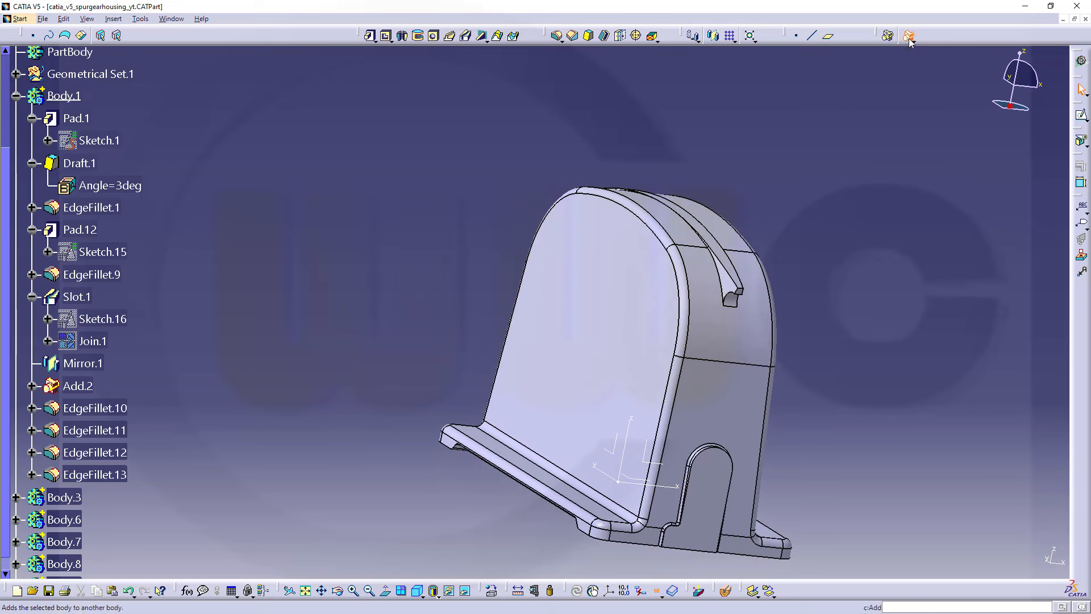
pyautogui.click(908, 35)
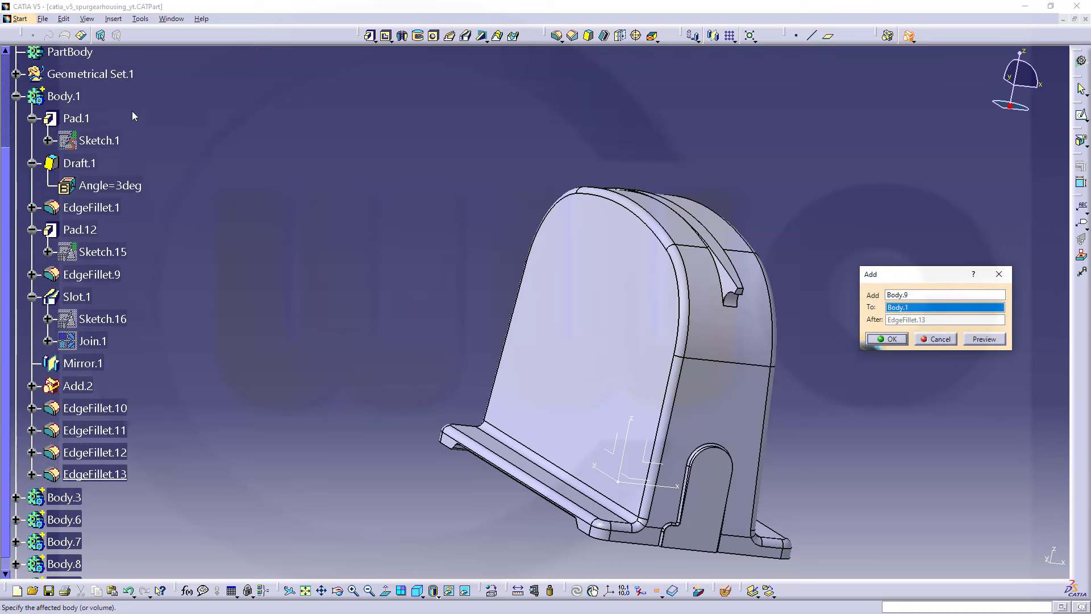
pyautogui.click(63, 96)
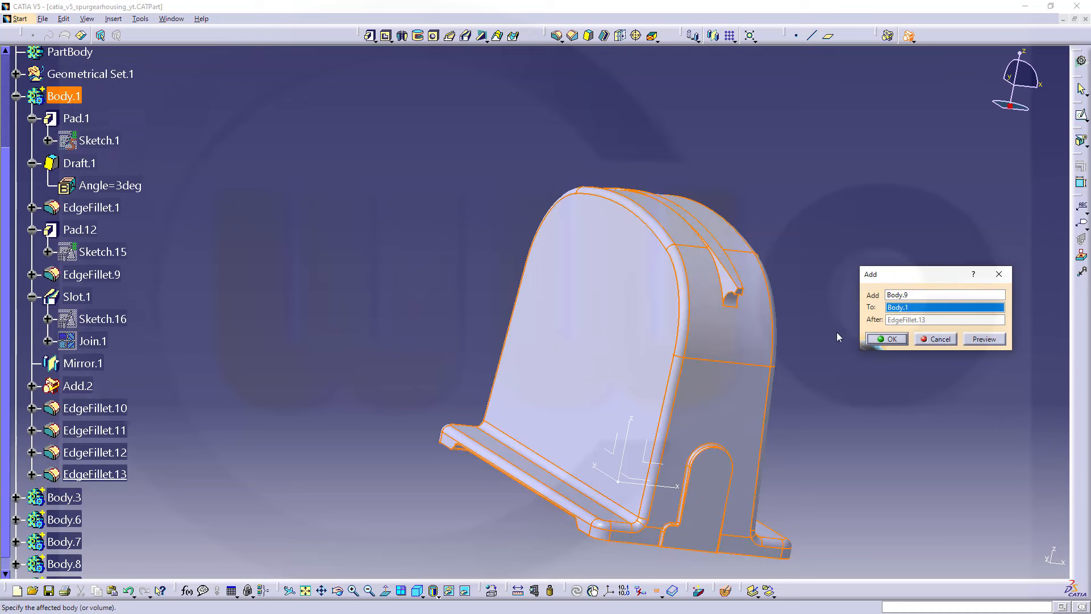
pyautogui.click(889, 339)
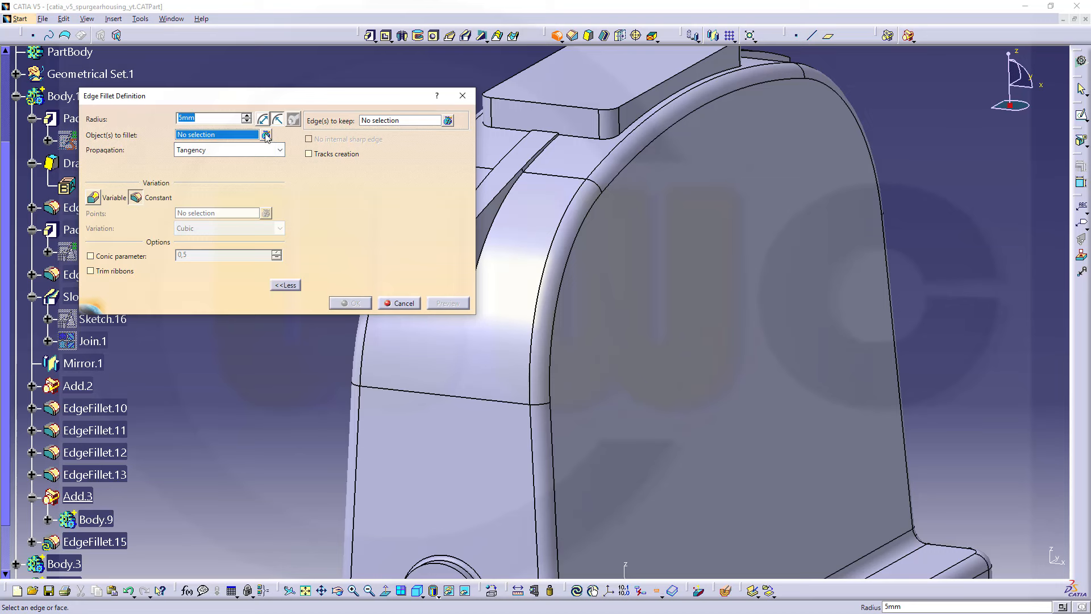
# Step: Apply a 0.7 mm edge fillet to the two edges at the rib's groove end
pyautogui.write('0.7')
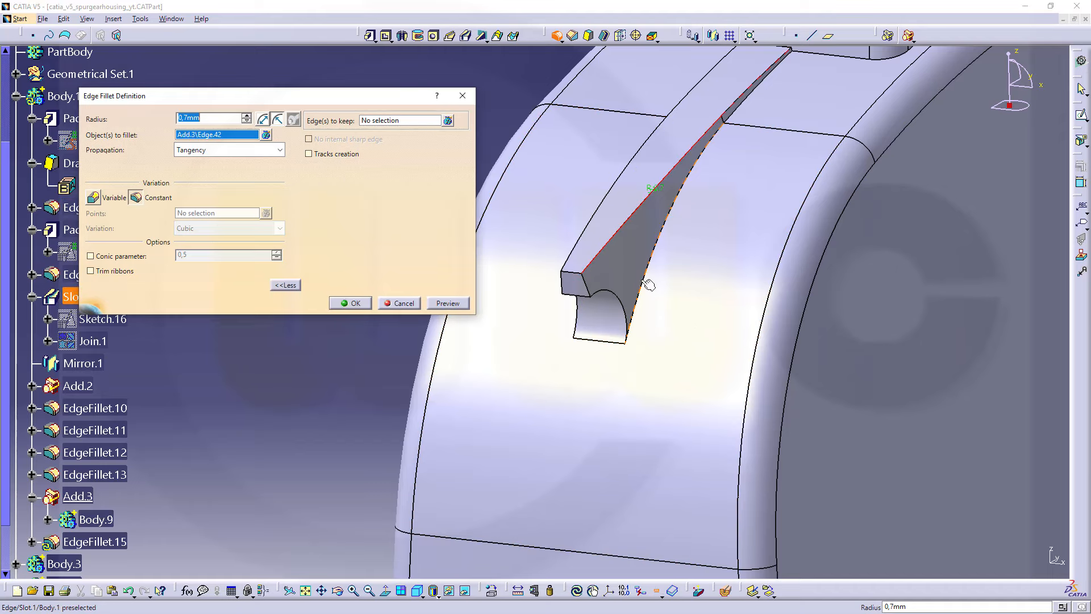
pyautogui.click(639, 323)
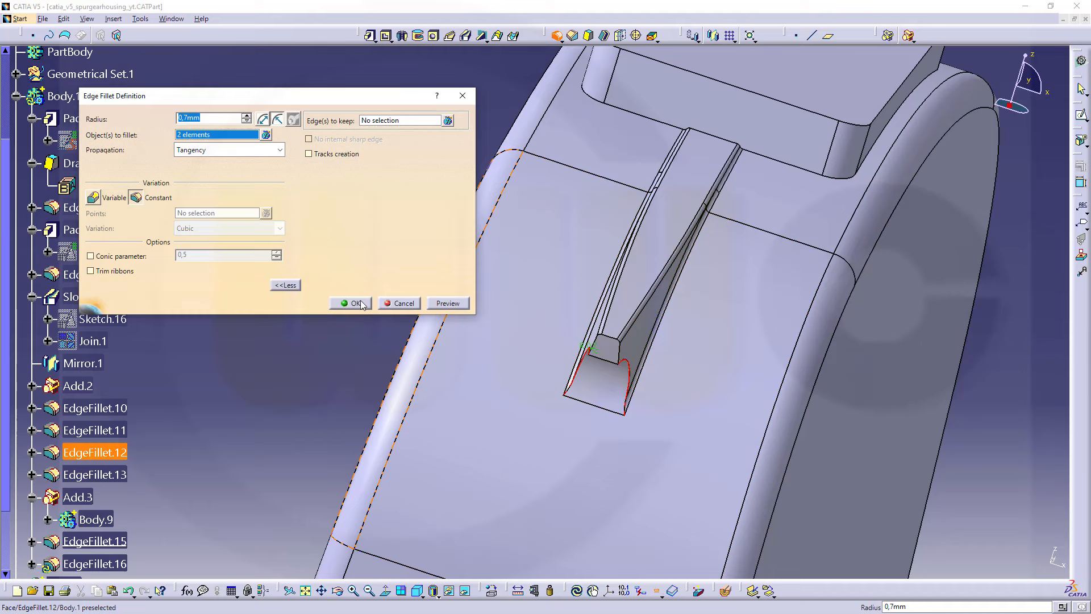
pyautogui.click(355, 303)
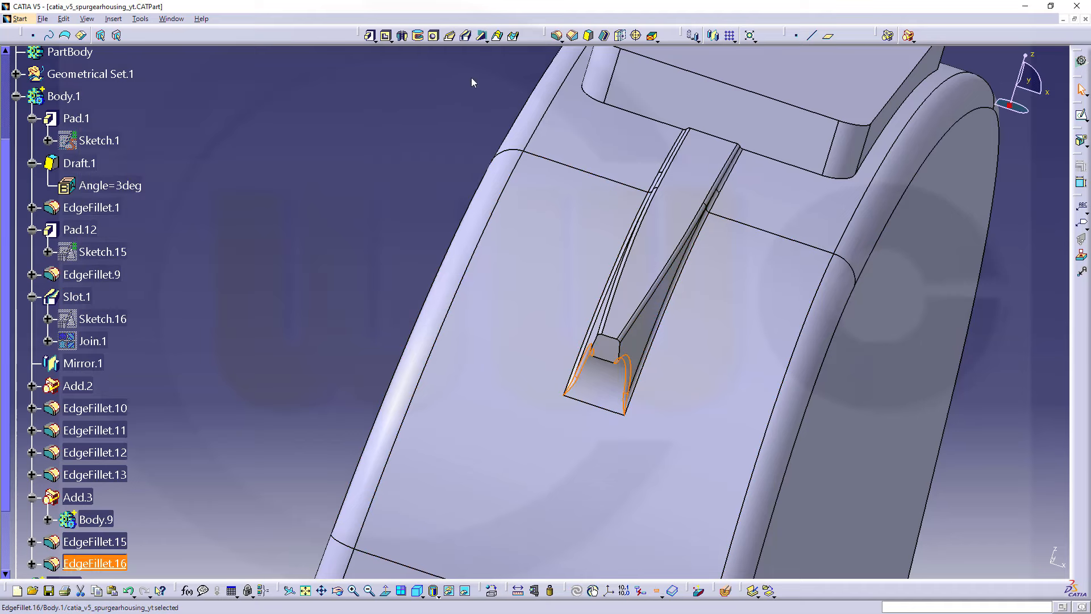
# Step: Add another 0.7 mm fillet along the long edges of the rib's groove
pyautogui.doubleClick(95, 542)
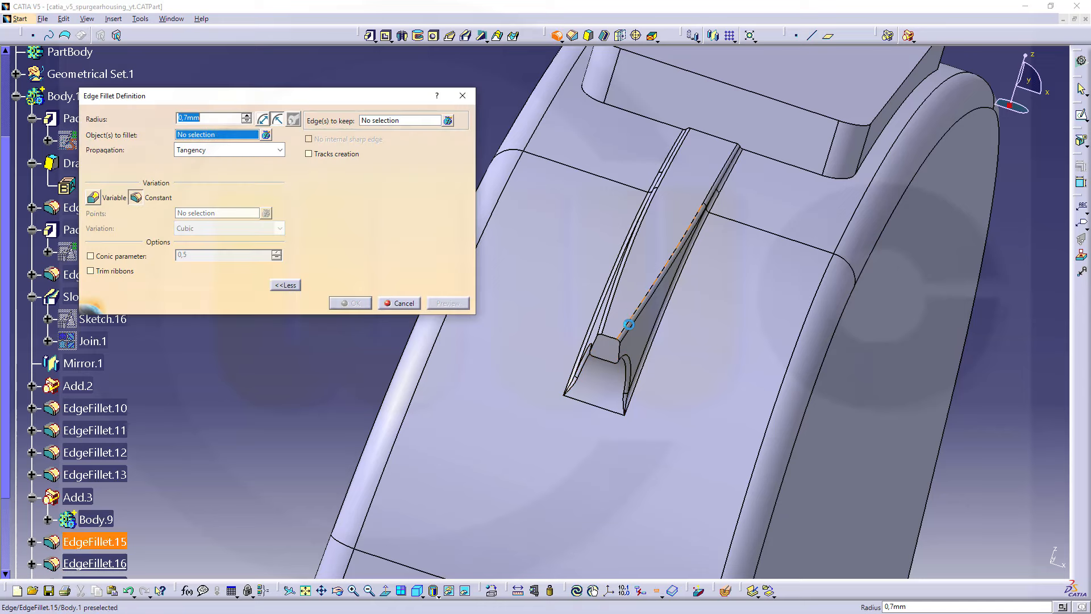
pyautogui.click(617, 334)
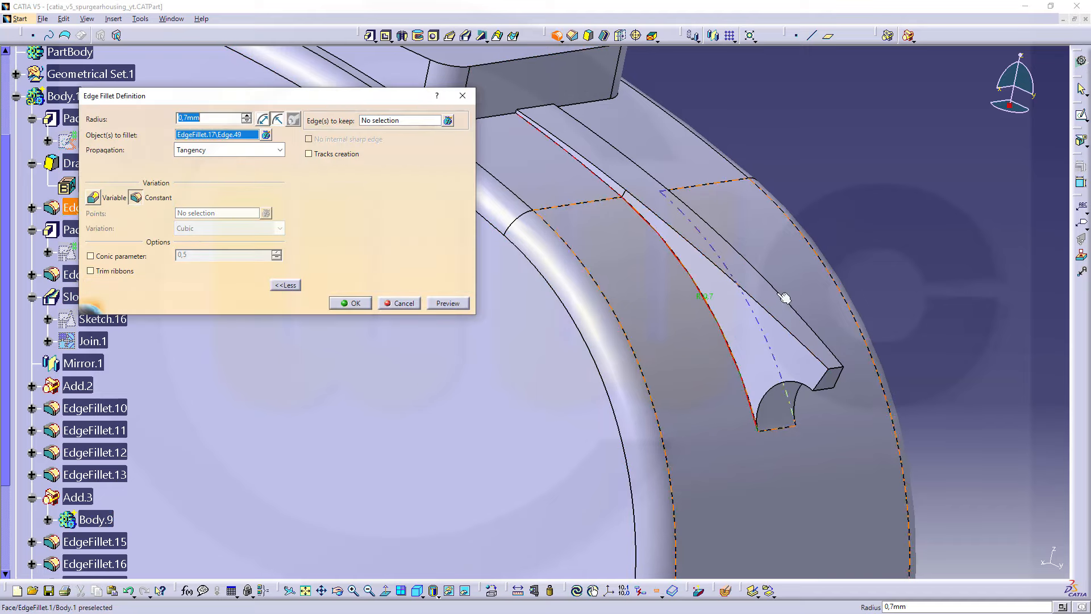
pyautogui.click(784, 299)
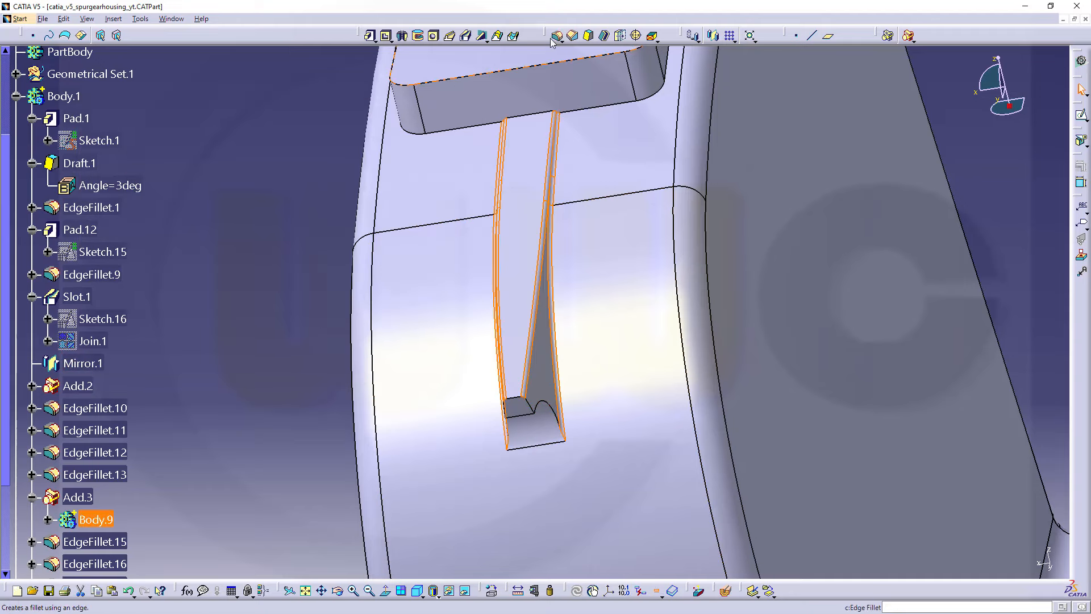
# Step: Round the remaining rib end and tip edges with 0.7 mm fillets
pyautogui.click(555, 35)
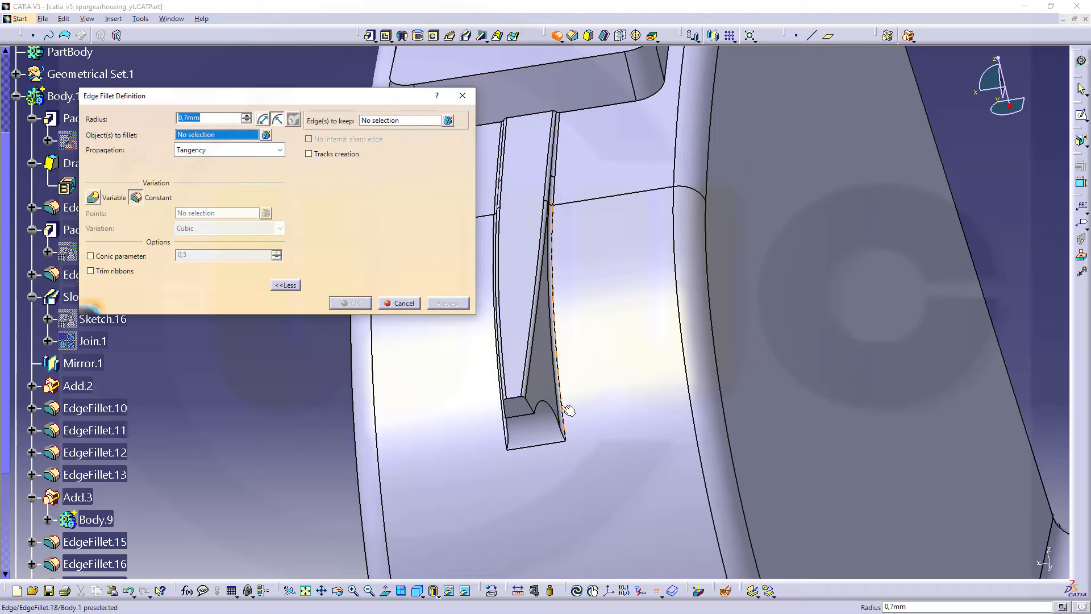
pyautogui.click(564, 410)
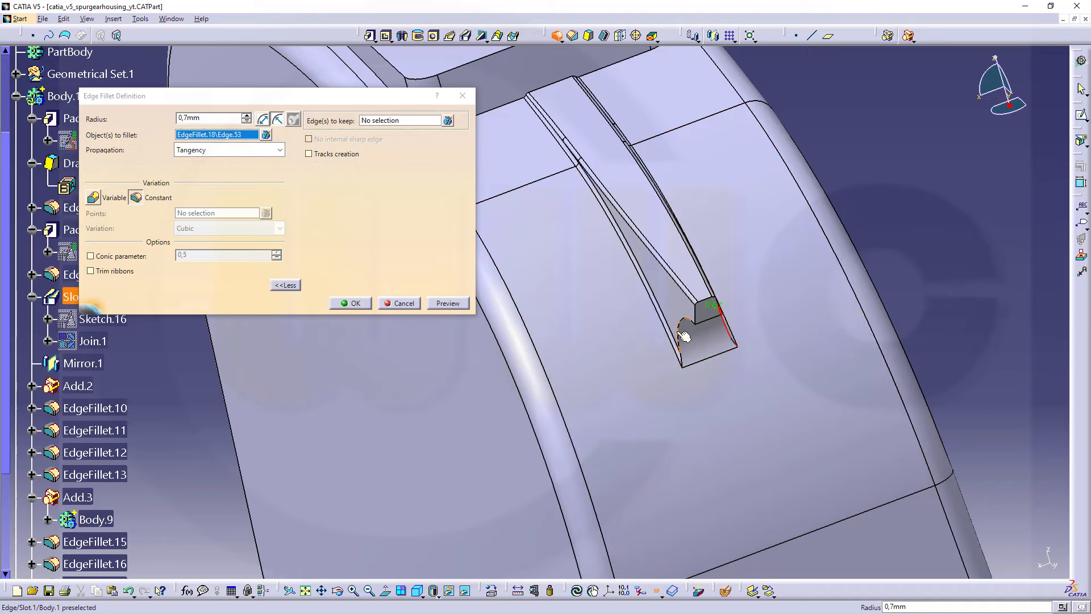
pyautogui.click(350, 303)
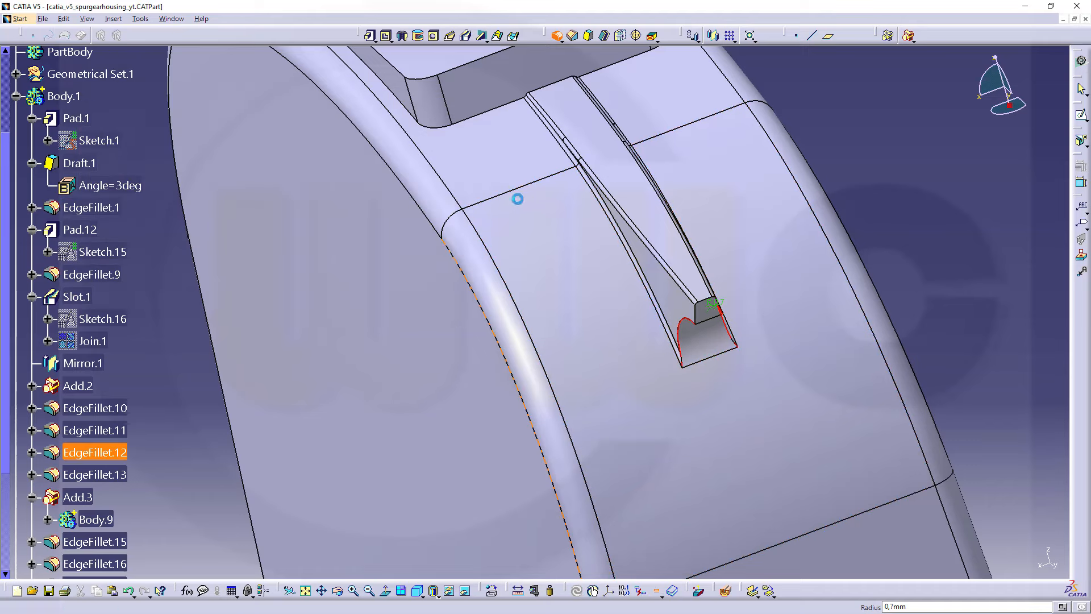
pyautogui.doubleClick(95, 452)
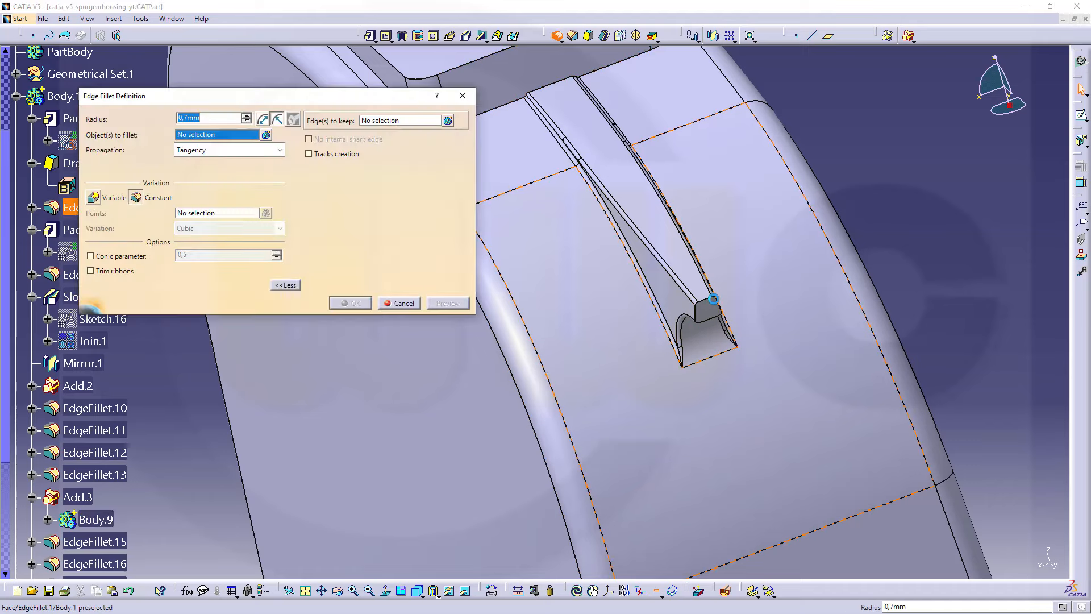
pyautogui.click(709, 300)
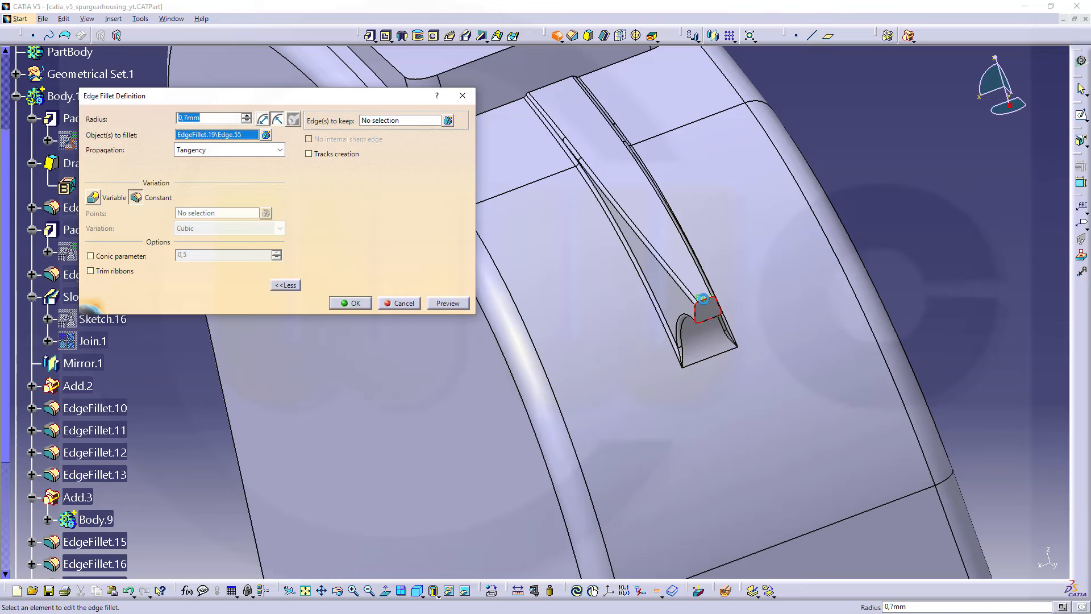
pyautogui.click(401, 303)
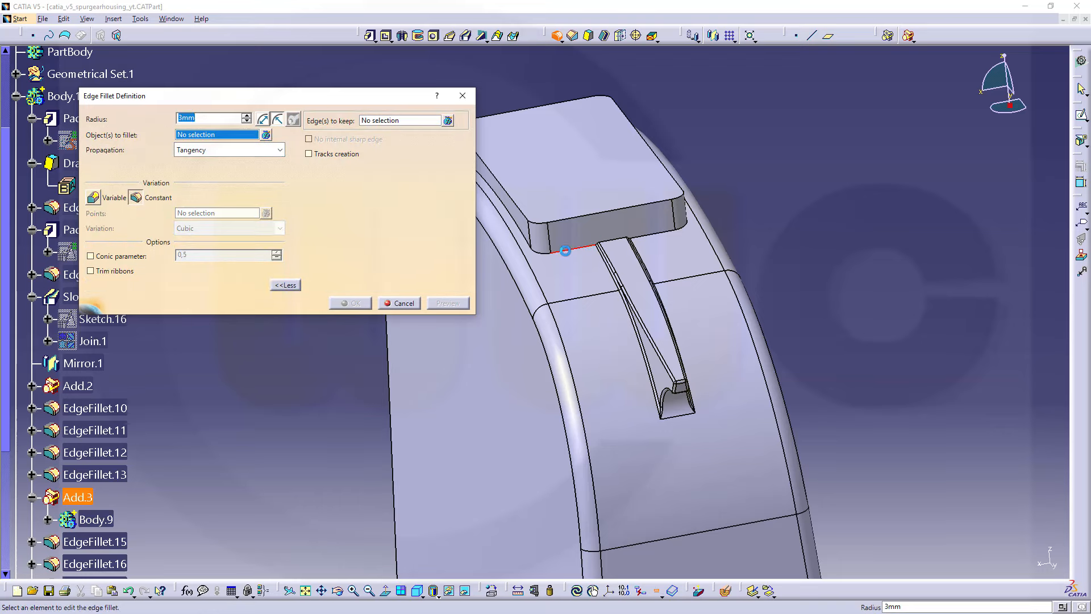
# Step: Round the top pad's base edge with a 3 mm fillet
pyautogui.click(564, 251)
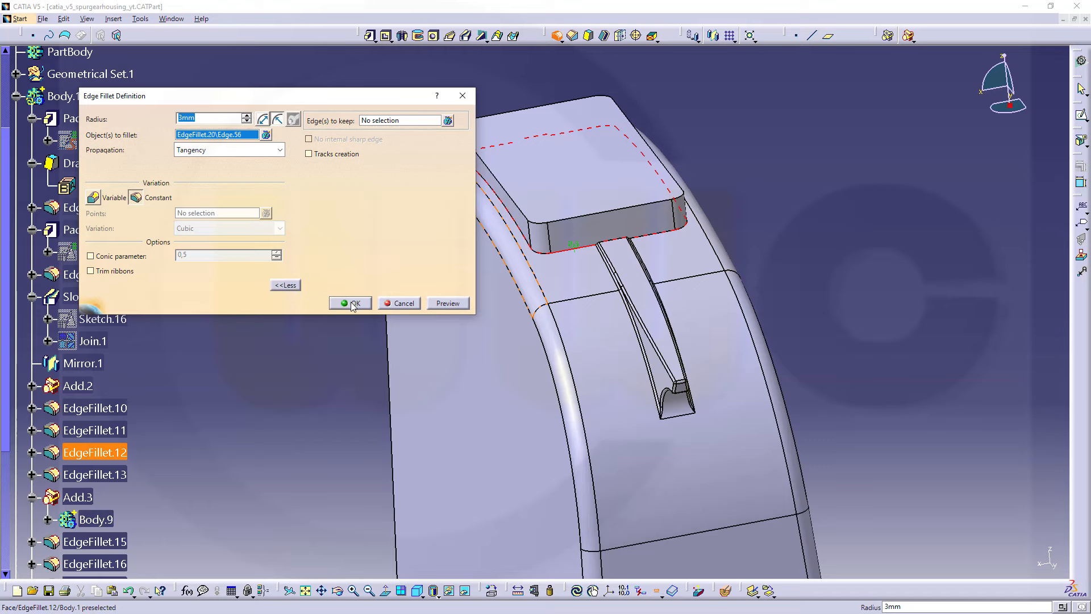
pyautogui.click(350, 303)
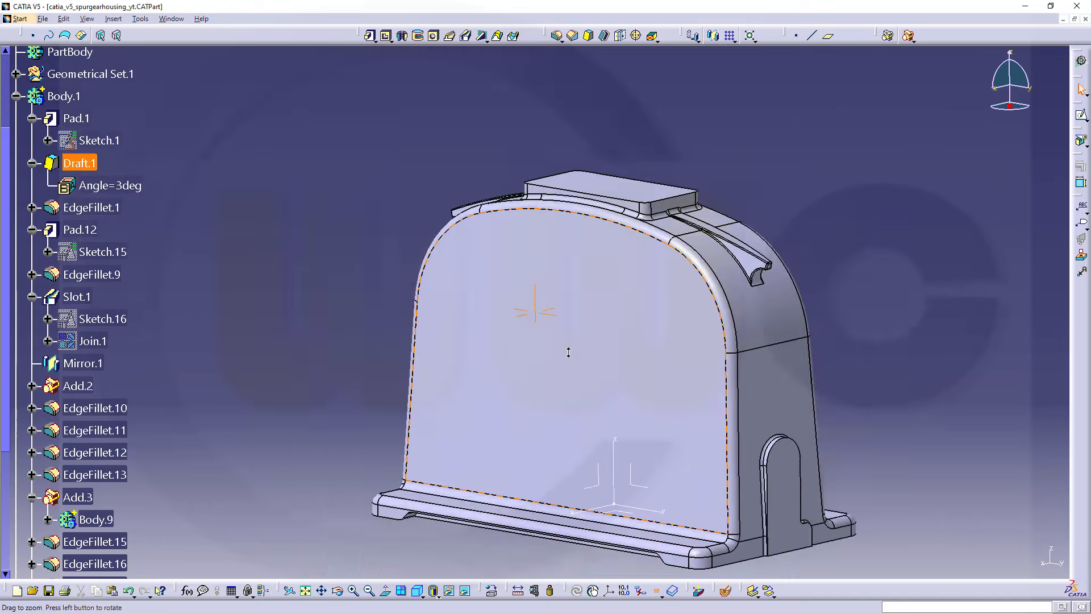
# Step: Turn off Only Current Body so the whole housing and gear bodies display together
pyautogui.moveTo(568, 352); pyautogui.dragTo(613, 362)
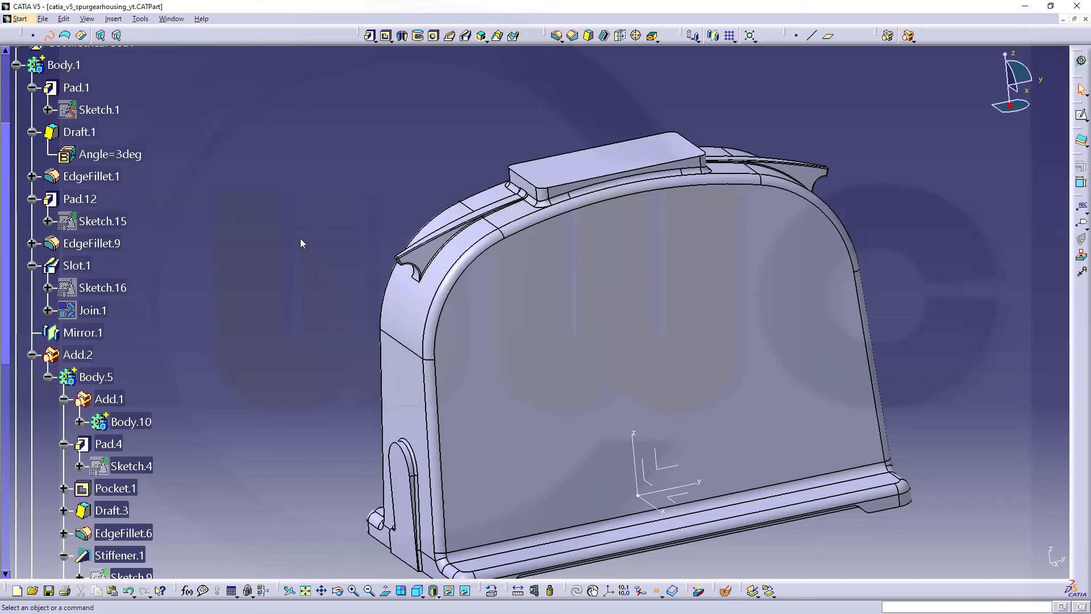
pyautogui.scroll(-3)
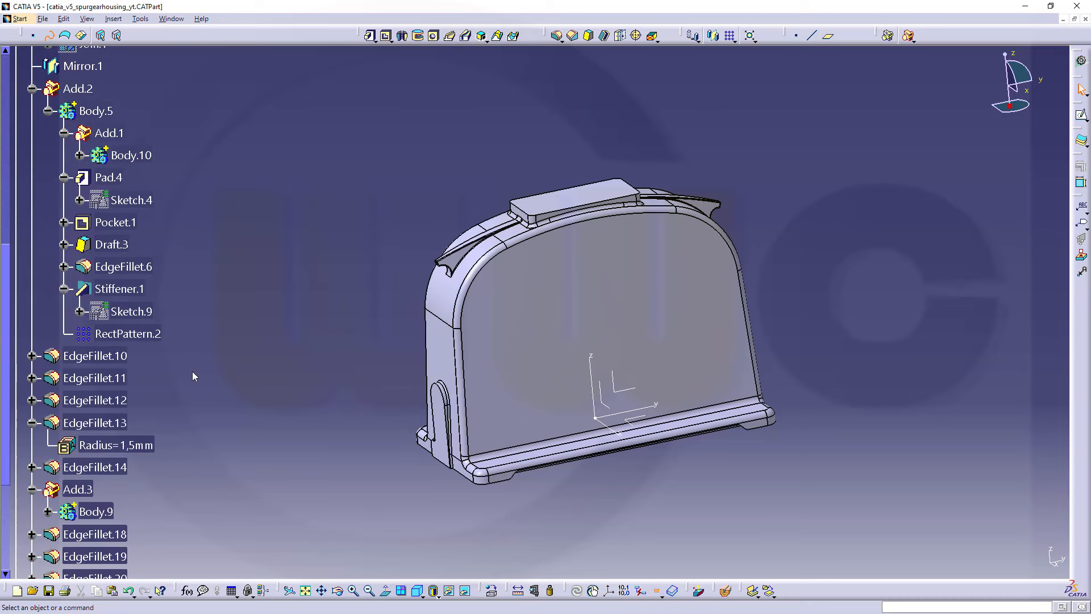
pyautogui.moveTo(55, 186)
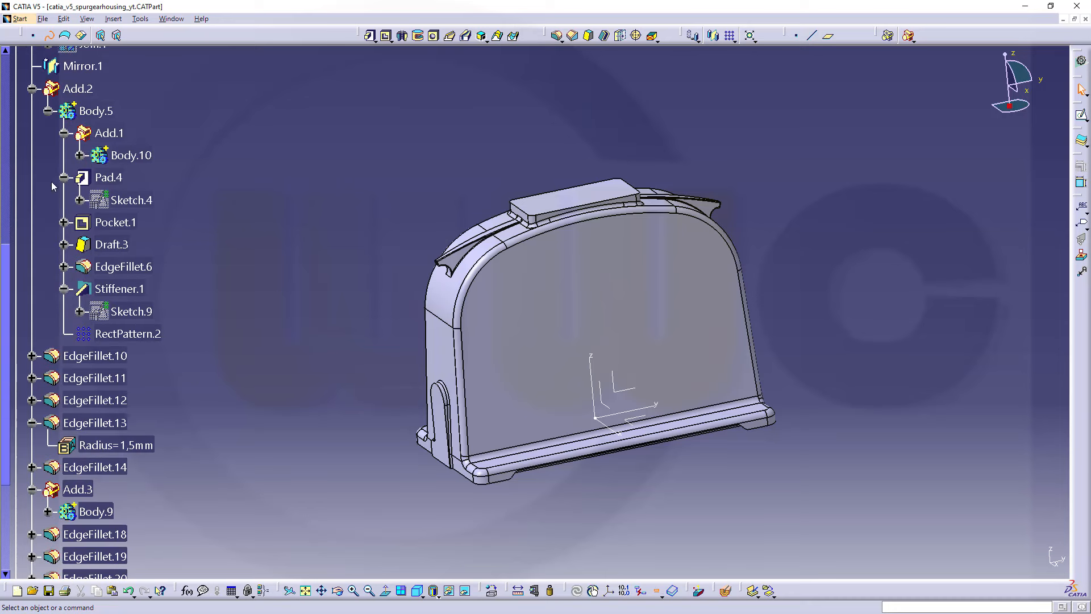
pyautogui.moveTo(35, 432)
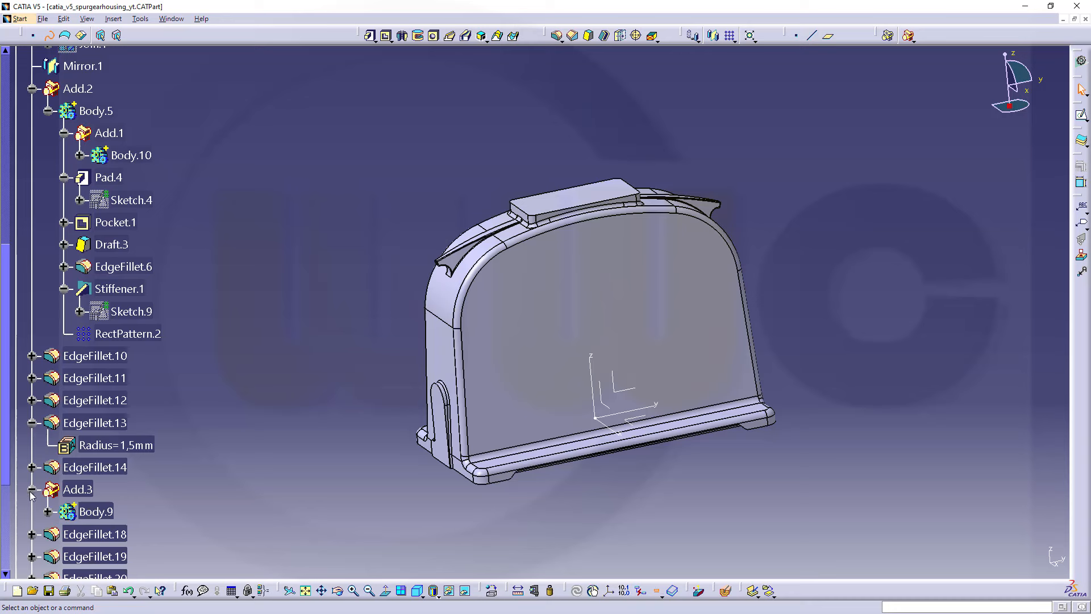
pyautogui.scroll(-3)
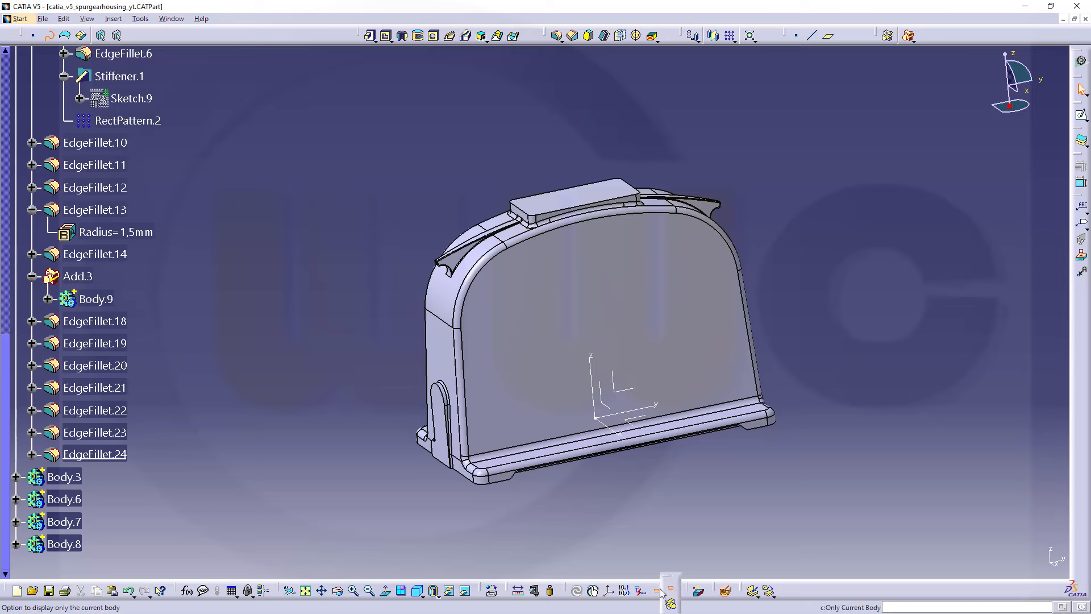
pyautogui.click(670, 589)
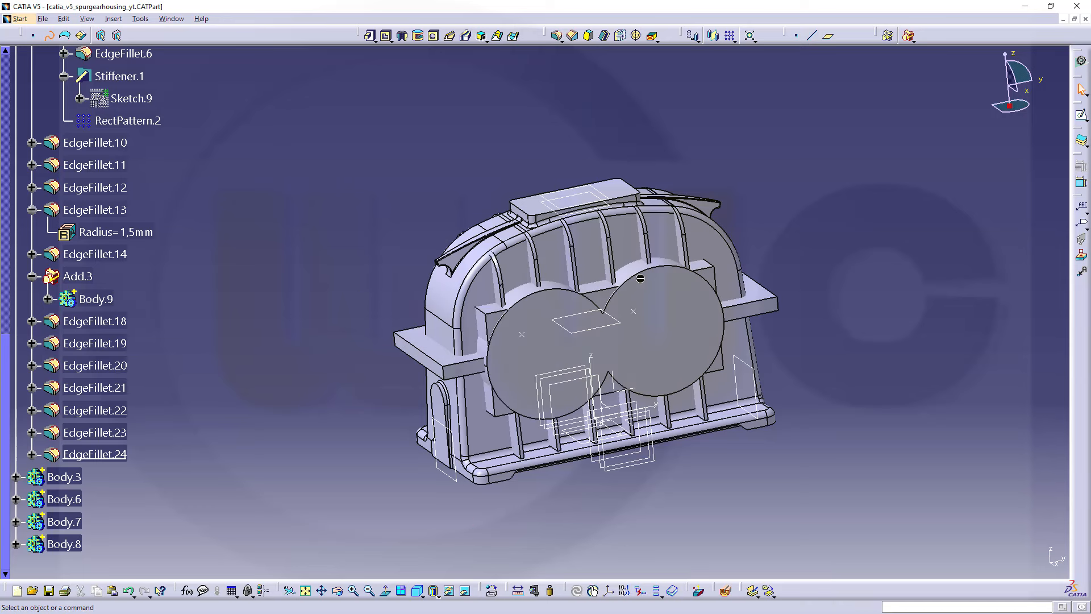
pyautogui.click(131, 98)
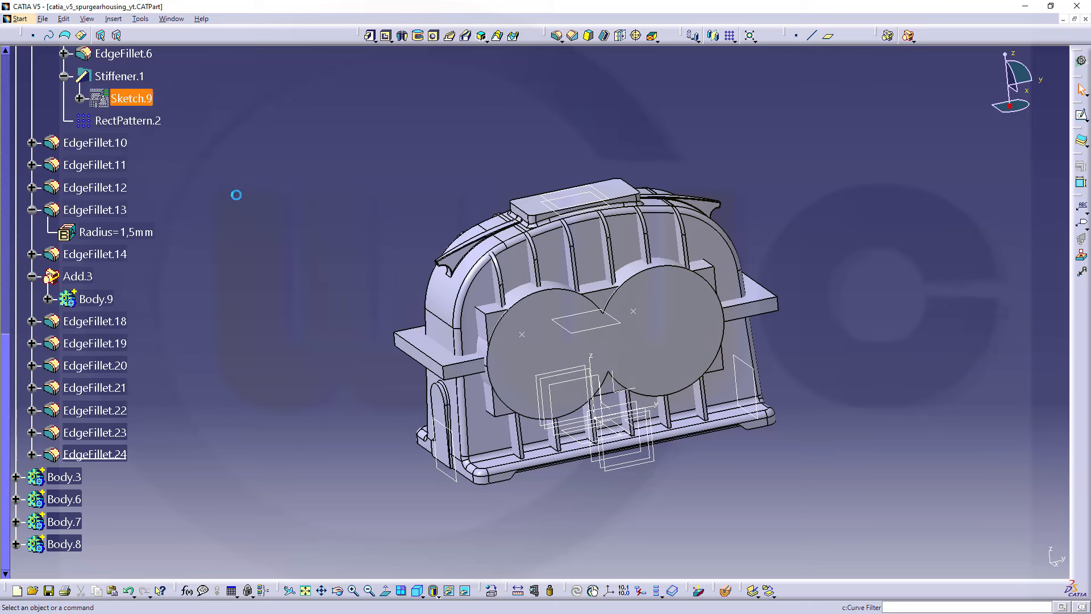
pyautogui.moveTo(62, 521)
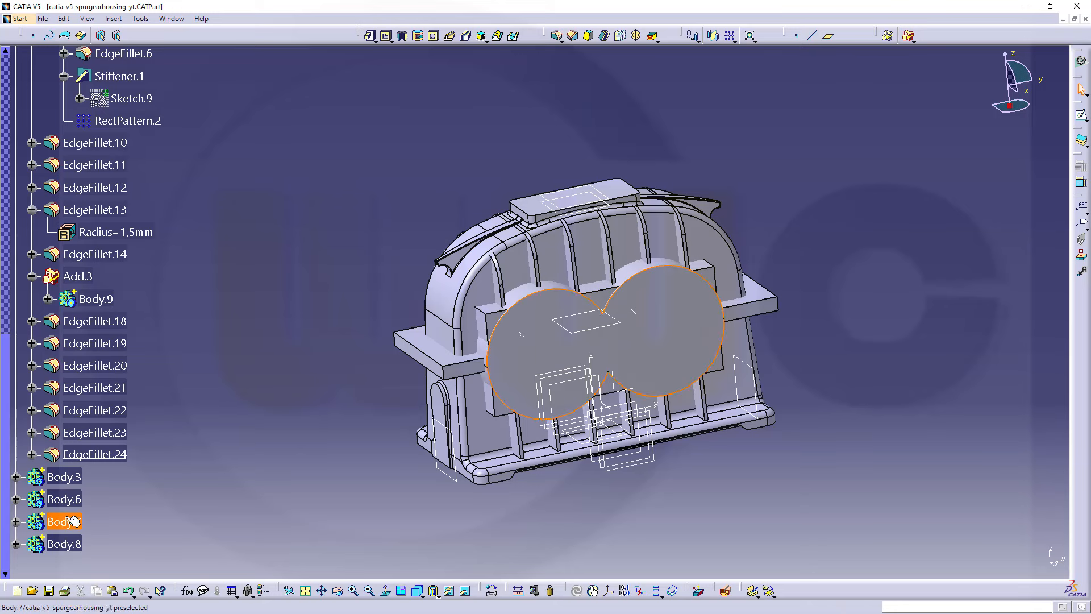
# Step: Make Body.7 the in-work object and round its two cusp edges with a 10 mm fillet
pyautogui.rightClick(63, 521)
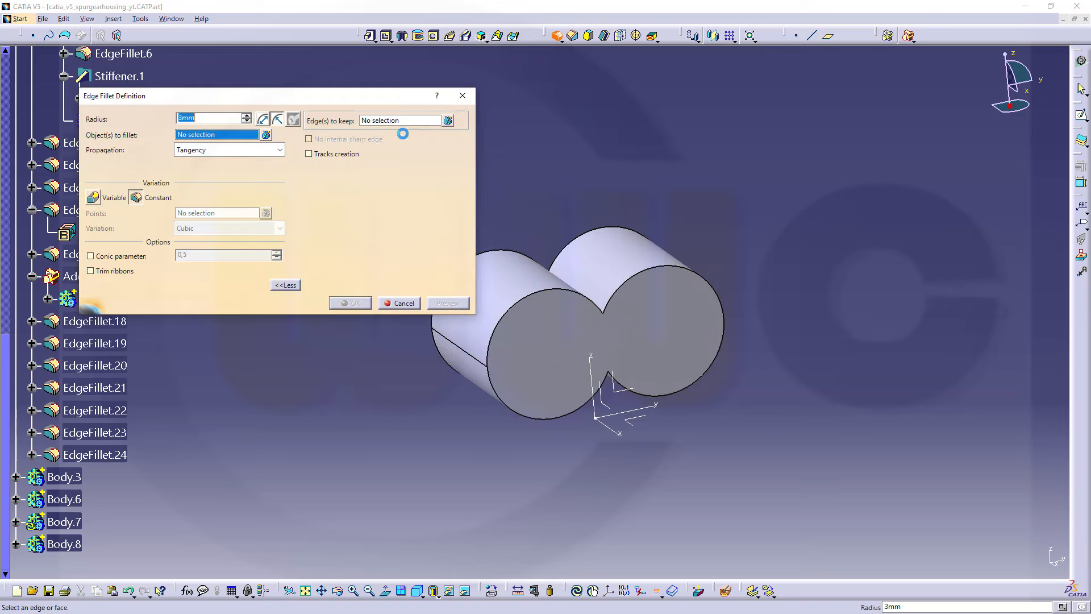
pyautogui.write('10')
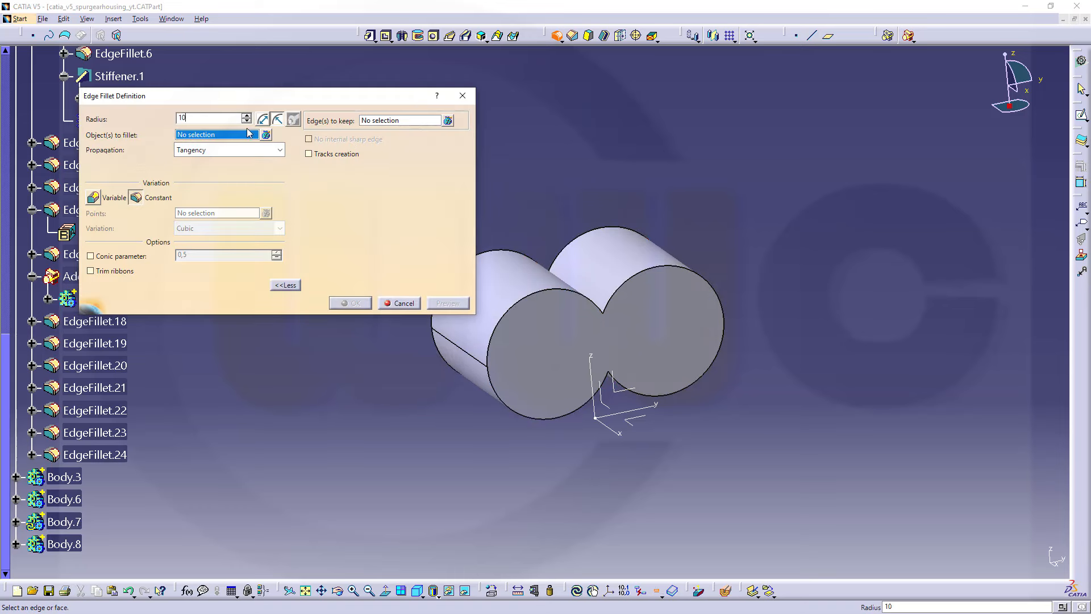
pyautogui.moveTo(609, 369)
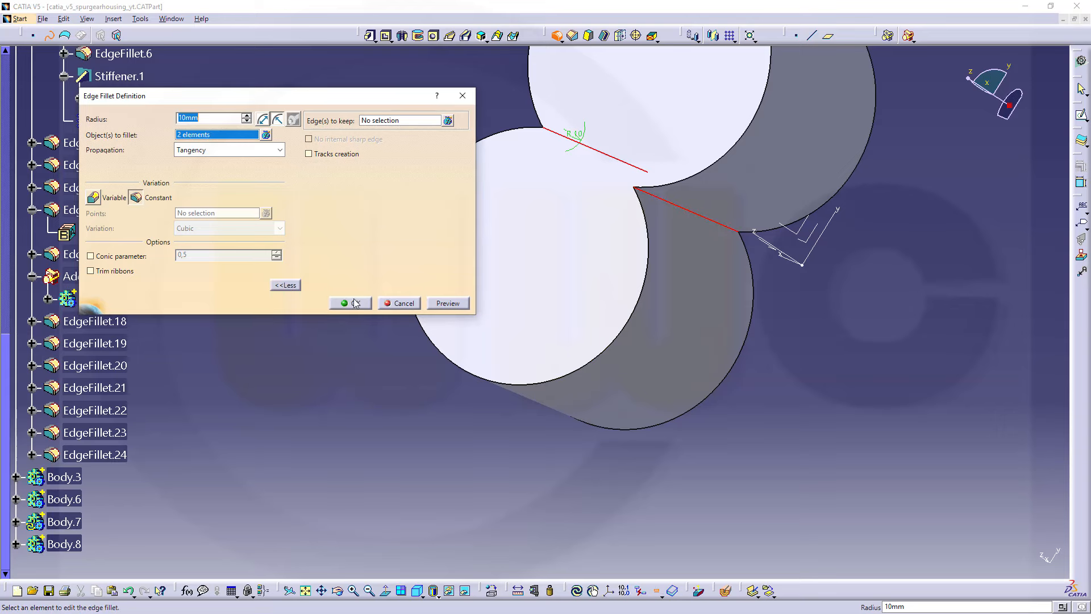
pyautogui.click(346, 303)
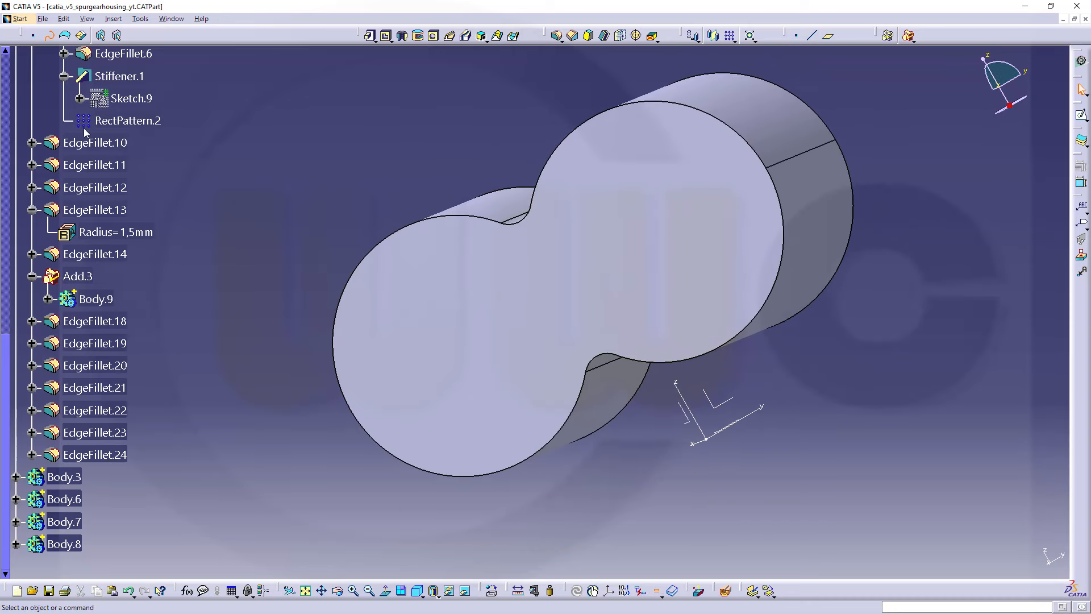
pyautogui.moveTo(63, 522)
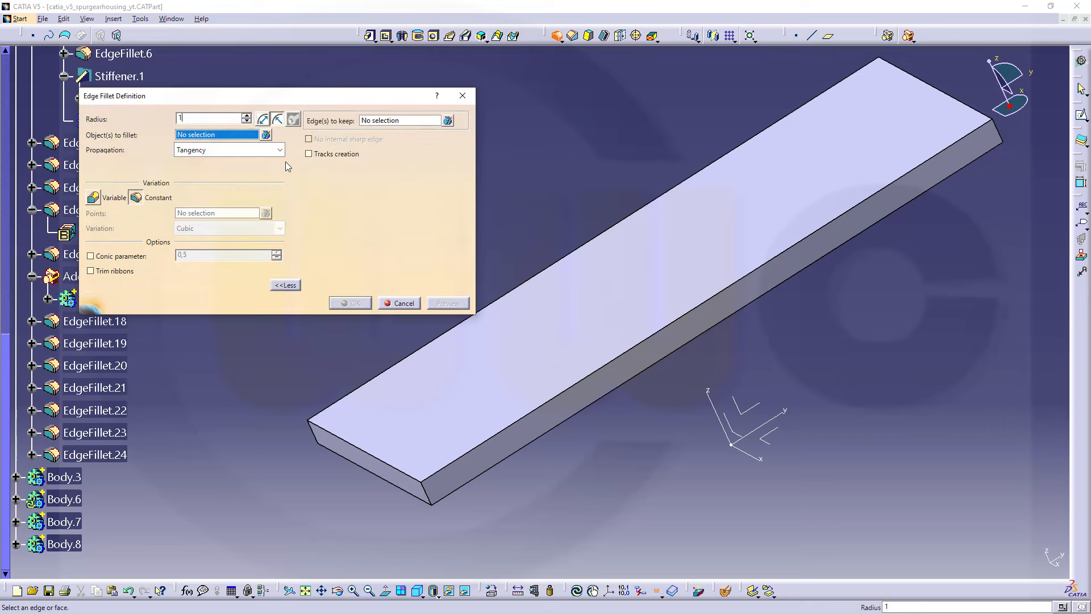
# Step: Round the thin plate's four end edges with 20 mm fillets
pyautogui.write('20mm')
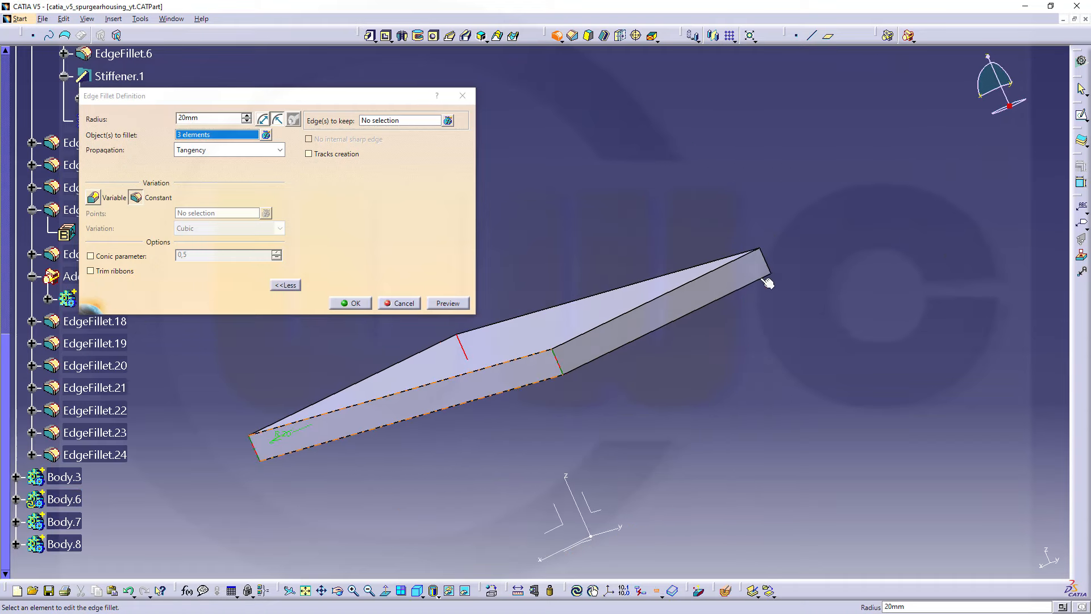
pyautogui.click(762, 268)
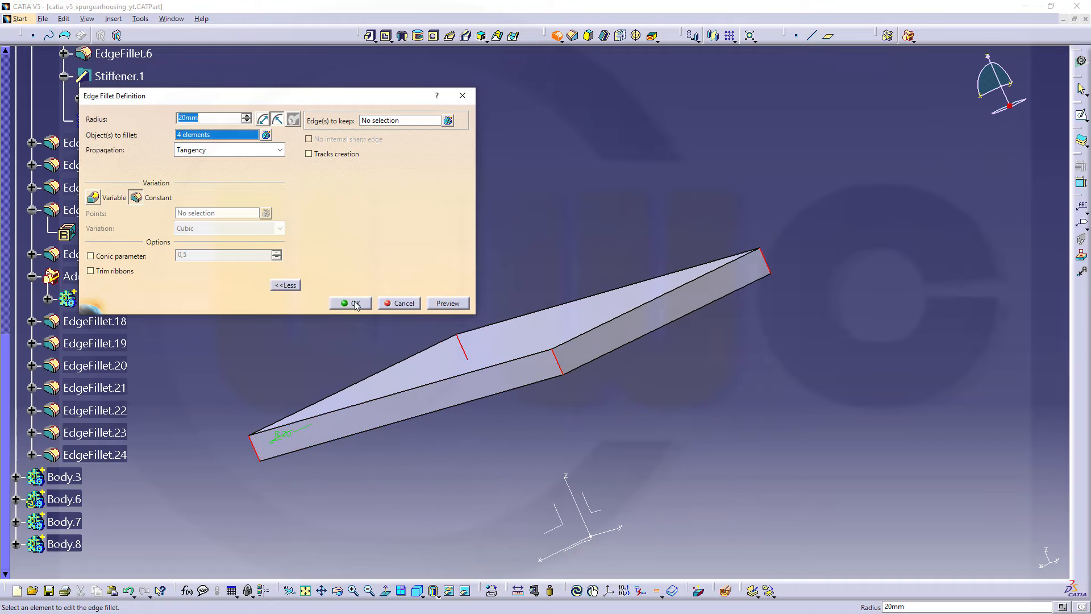
pyautogui.click(352, 303)
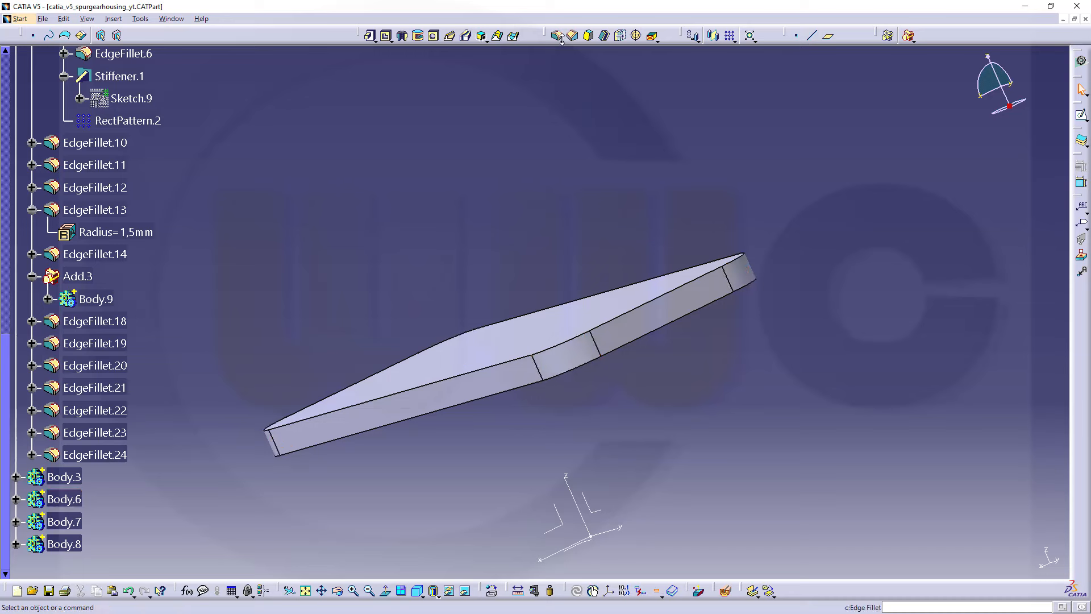
# Step: Round the plate's two long edges with 3 mm fillets
pyautogui.click(554, 35)
pyautogui.write('3')
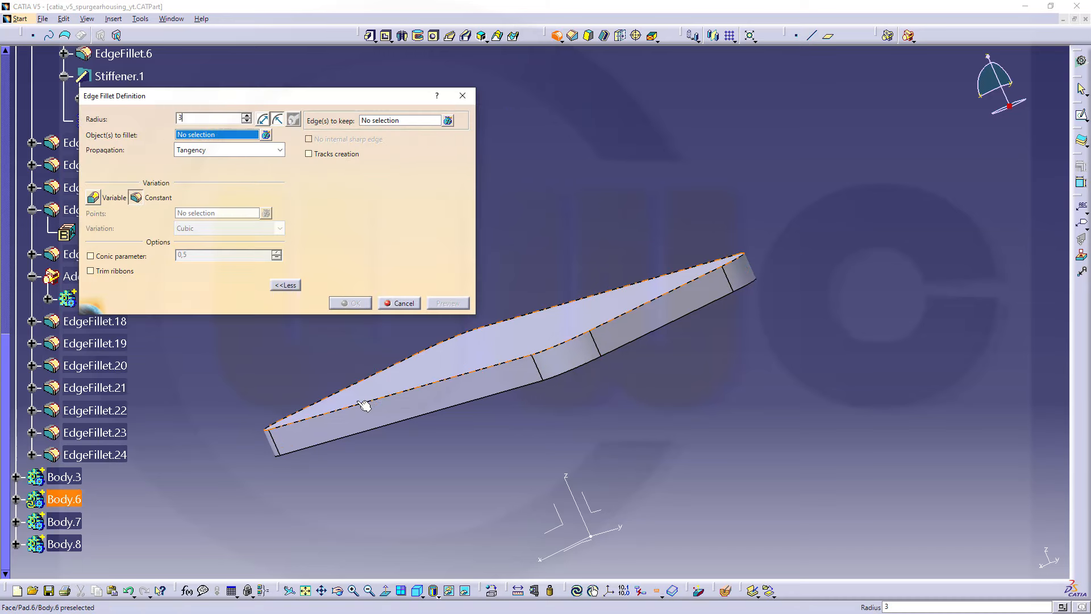
pyautogui.click(367, 406)
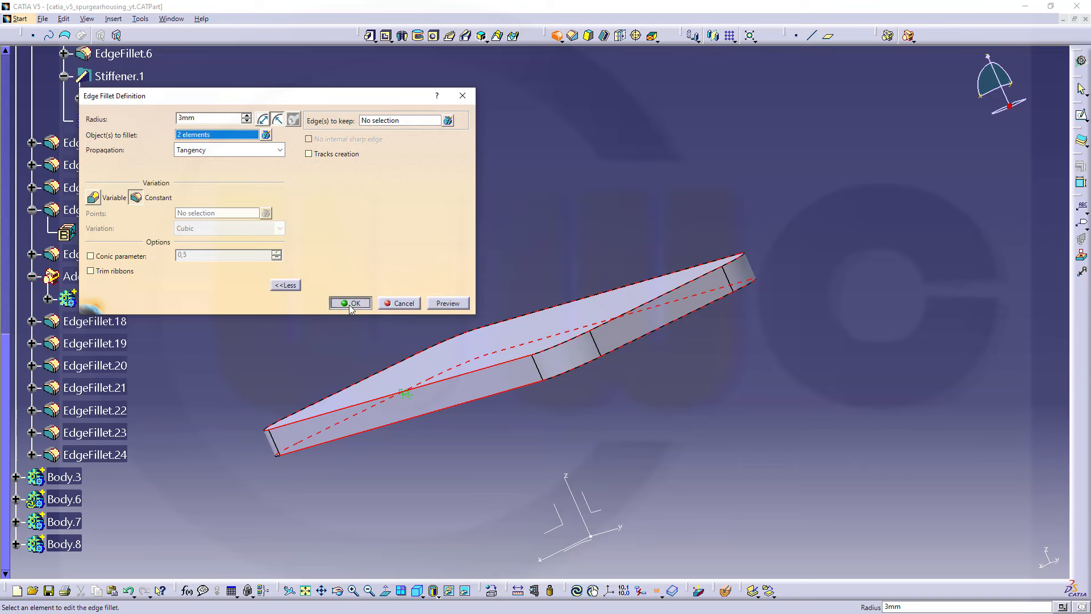
pyautogui.click(350, 303)
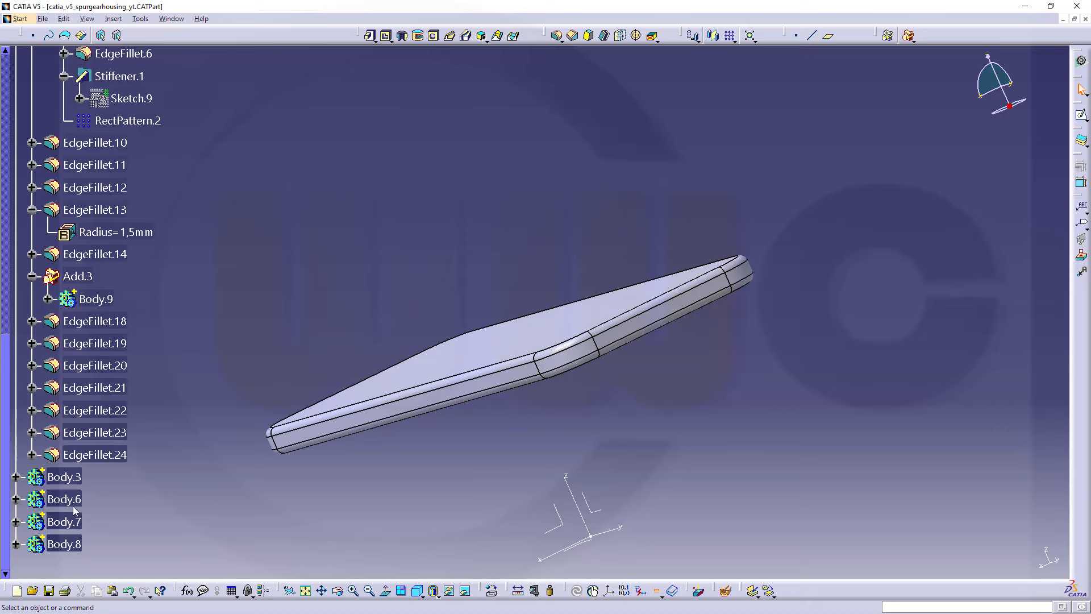
pyautogui.rightClick(63, 477)
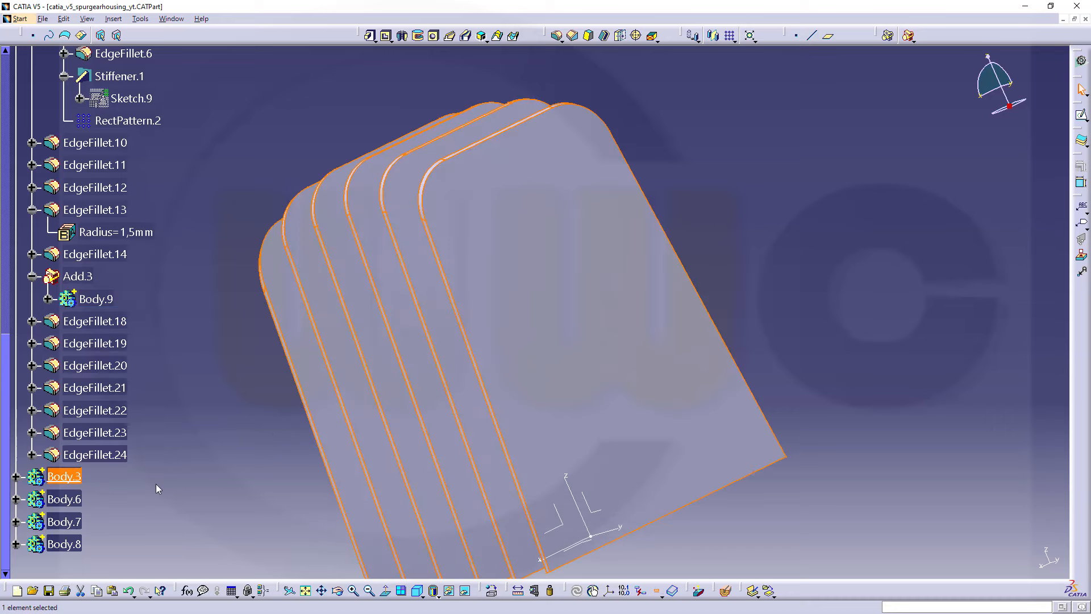
# Step: Round four edges of the rectangular block with 5 mm fillets
pyautogui.rightClick(63, 522)
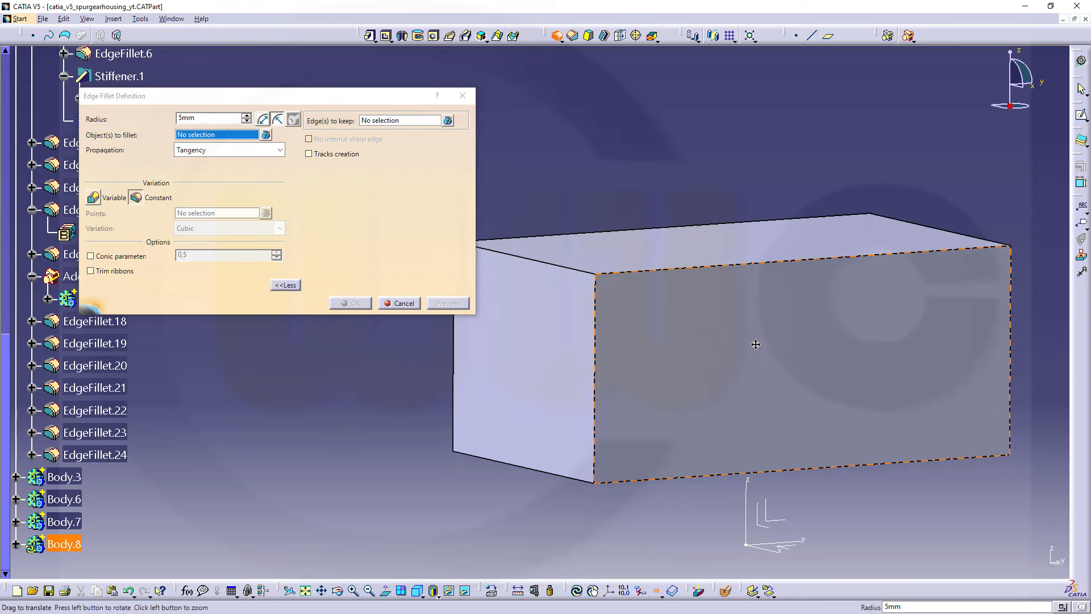
pyautogui.click(583, 263)
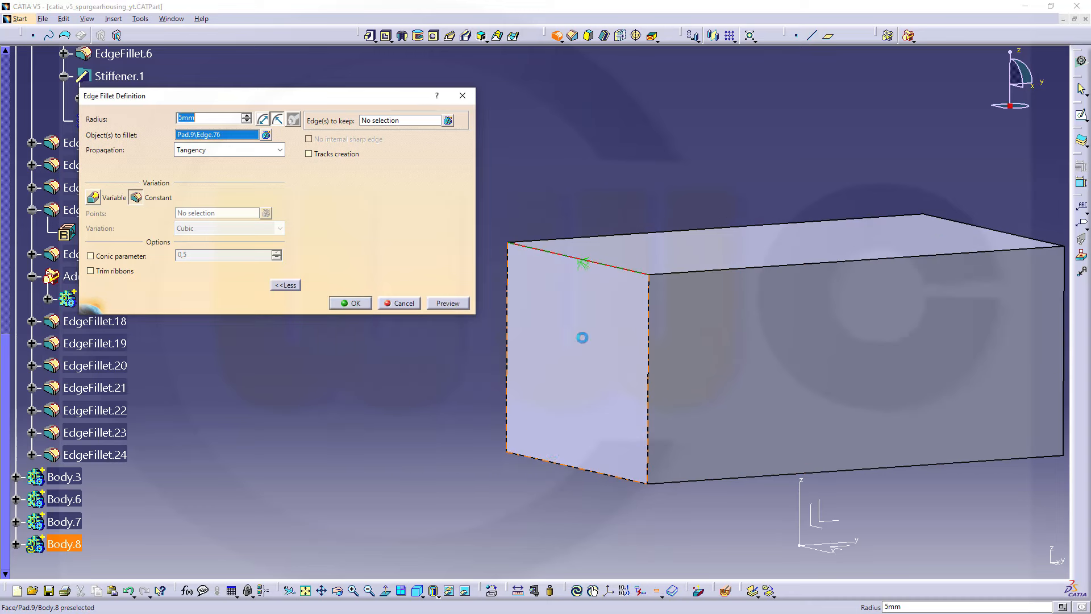
pyautogui.click(842, 430)
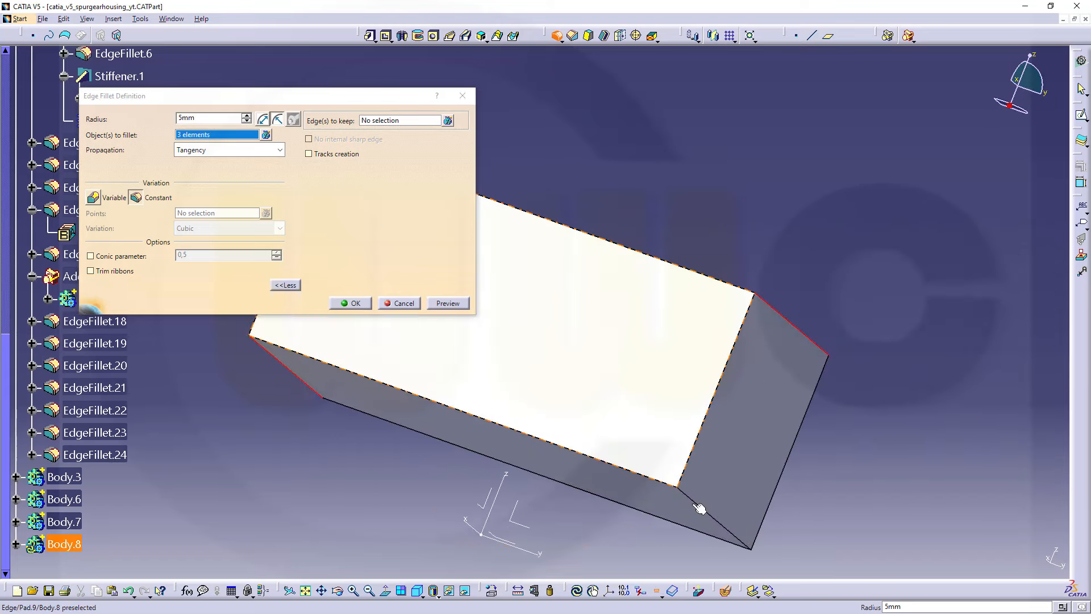
pyautogui.click(700, 509)
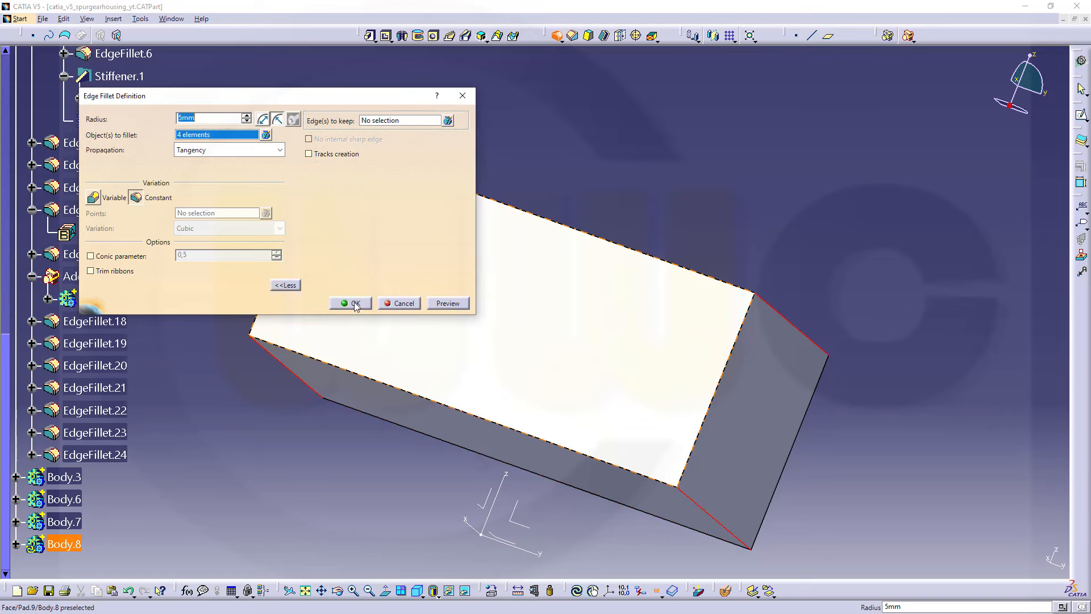
pyautogui.click(352, 303)
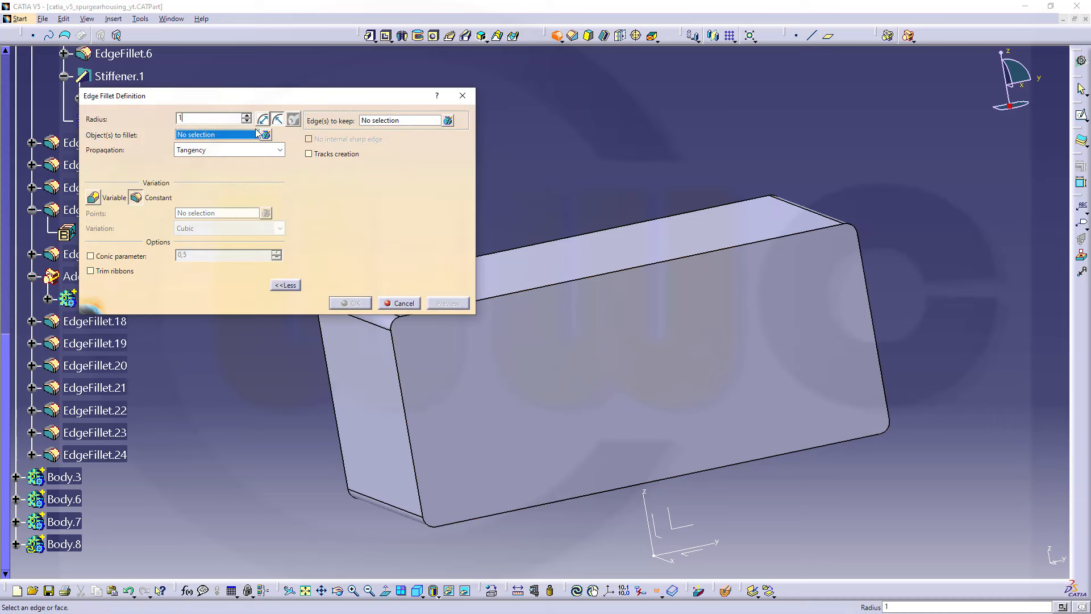
# Step: Round the block's long top edge with a 1.5 mm fillet
pyautogui.write('1,5')
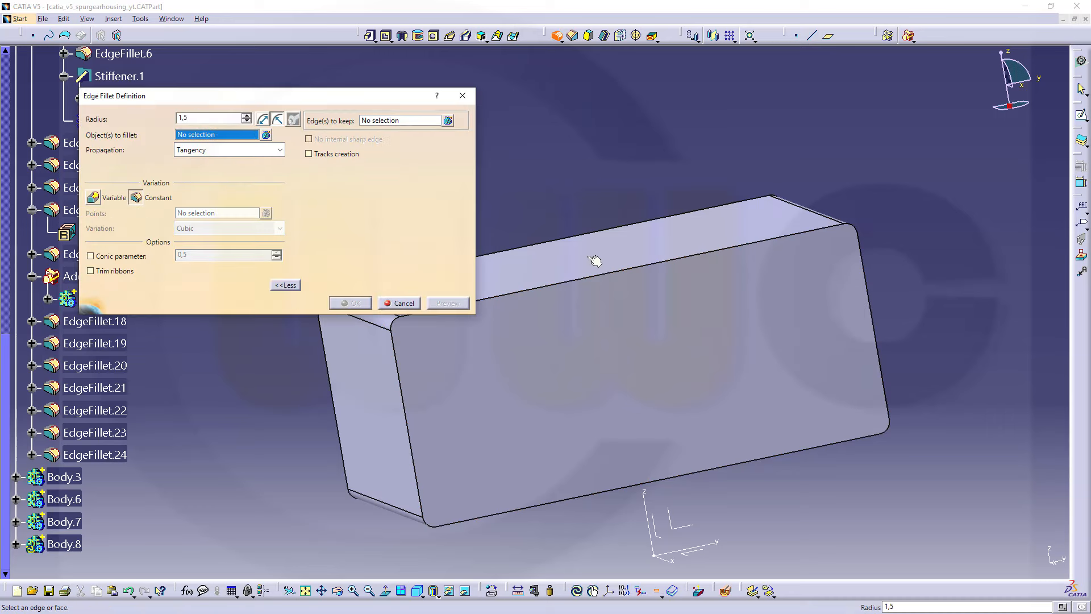
pyautogui.click(613, 272)
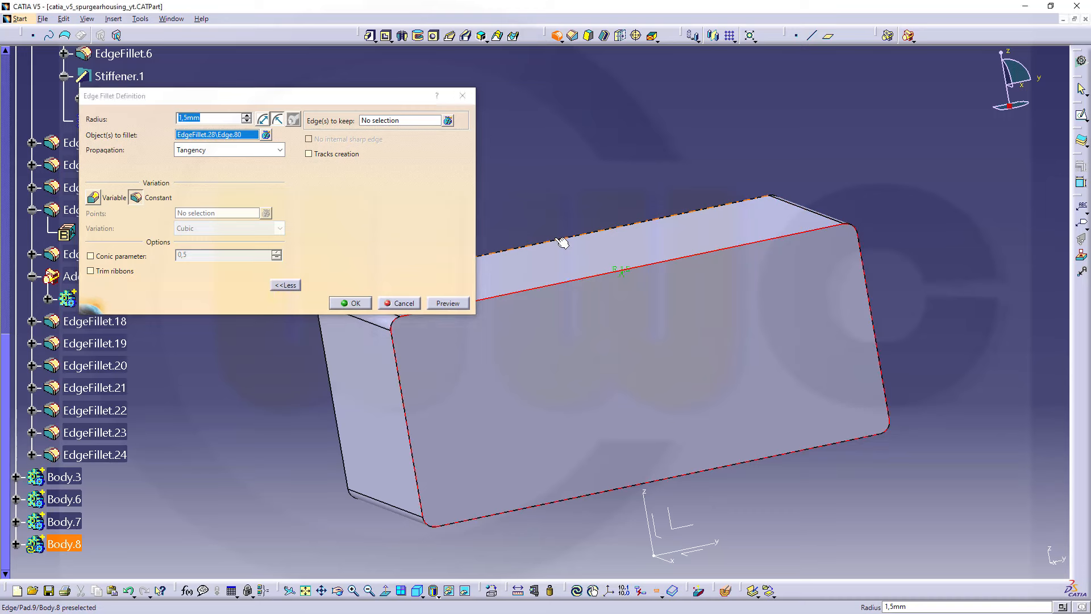
pyautogui.click(350, 303)
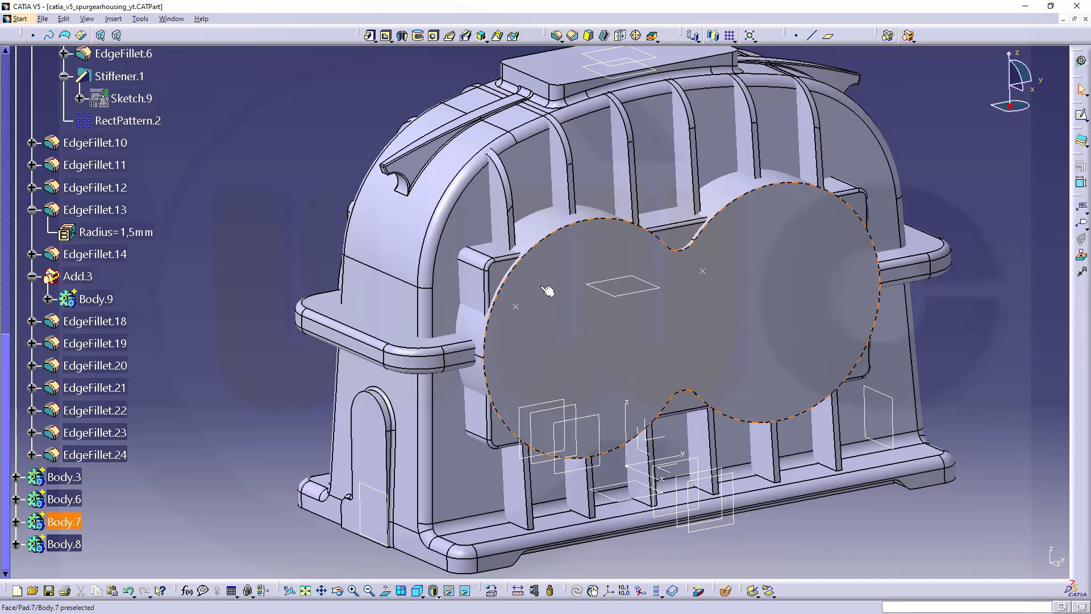
pyautogui.moveTo(545, 292)
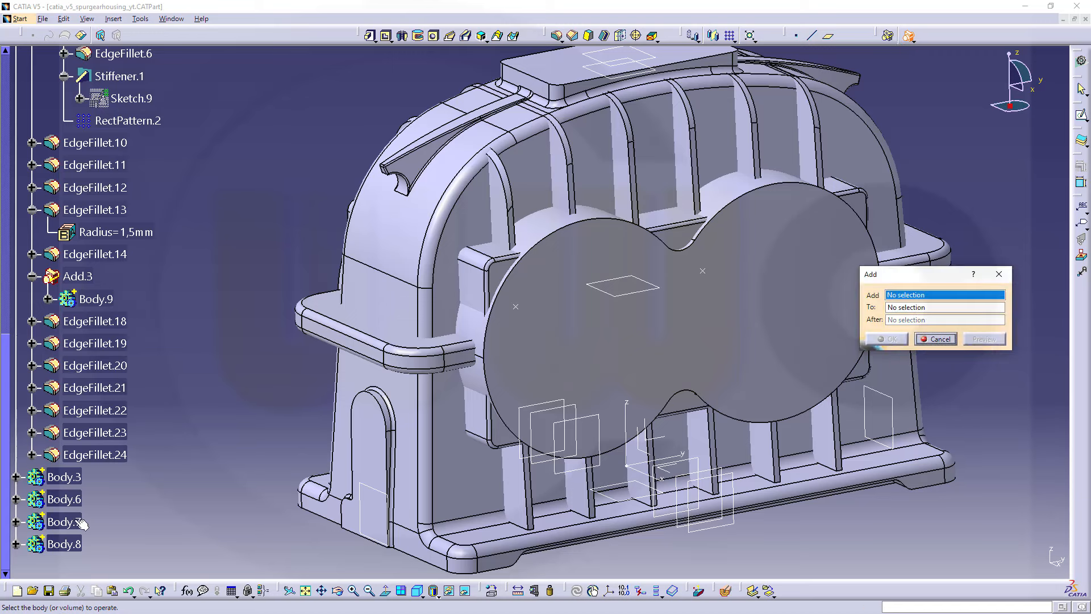
# Step: Add Body.7 into Body.8 so the twin-cylinder gear body merges with it
pyautogui.click(63, 521)
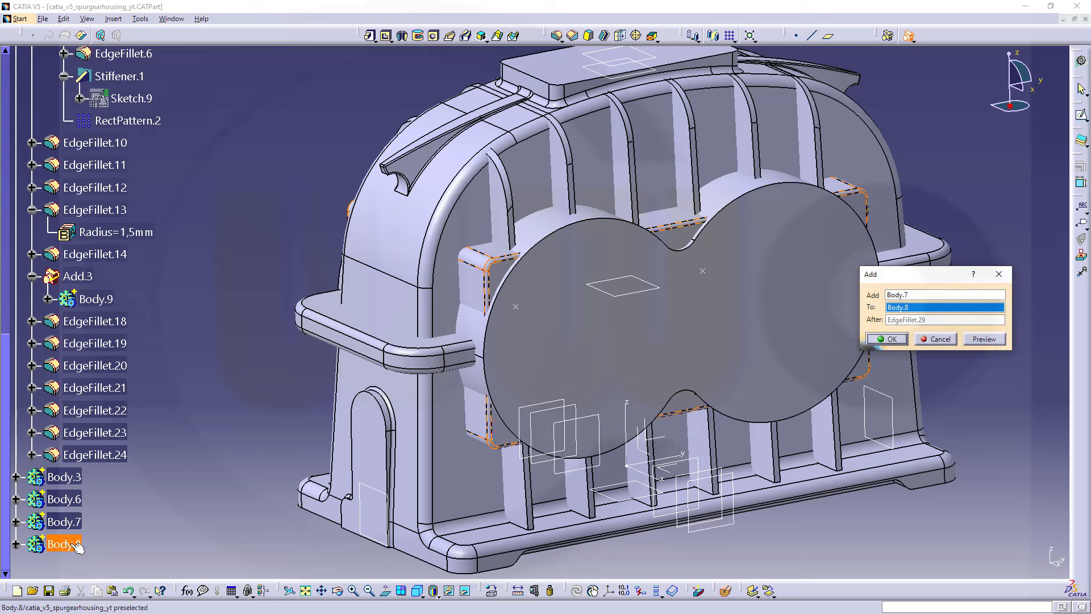
pyautogui.click(886, 339)
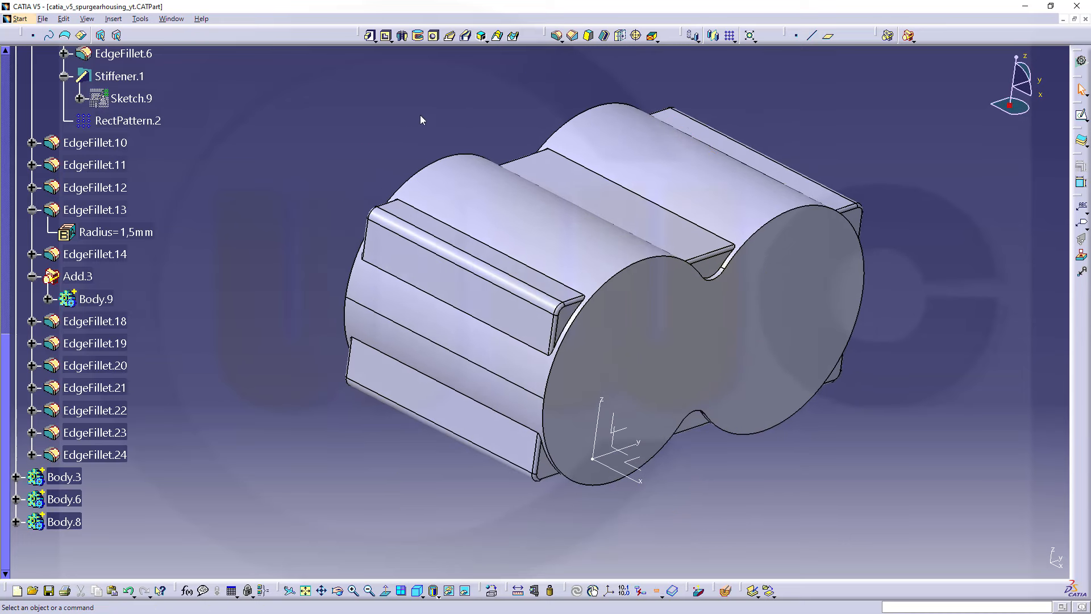
pyautogui.moveTo(524, 77)
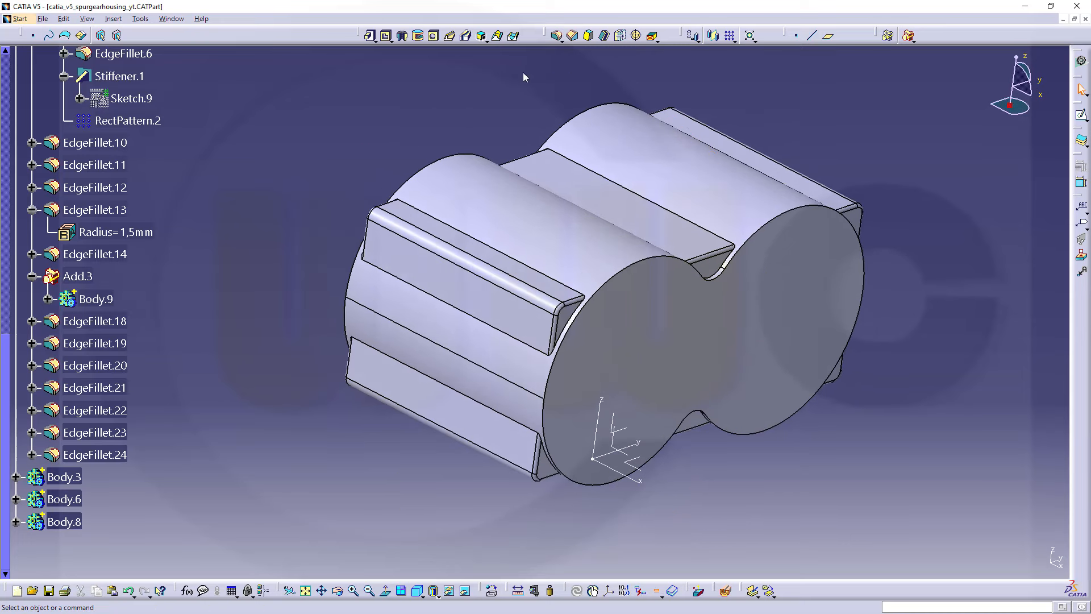
pyautogui.moveTo(555, 36)
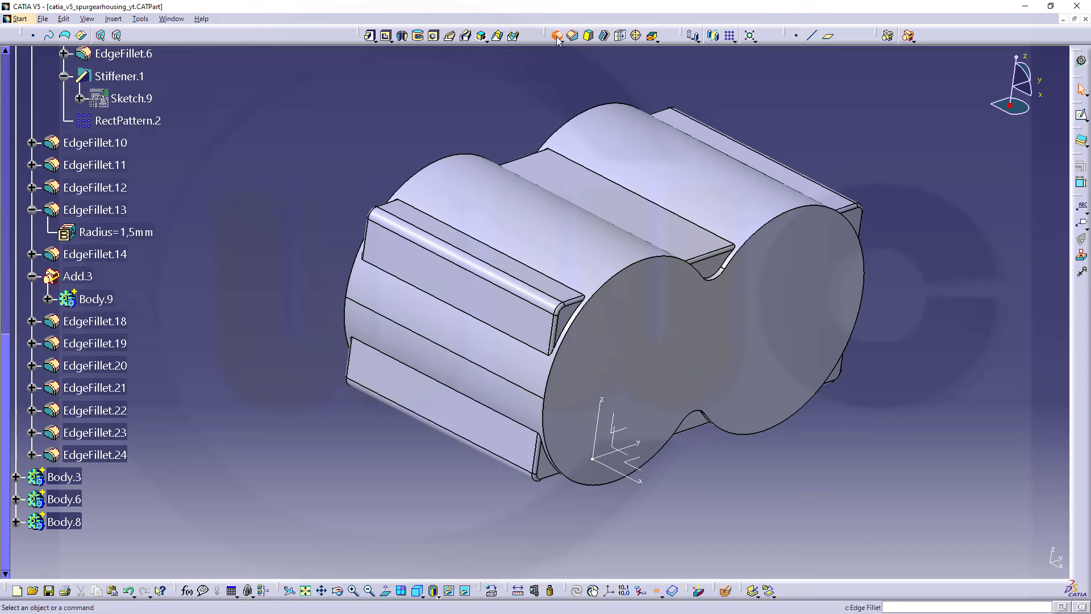
# Step: Apply a 1.5 mm fillet to the six rib-bar edges of Body.8
pyautogui.click(555, 36)
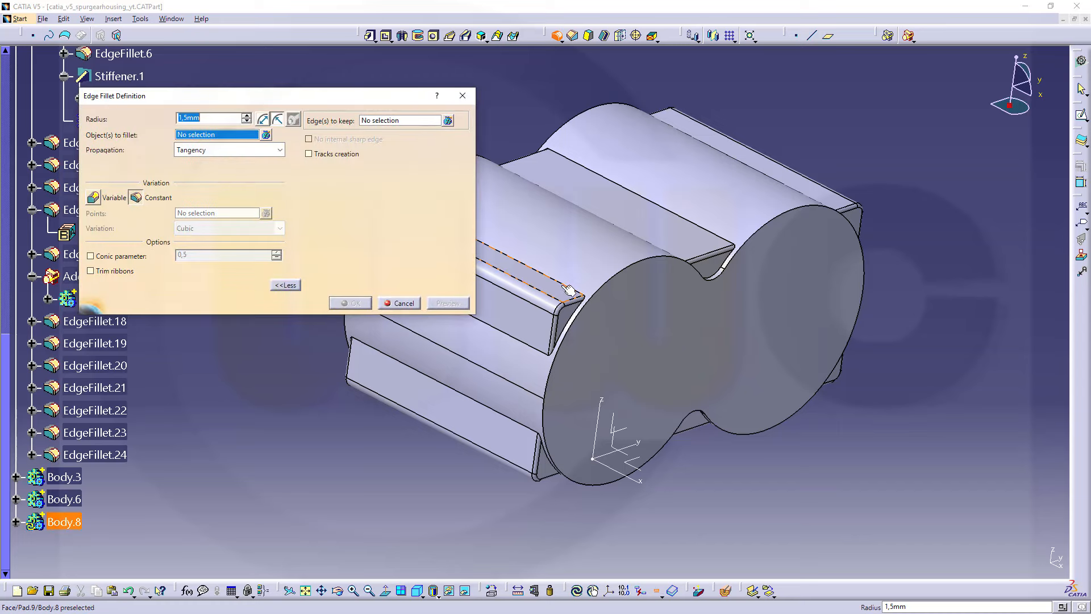
pyautogui.click(571, 289)
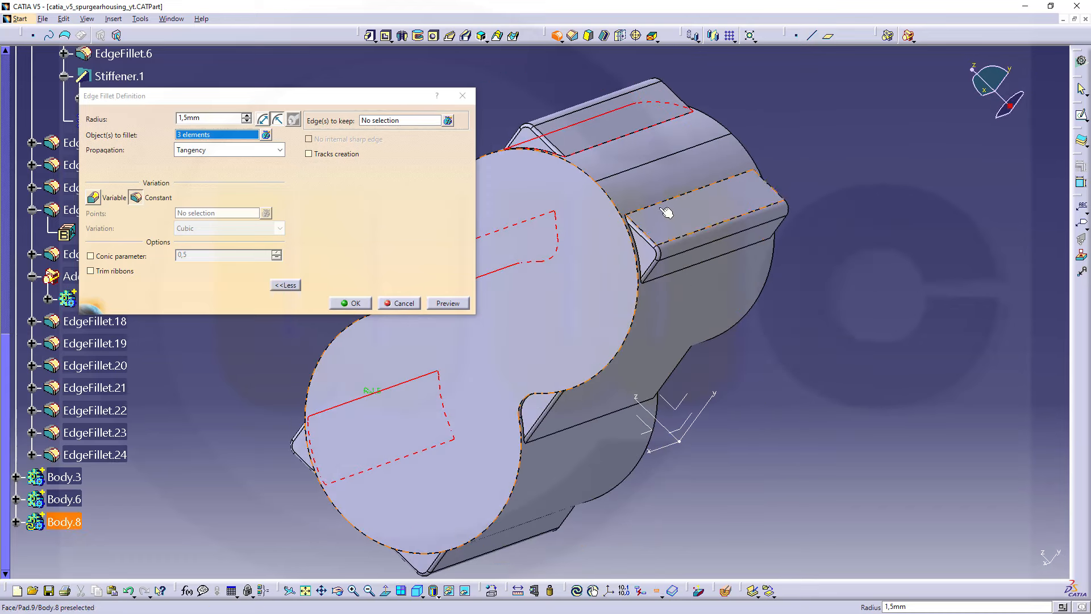
pyautogui.click(667, 212)
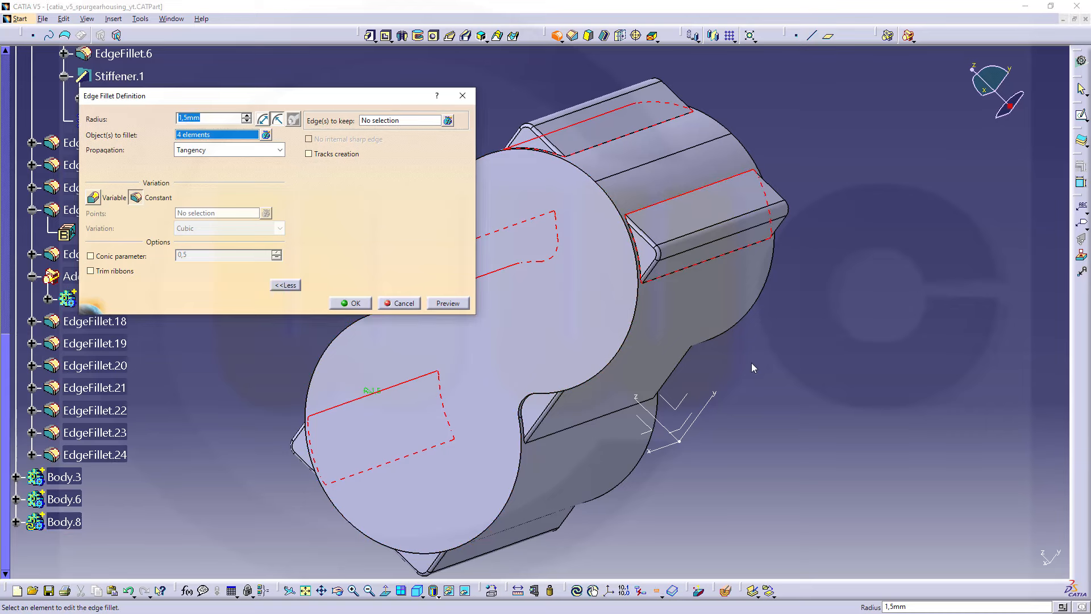
pyautogui.click(566, 430)
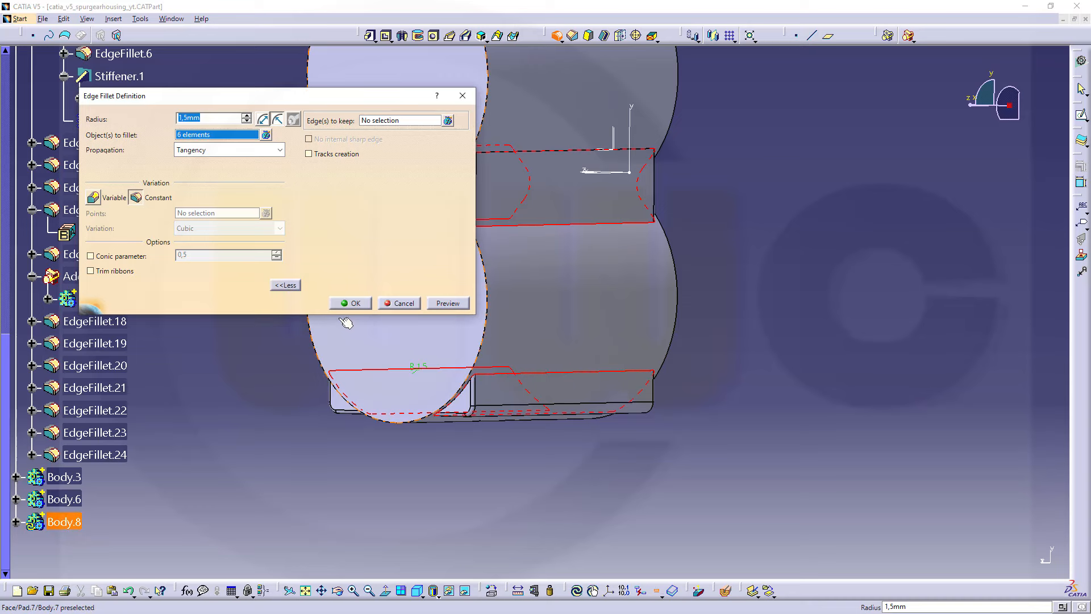
pyautogui.click(350, 303)
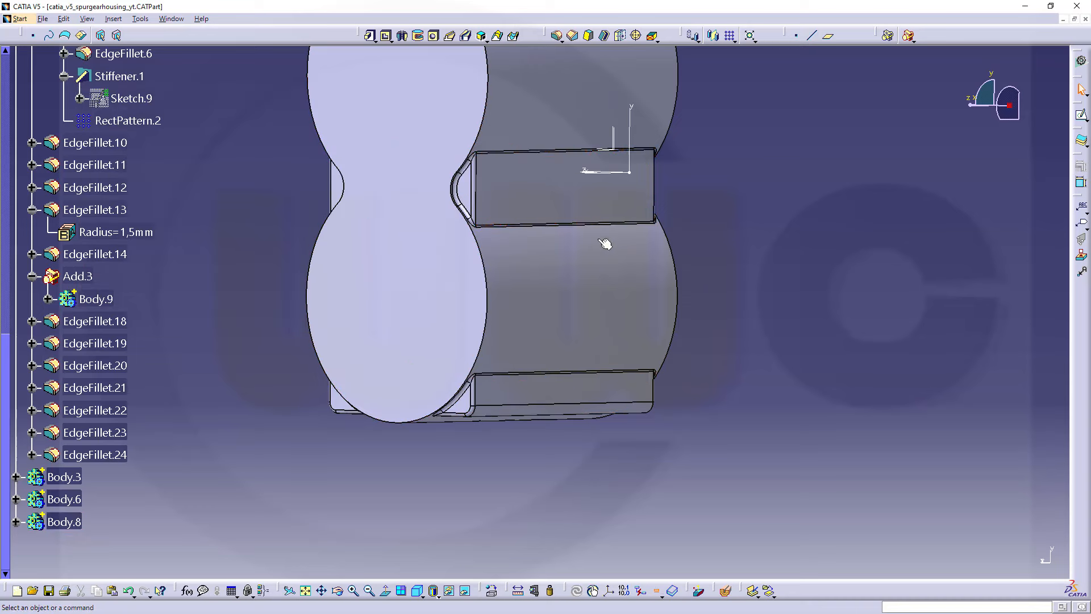
pyautogui.moveTo(605, 244); pyautogui.dragTo(630, 211)
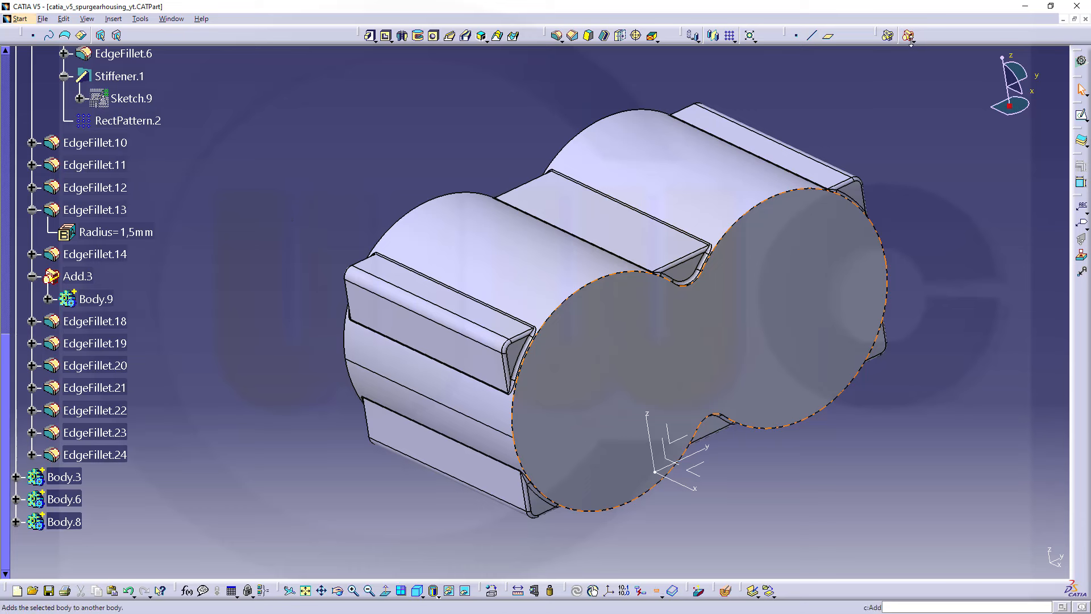
# Step: Add Body.8 into Body.1 as Add.5, joining the rib body to the housing
pyautogui.click(908, 35)
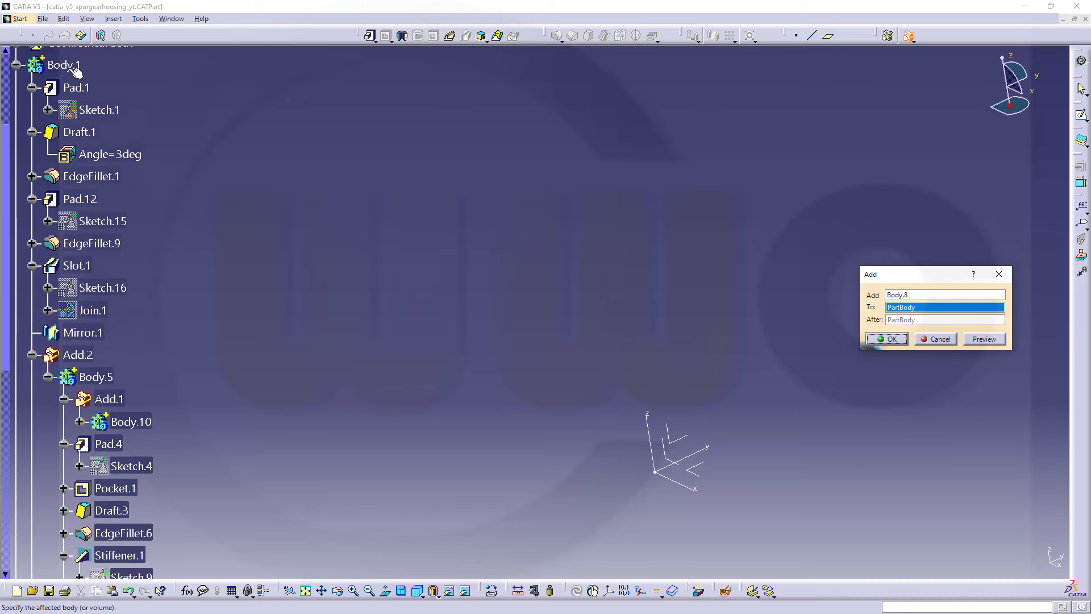
pyautogui.click(66, 65)
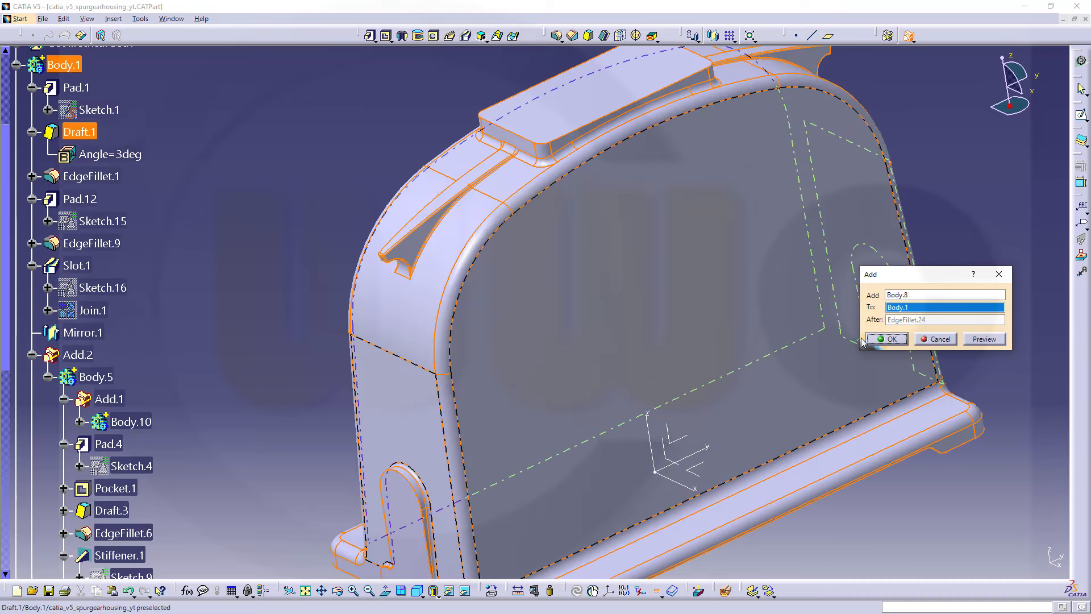
pyautogui.click(887, 338)
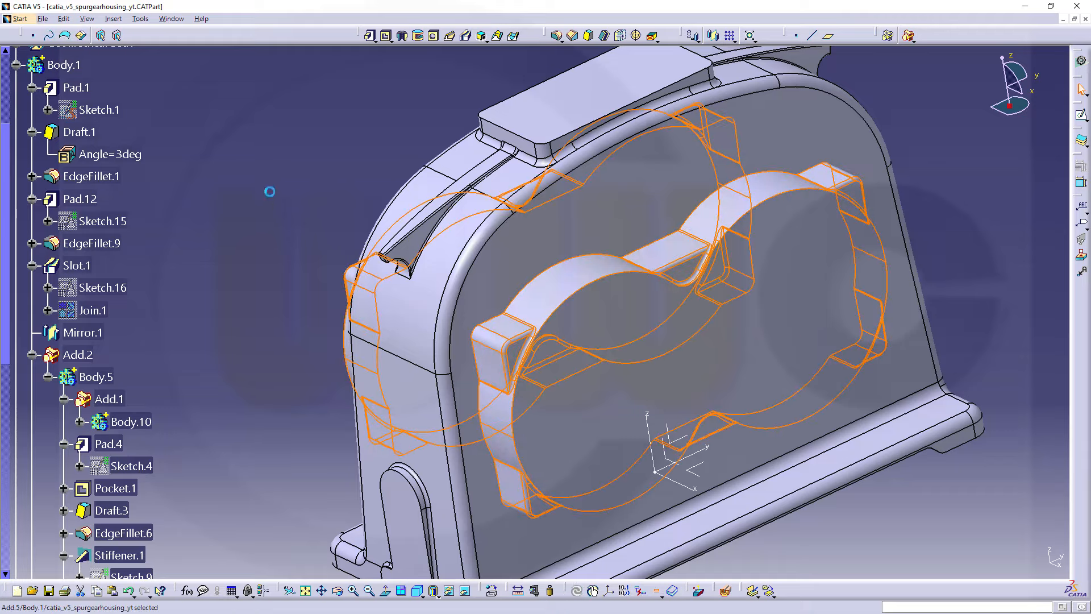
pyautogui.click(332, 300)
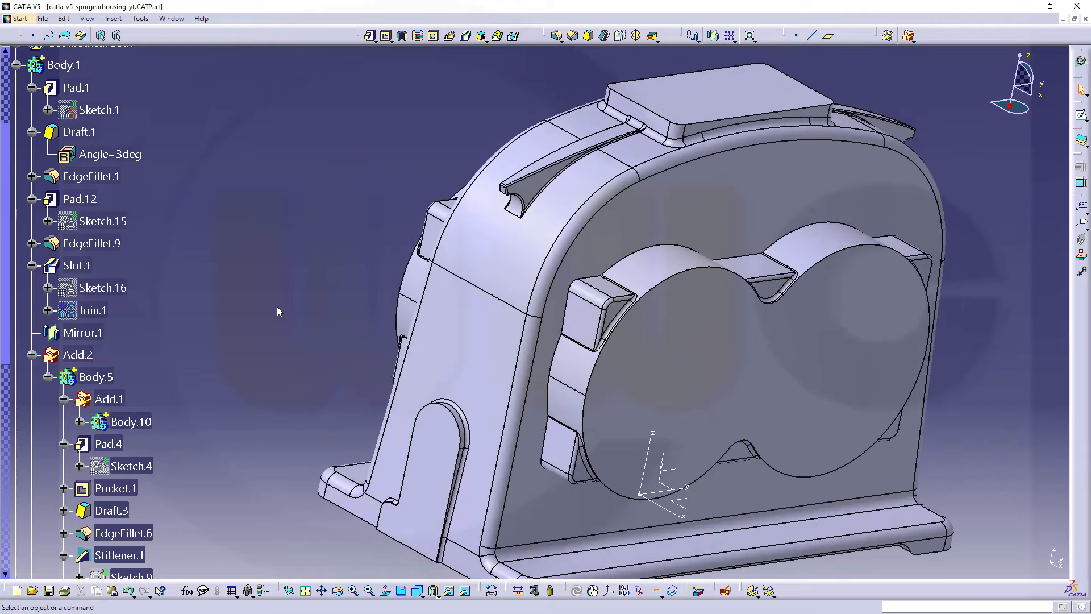
pyautogui.scroll(-3)
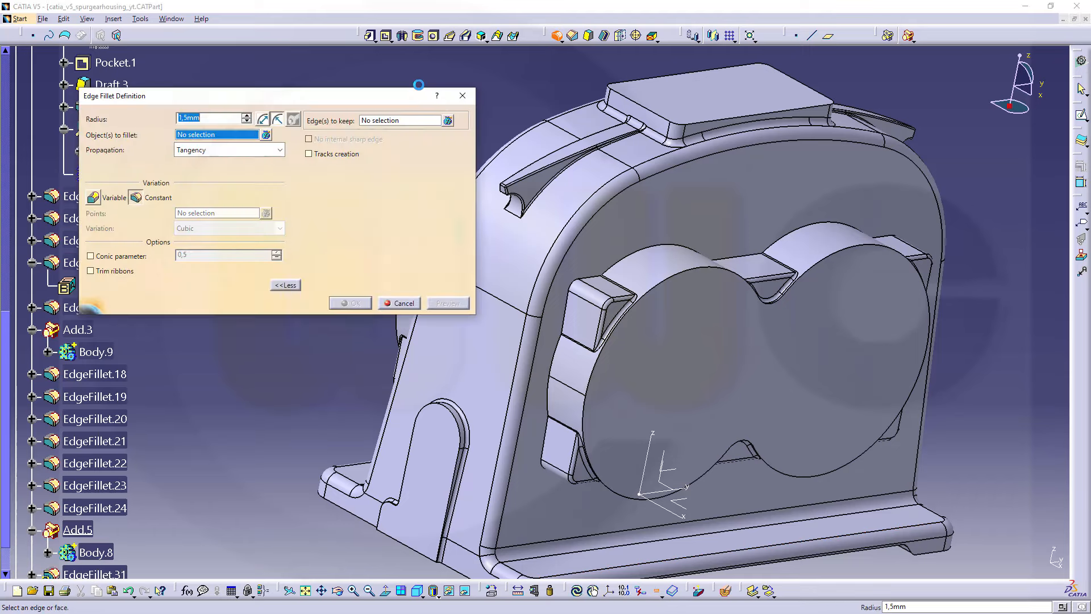
pyautogui.moveTo(556, 351)
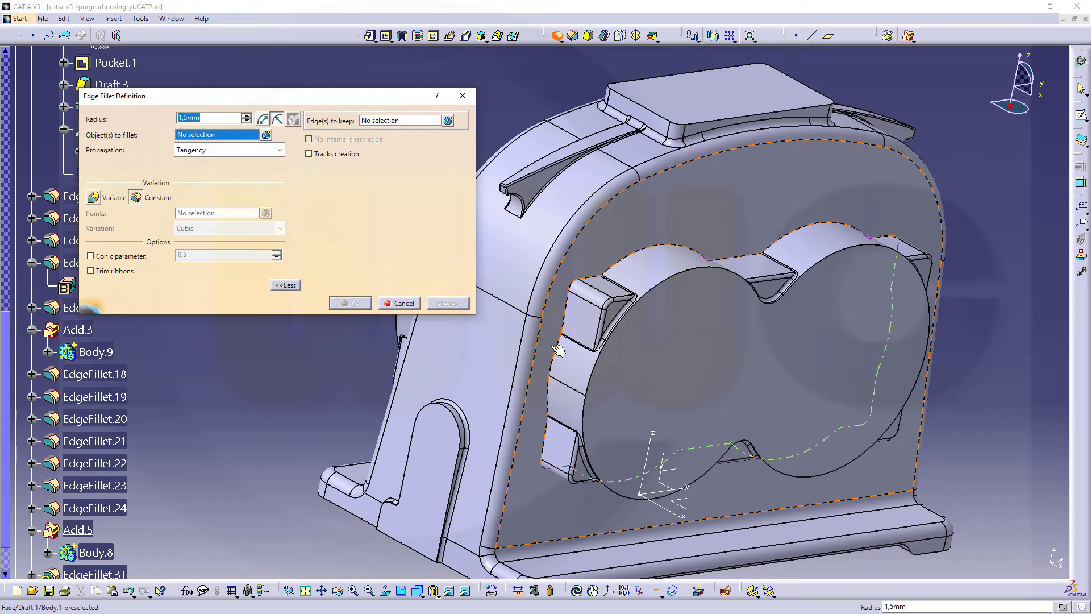
pyautogui.click(556, 351)
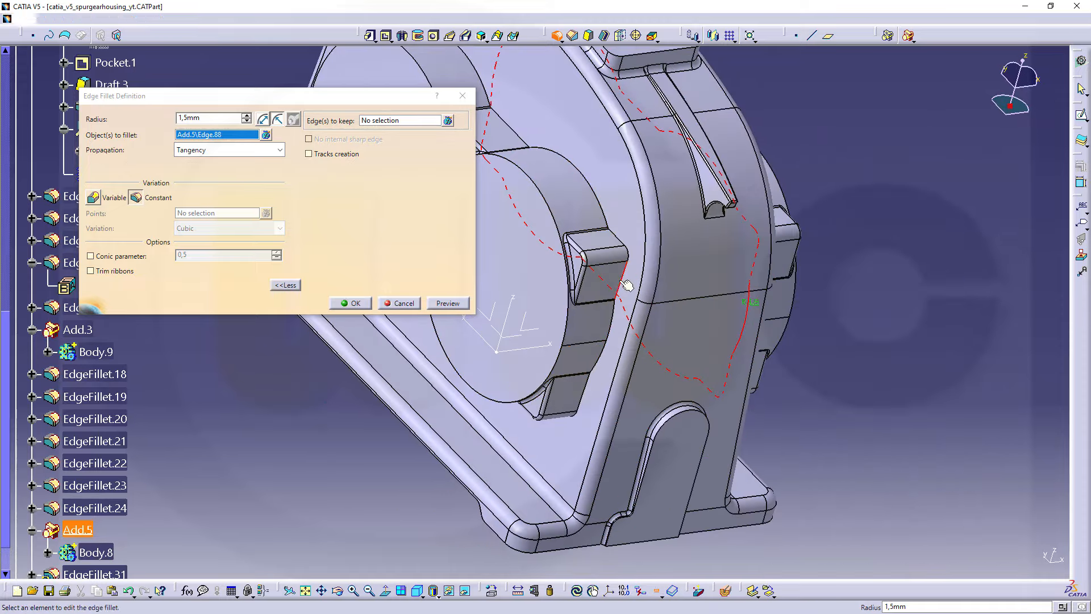
pyautogui.click(350, 303)
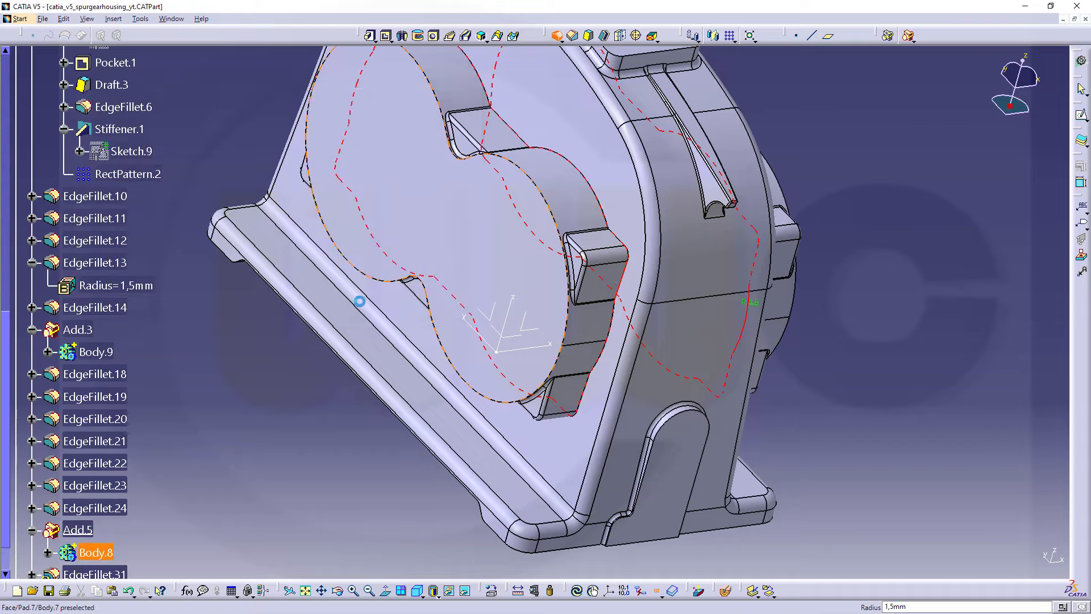
pyautogui.moveTo(359, 302); pyautogui.dragTo(687, 412)
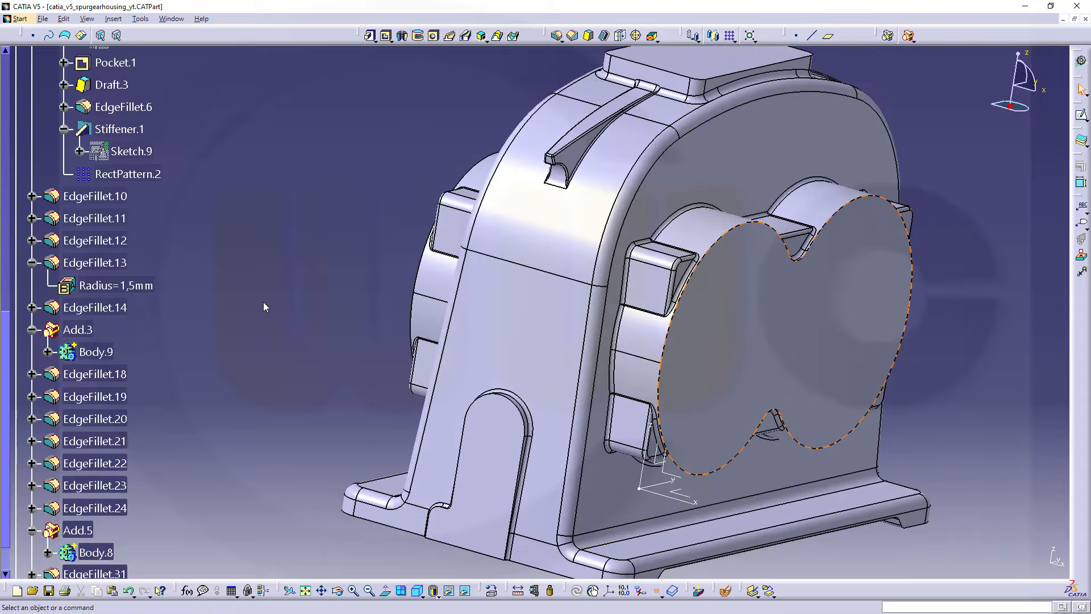
pyautogui.moveTo(244, 397)
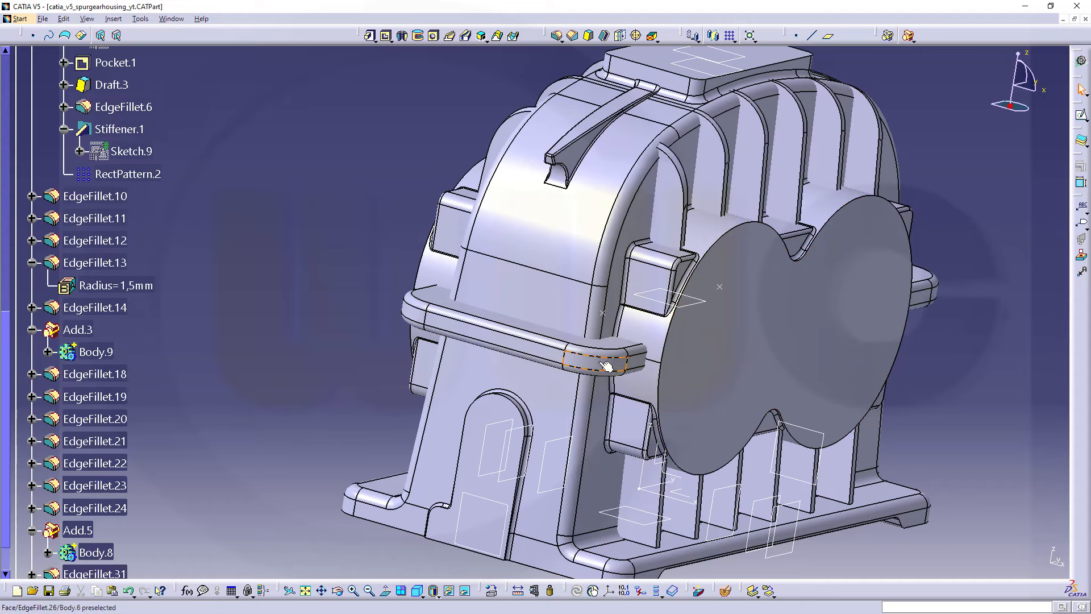
# Step: Add the horizontal band body Body.6 into the main housing body Body.1
pyautogui.click(94, 508)
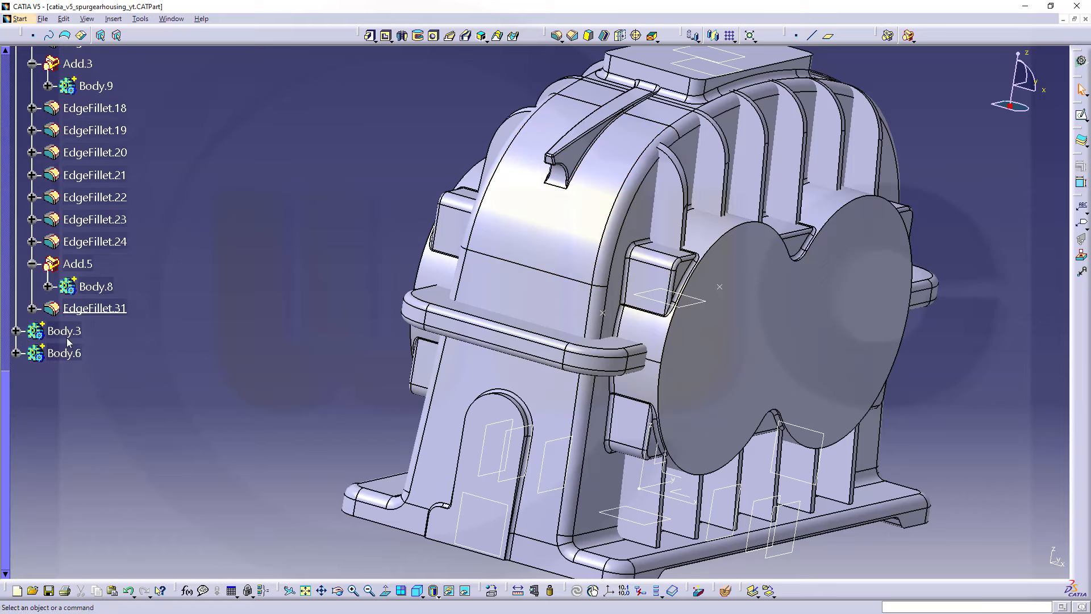
pyautogui.click(63, 353)
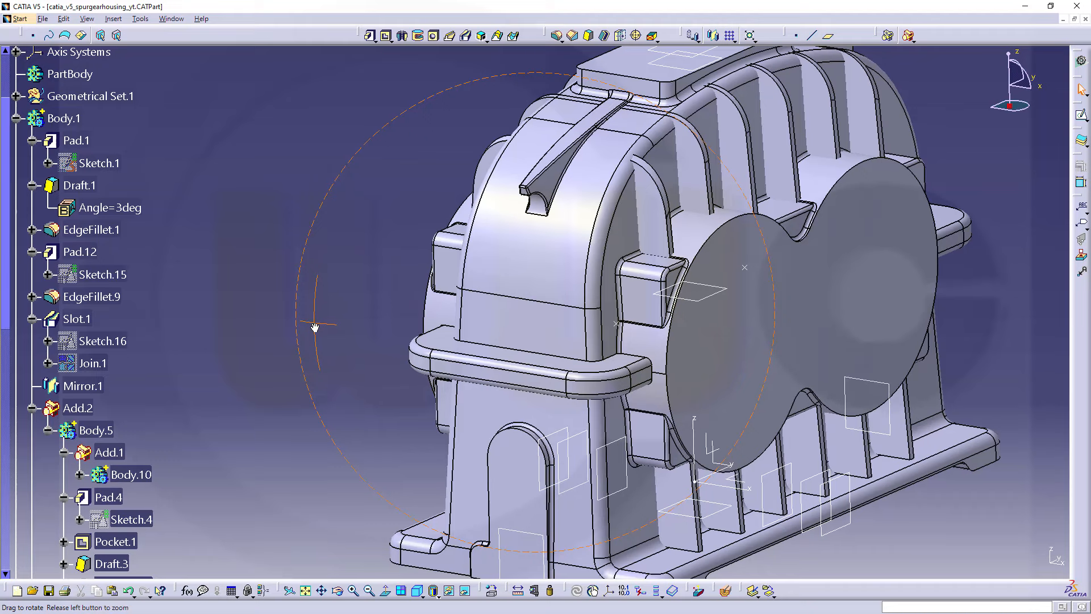
pyautogui.moveTo(487, 382)
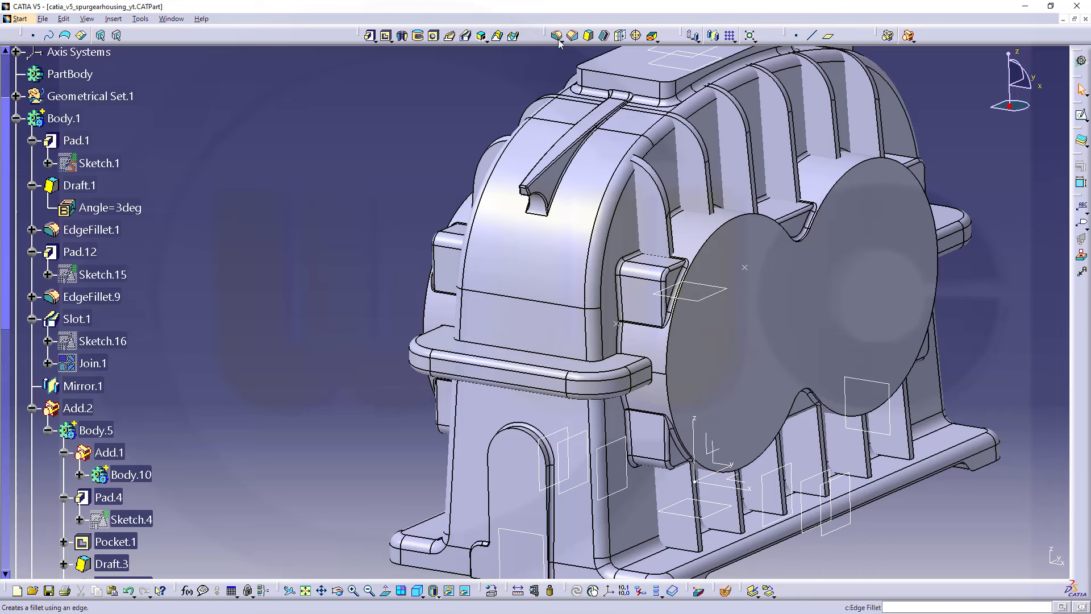
# Step: Apply a 5 mm edge fillet to the band's upper and lower long edges
pyautogui.click(556, 36)
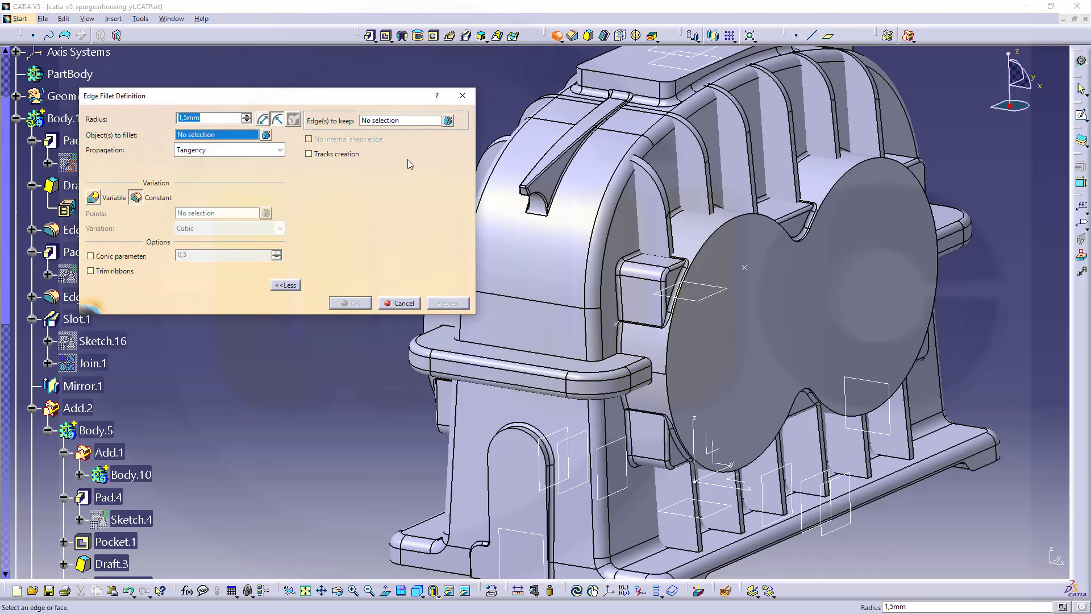
pyautogui.write('5')
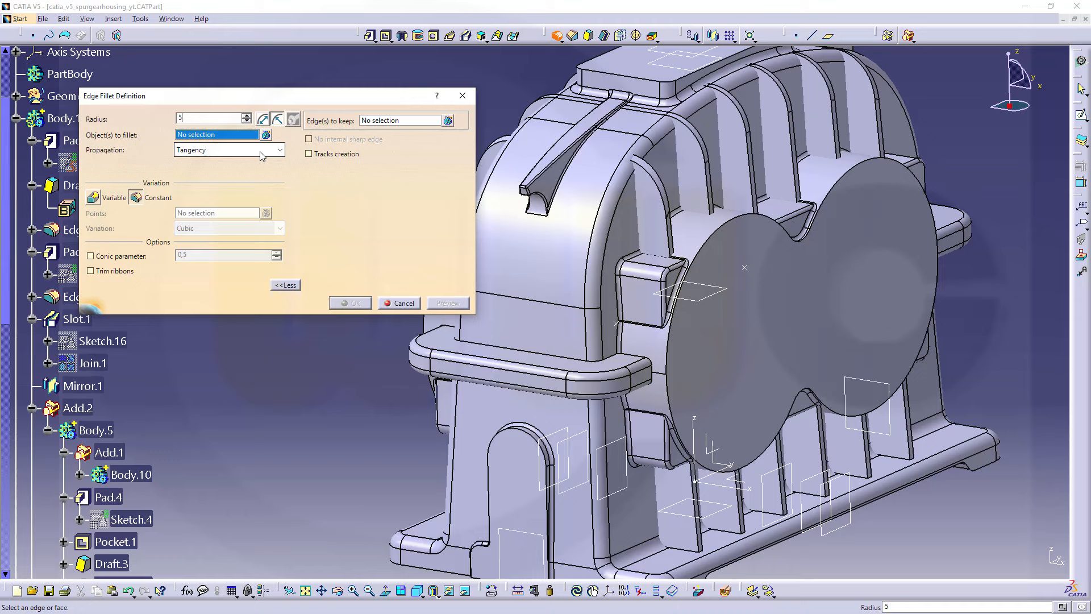
pyautogui.moveTo(549, 355)
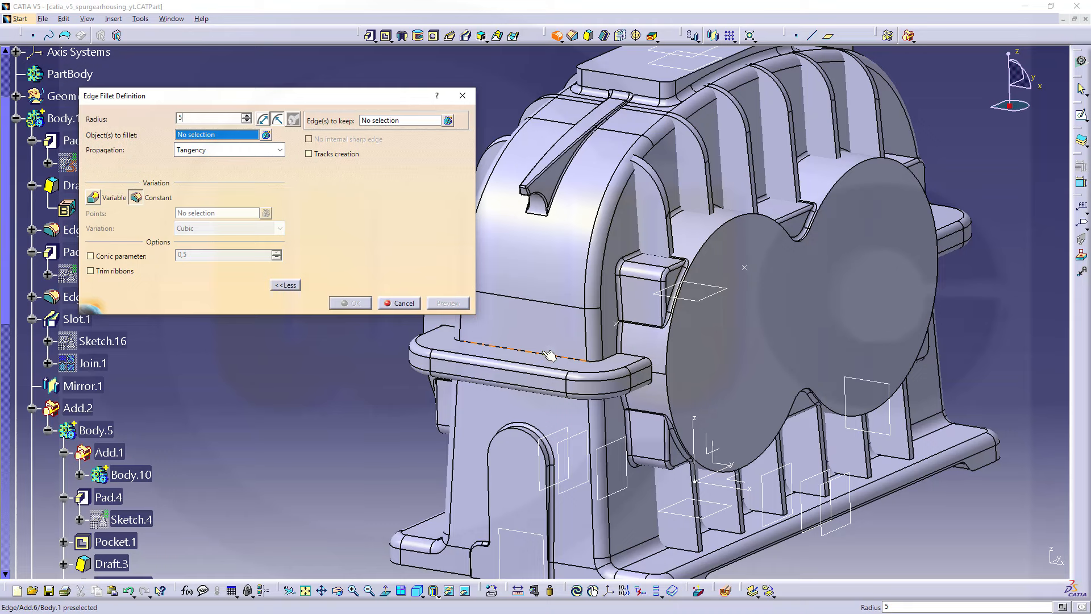
pyautogui.click(549, 355)
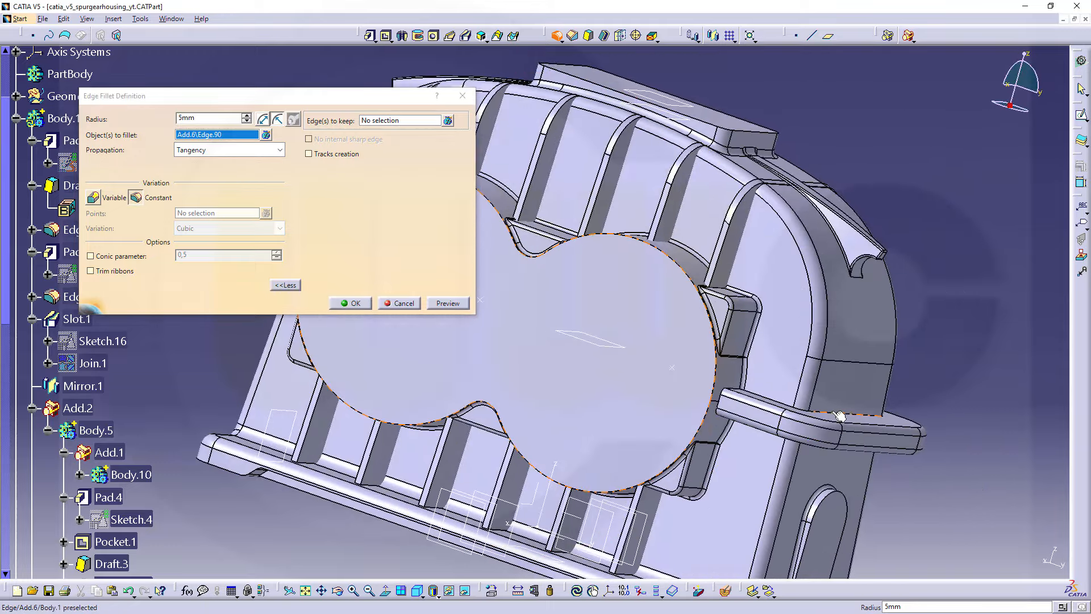
pyautogui.click(839, 416)
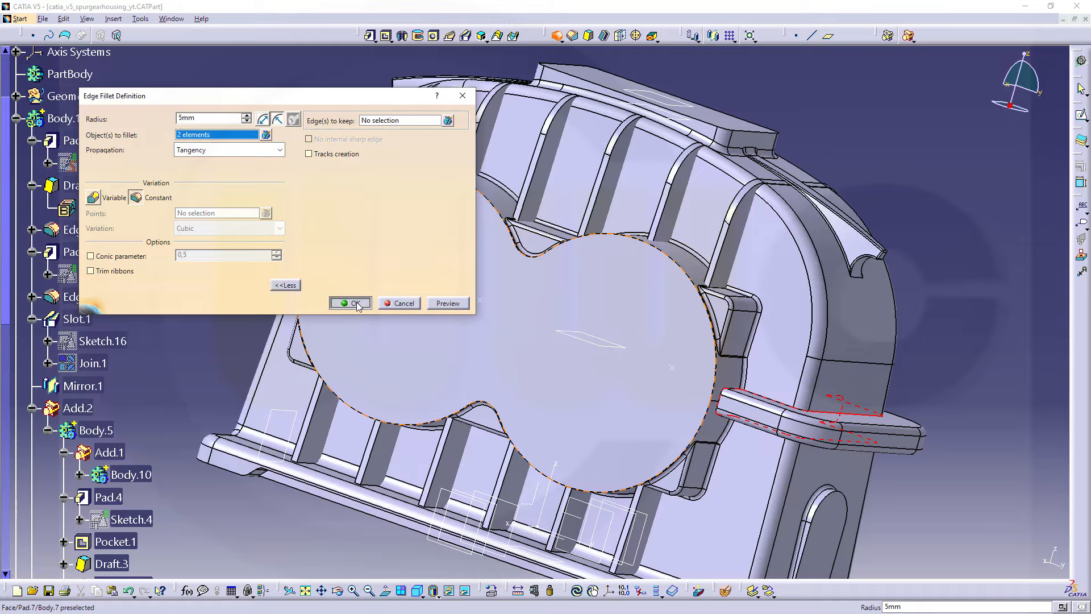
pyautogui.click(351, 303)
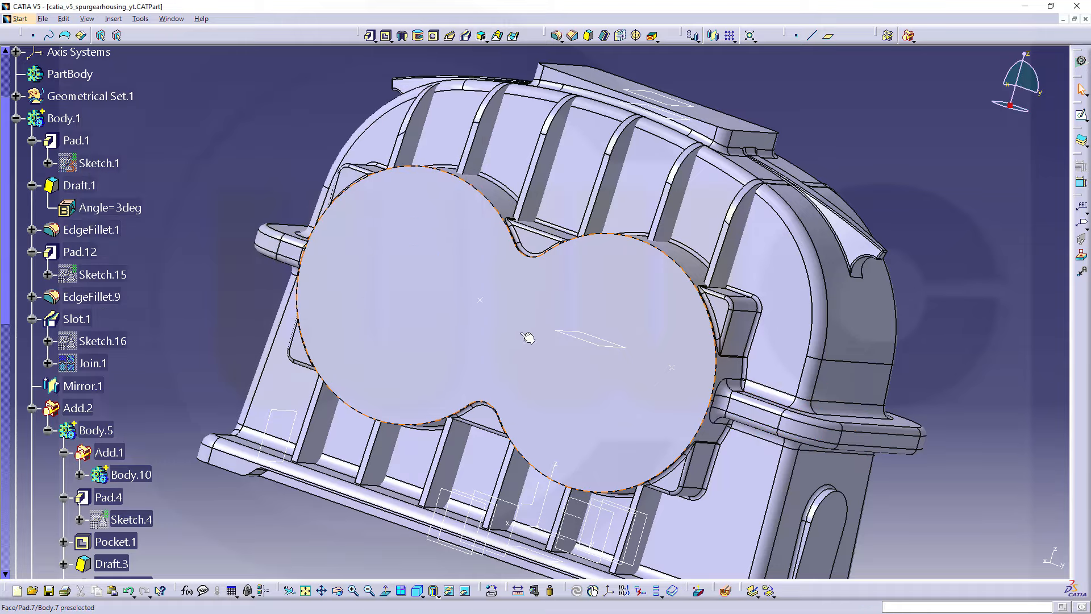
pyautogui.moveTo(529, 337); pyautogui.dragTo(557, 386)
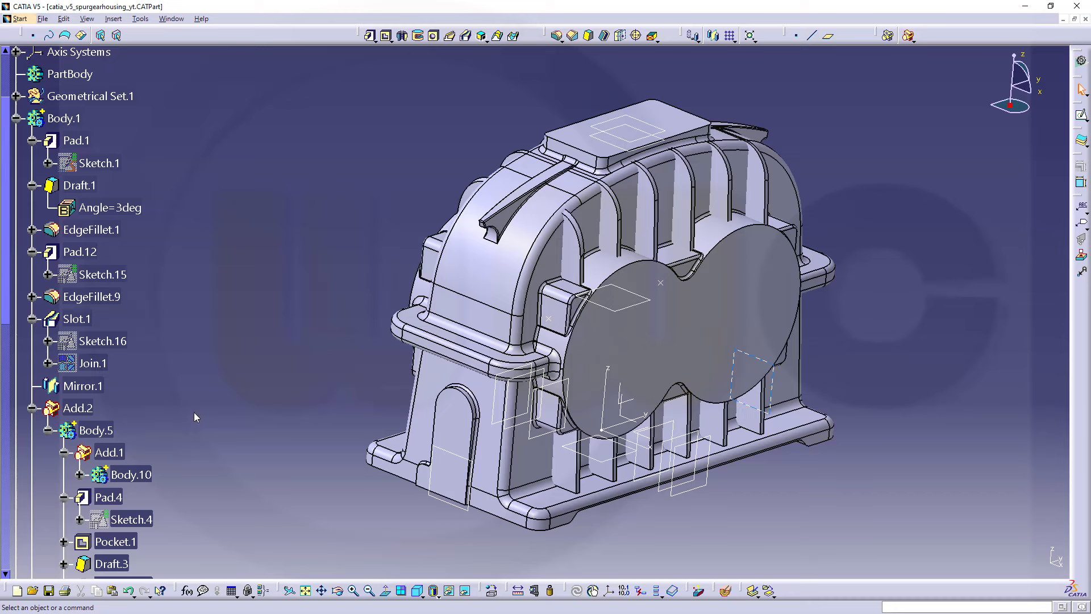
# Step: Make Body.3 the in-work object showing only its ribs and begin picking first-rib edges for a 1 mm fillet
pyautogui.scroll(-3)
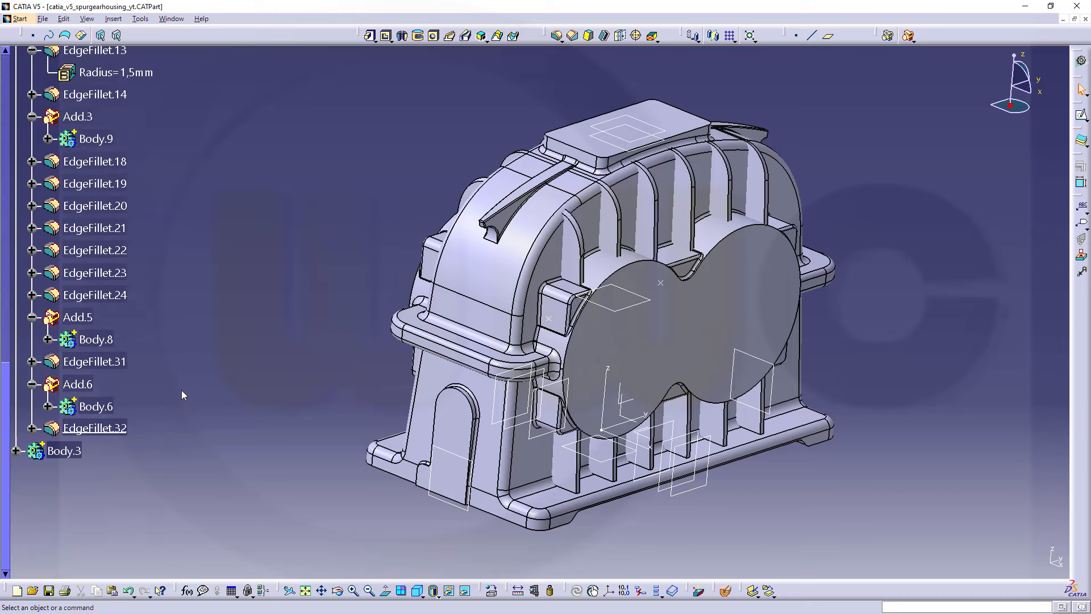
pyautogui.rightClick(62, 451)
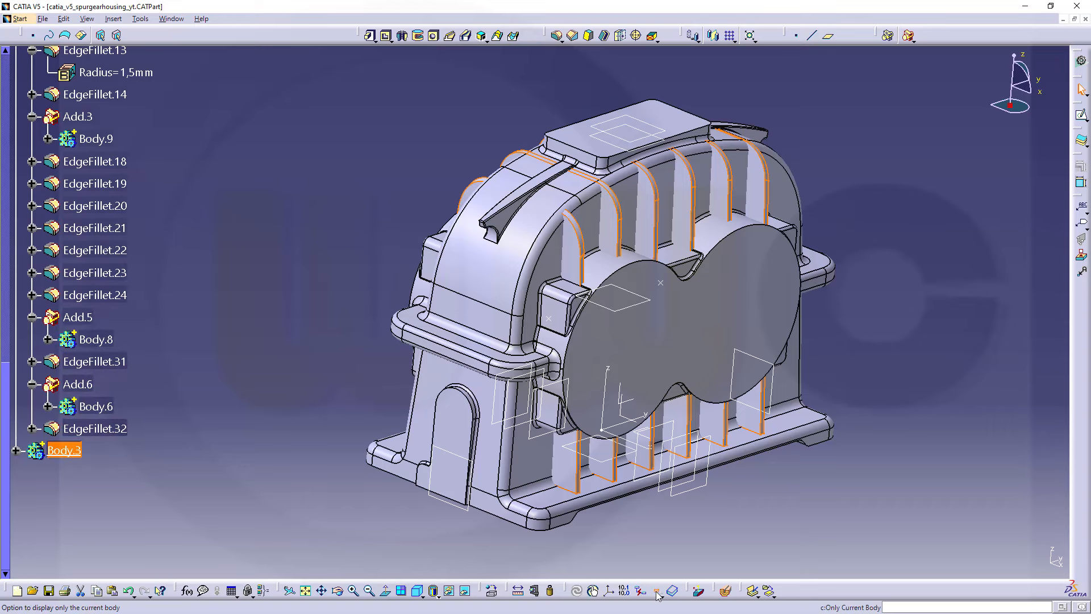
pyautogui.click(659, 593)
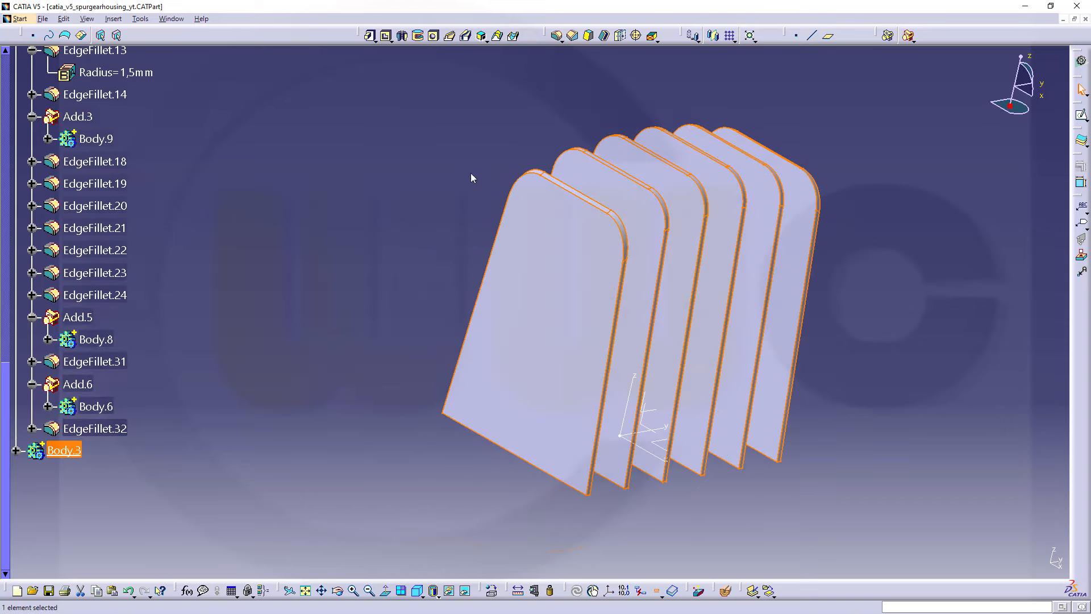
pyautogui.moveTo(472, 178); pyautogui.dragTo(602, 347)
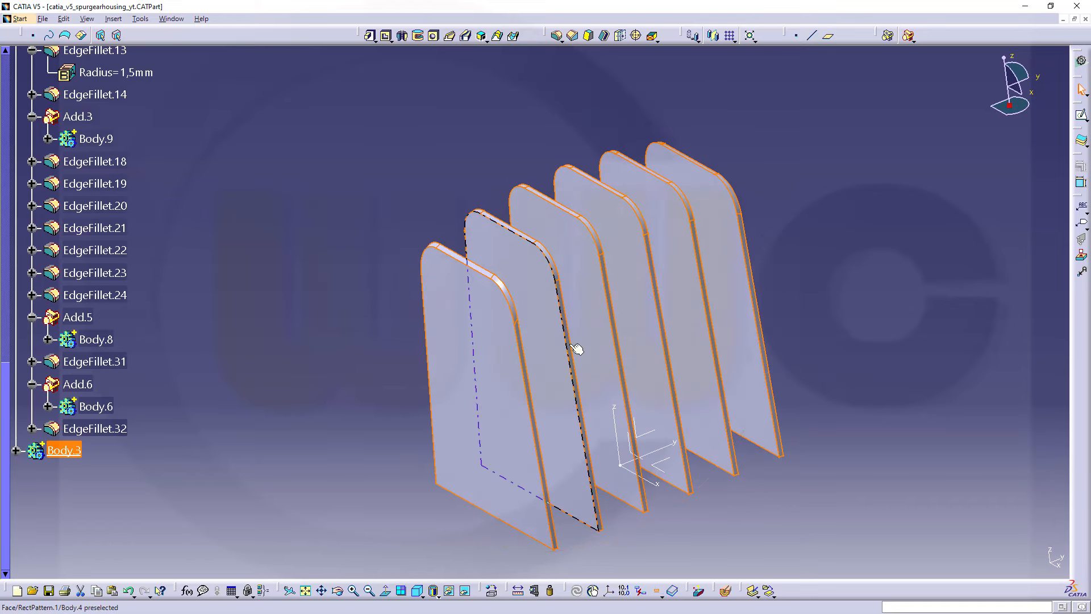
pyautogui.click(62, 450)
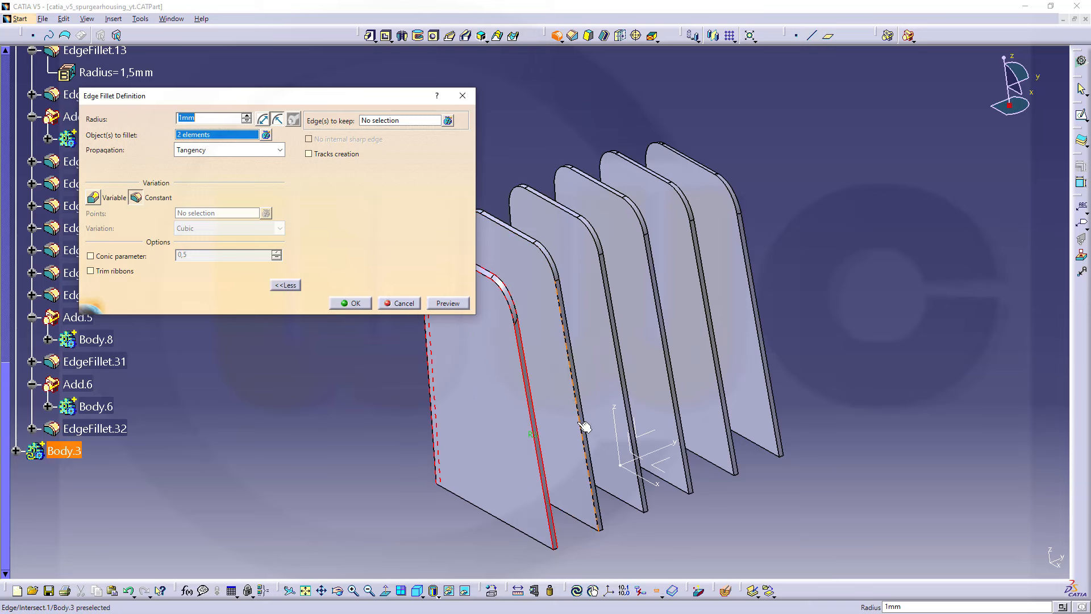
# Step: Add the long edges of the remaining ribs so the 1 mm fillet selection spans twelve elements
pyautogui.click(623, 381)
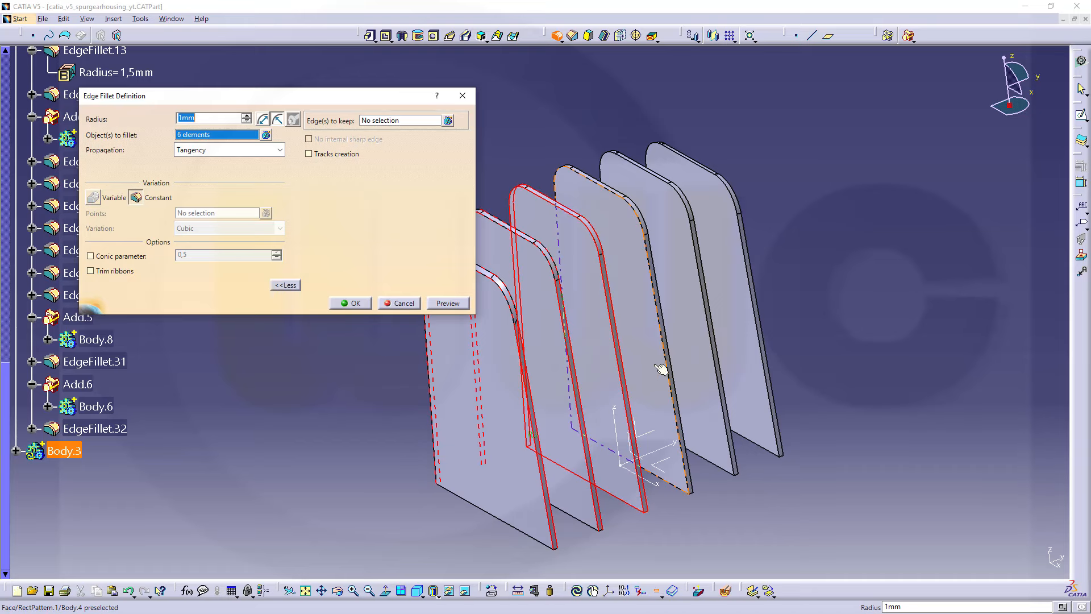
pyautogui.click(661, 369)
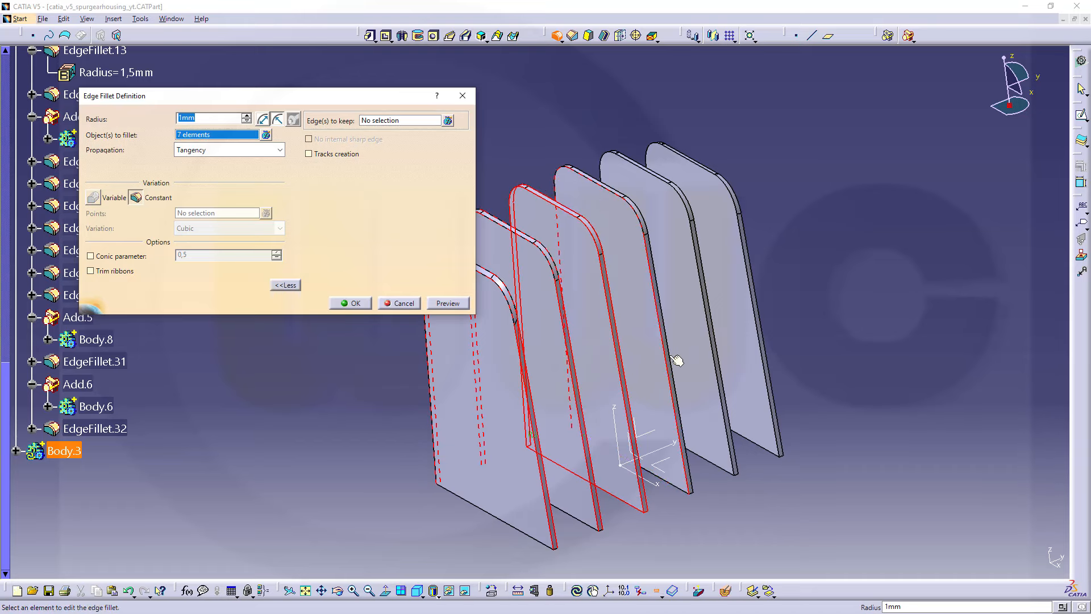
pyautogui.click(720, 355)
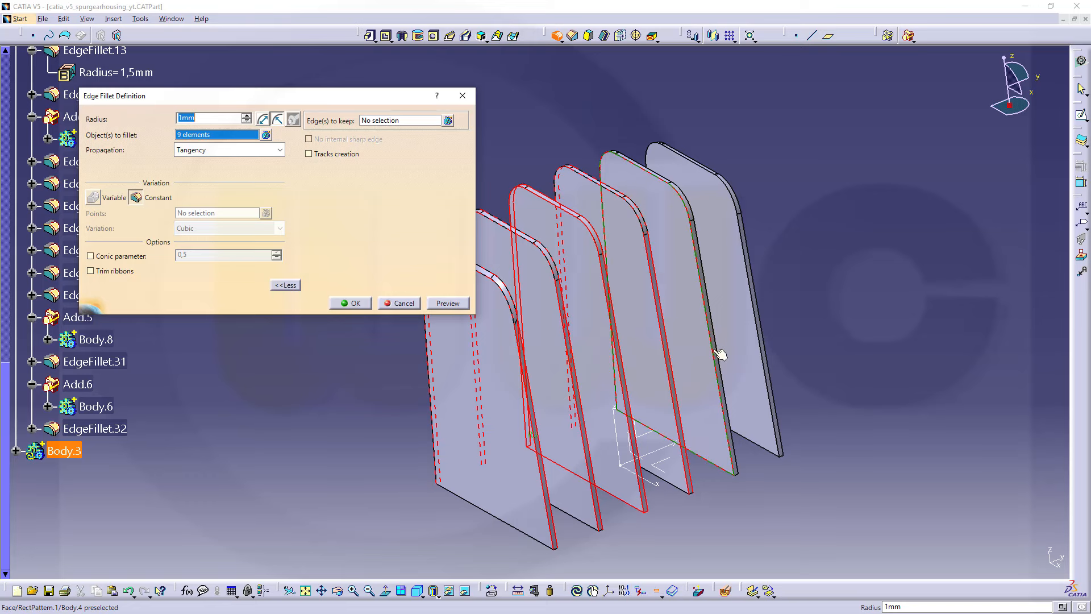
pyautogui.moveTo(713, 233)
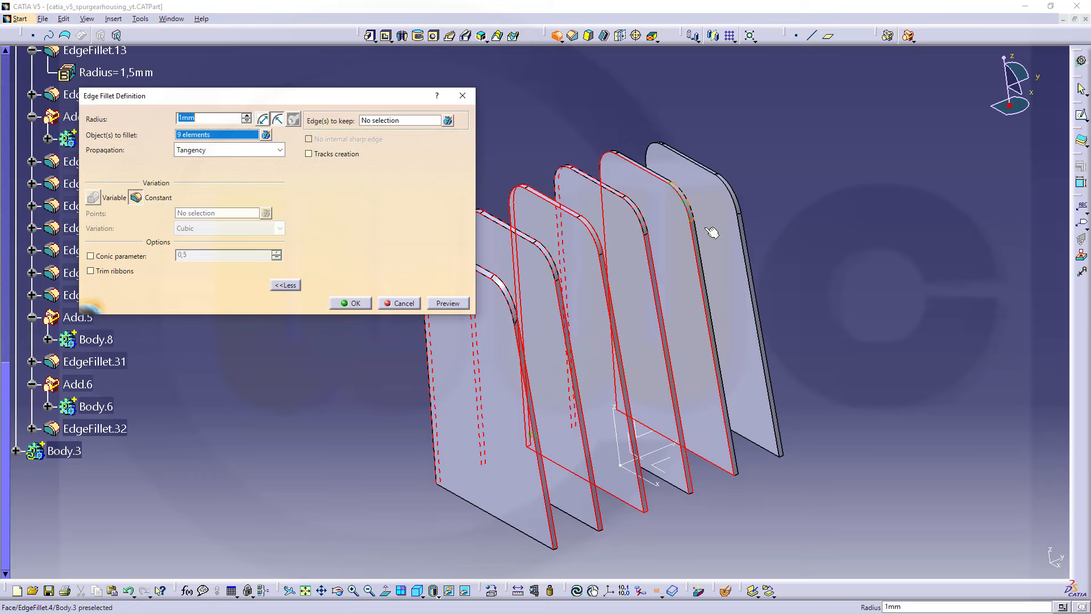
pyautogui.click(712, 232)
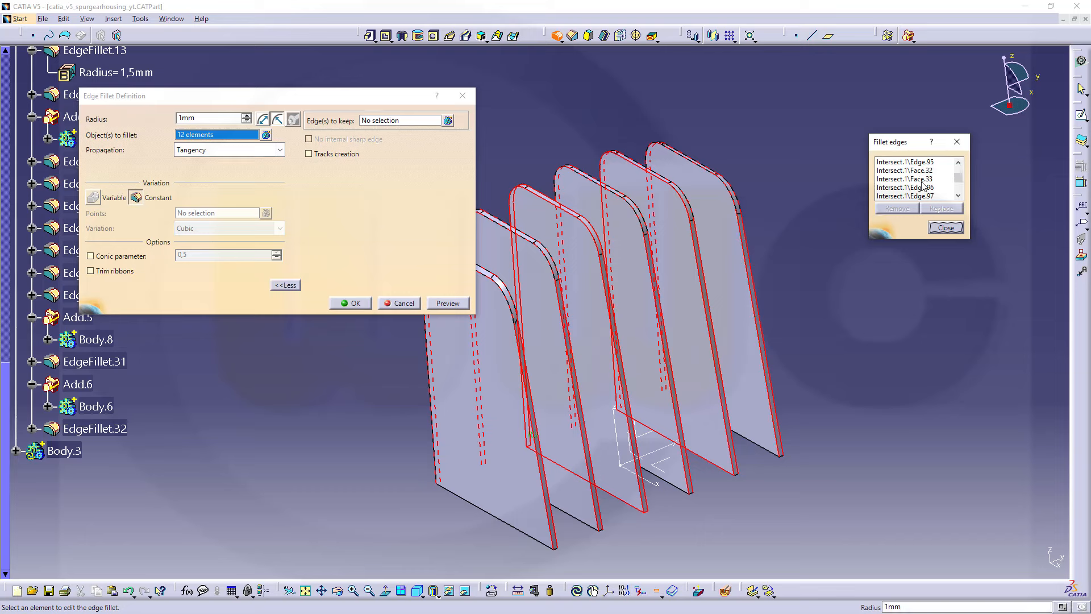
# Step: Remove the stray Face.34 entry, restrict picking to edges, and apply the 1 mm rib fillet
pyautogui.click(907, 178)
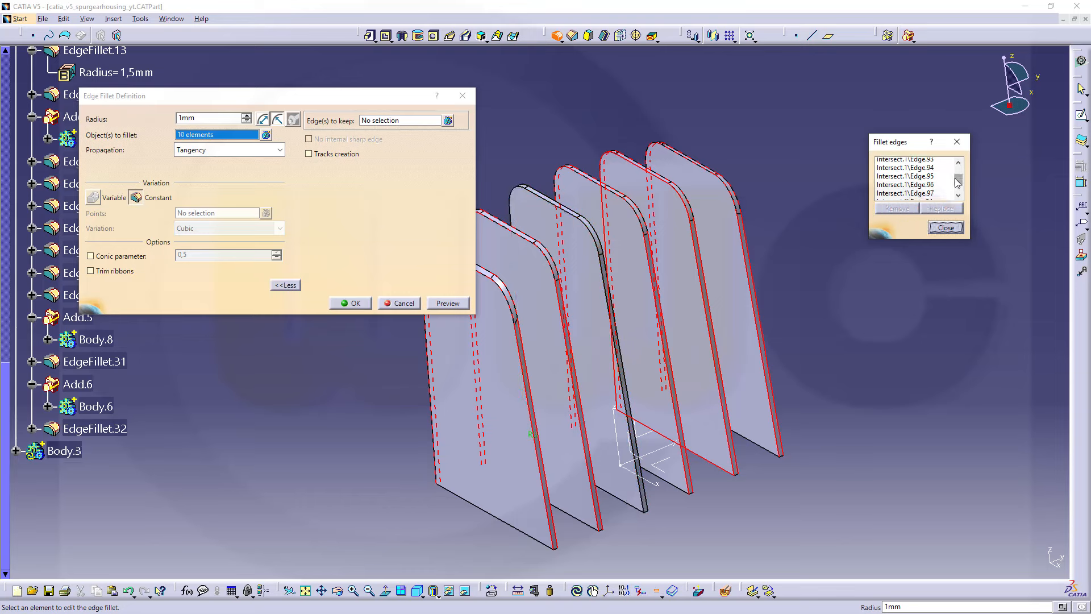
pyautogui.click(912, 170)
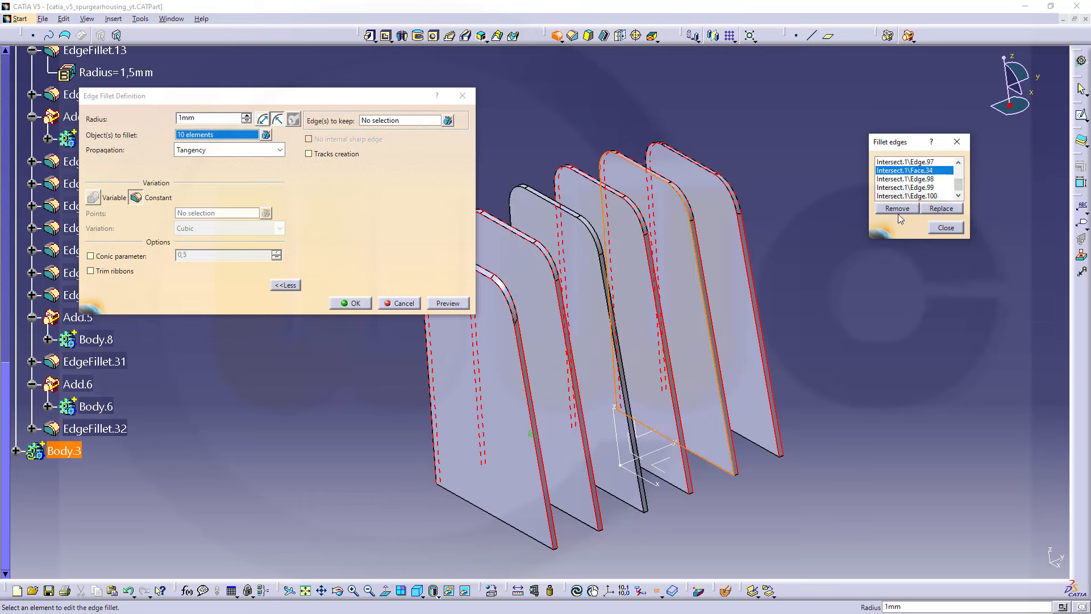
pyautogui.click(896, 208)
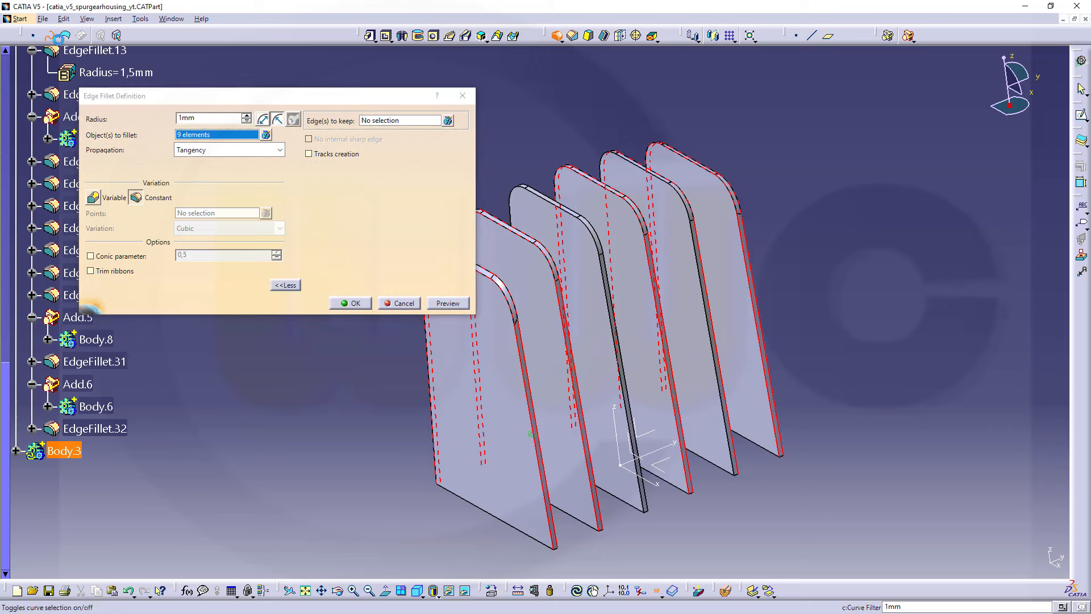
pyautogui.click(583, 207)
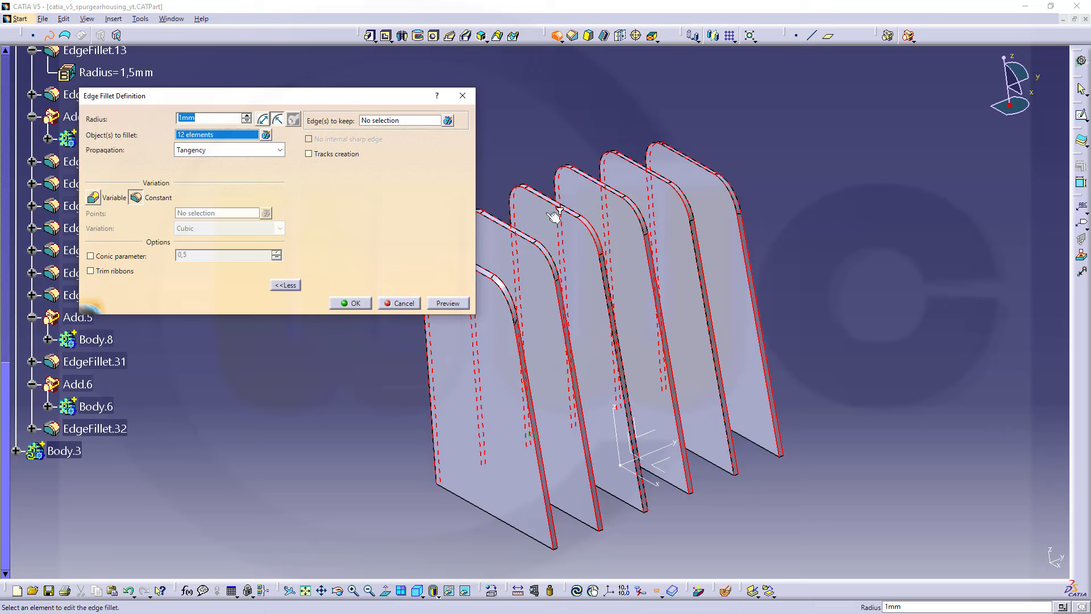
pyautogui.click(349, 303)
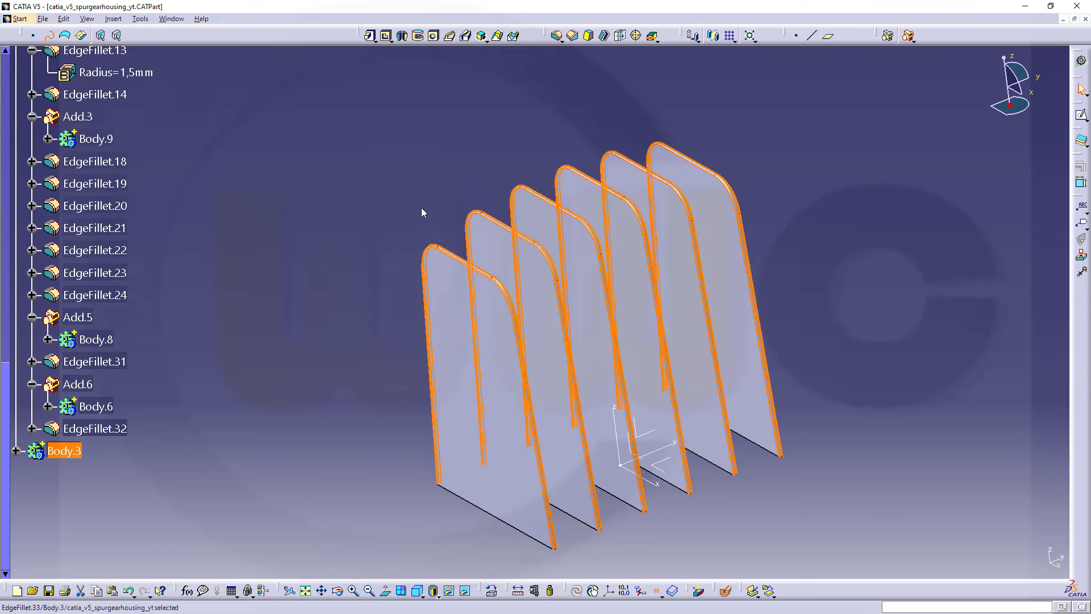
# Step: Add the rib body Body.3 into Body.1 so the ribs join the housing
pyautogui.click(251, 333)
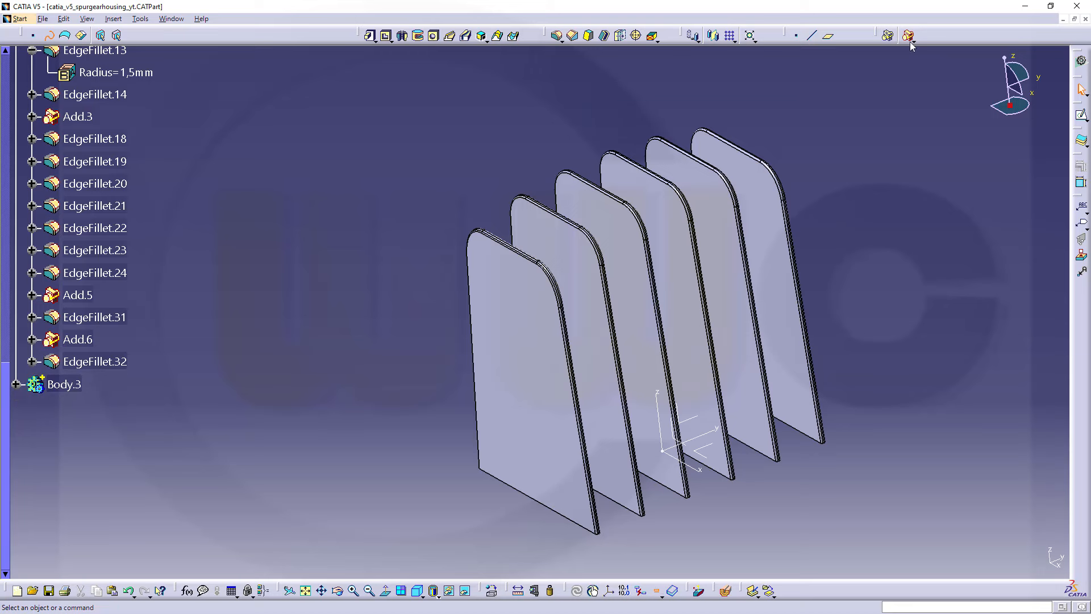
pyautogui.click(908, 35)
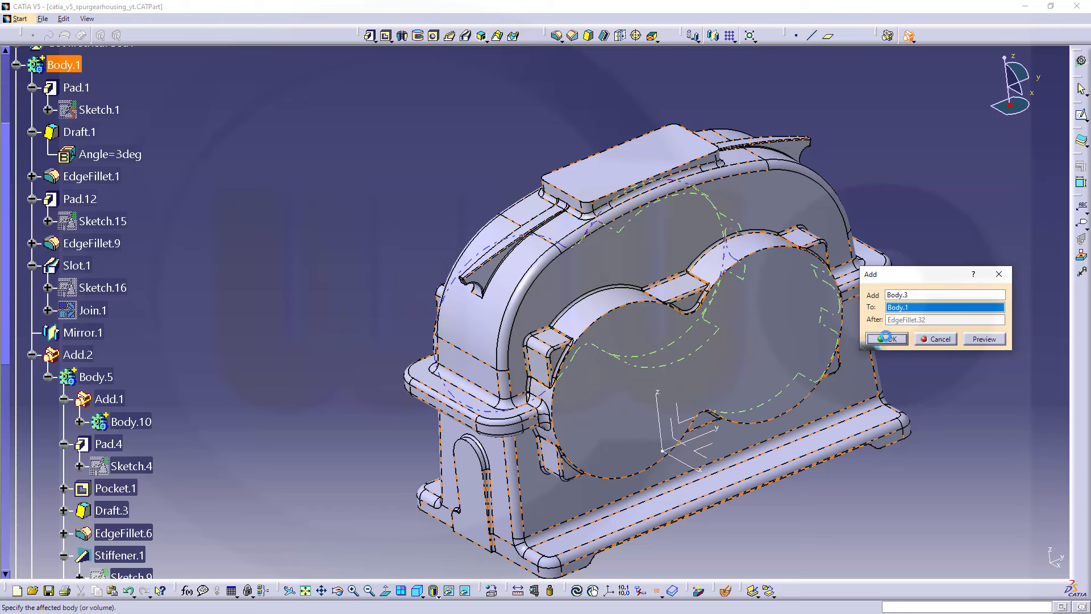
pyautogui.click(886, 338)
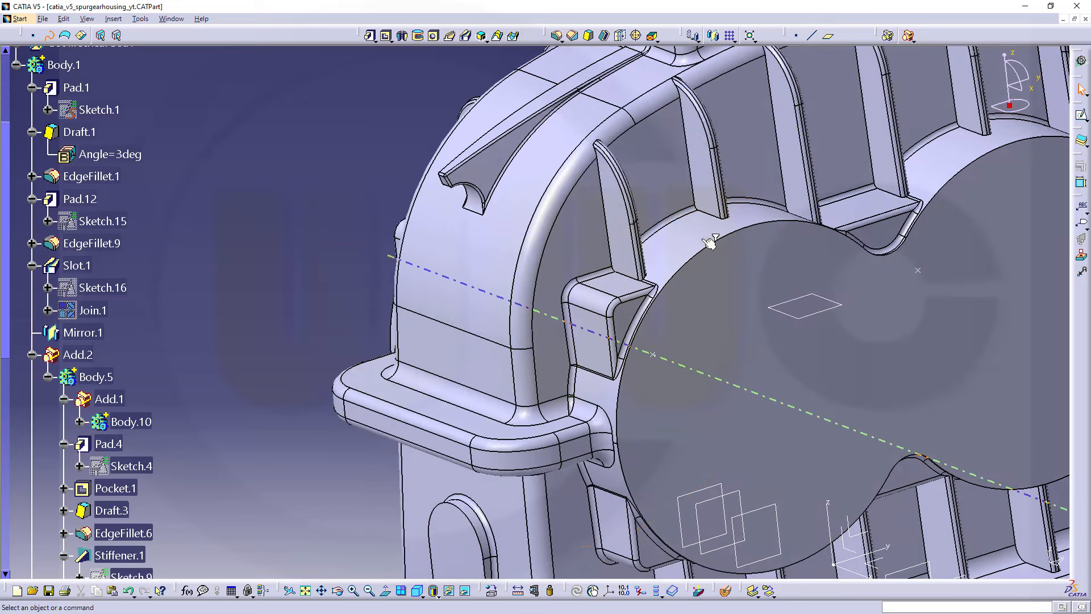
pyautogui.moveTo(773, 149)
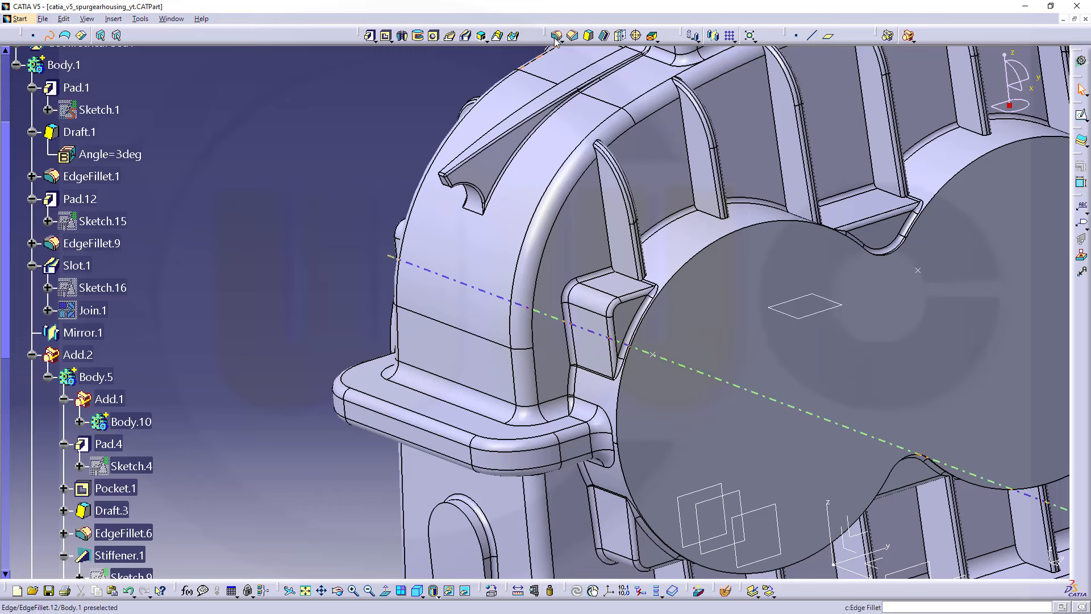
# Step: Create EdgeFillet.34, a 1 mm round on twelve upper and lower rib edges
pyautogui.click(555, 35)
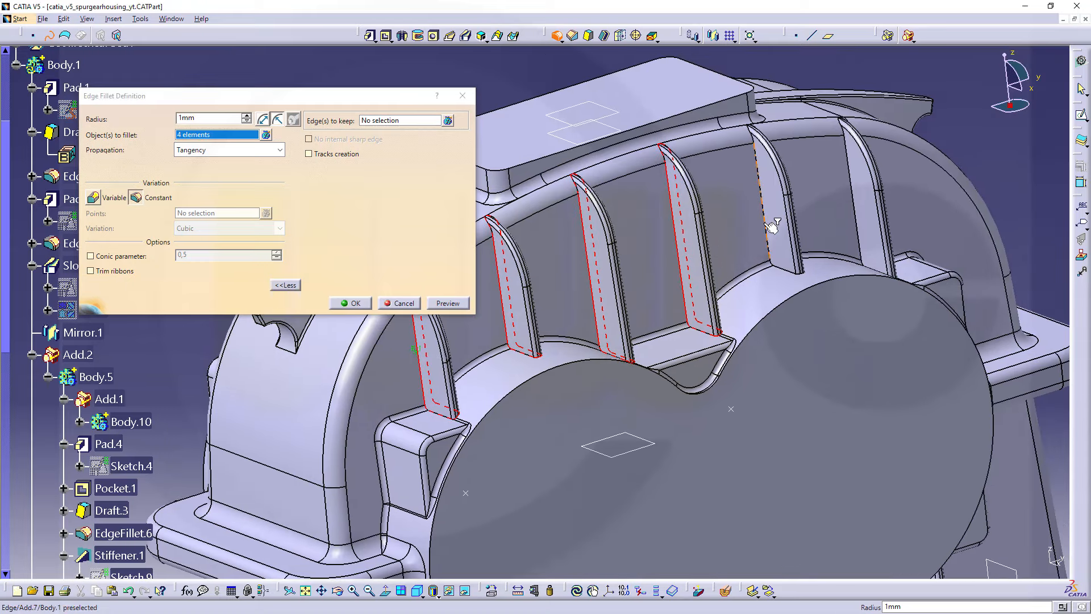
pyautogui.click(772, 222)
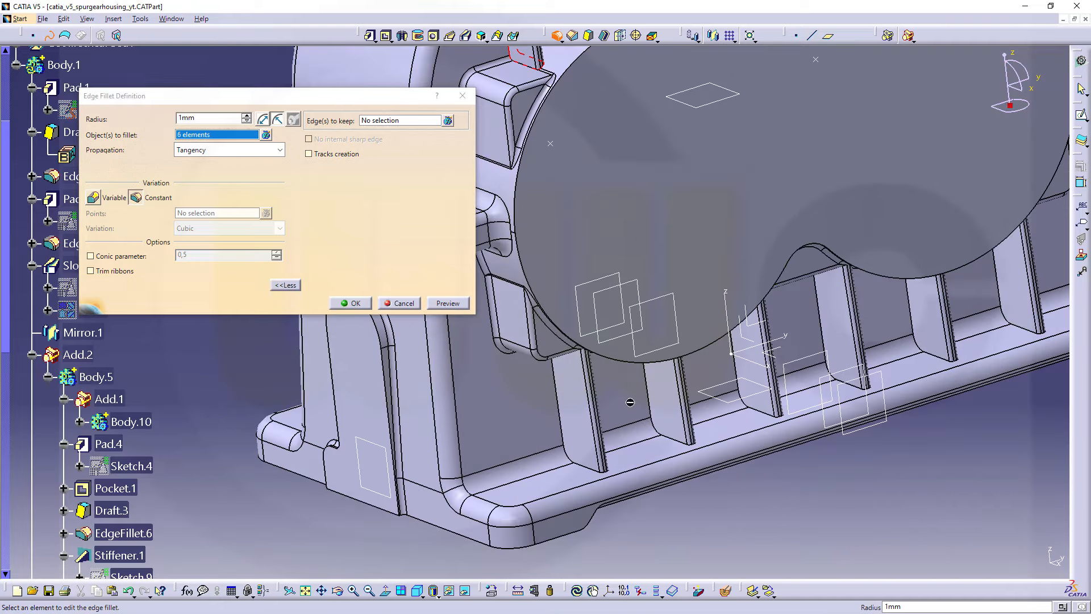
pyautogui.click(578, 410)
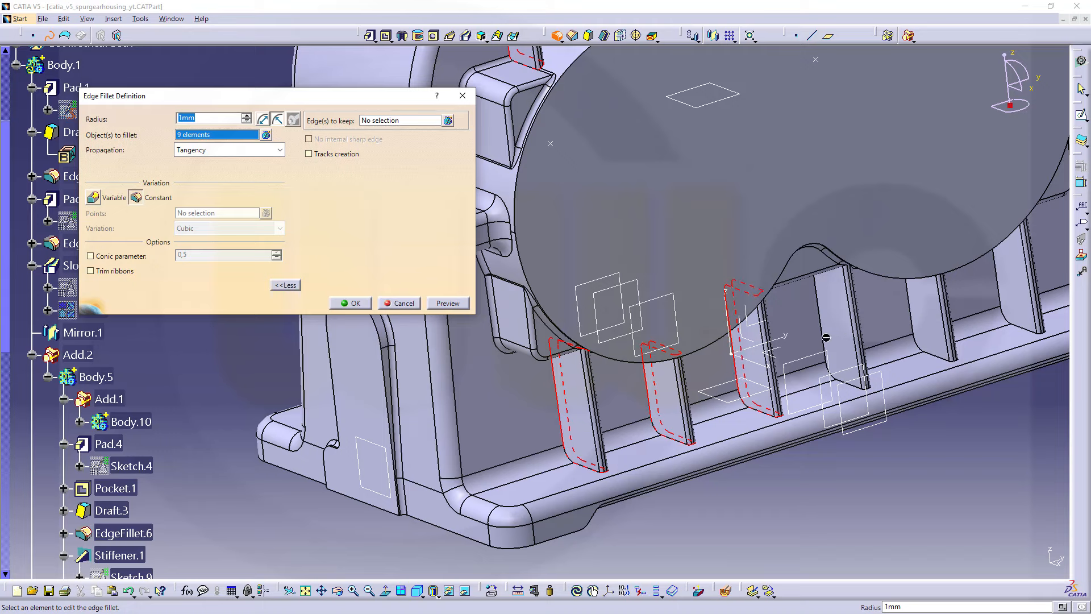
pyautogui.click(835, 306)
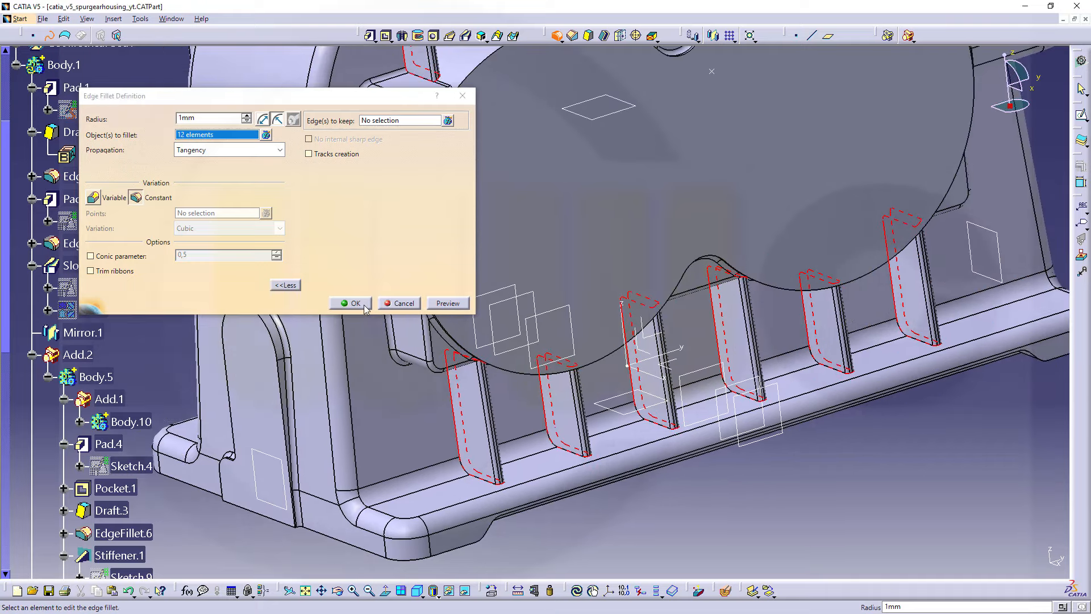
pyautogui.click(355, 303)
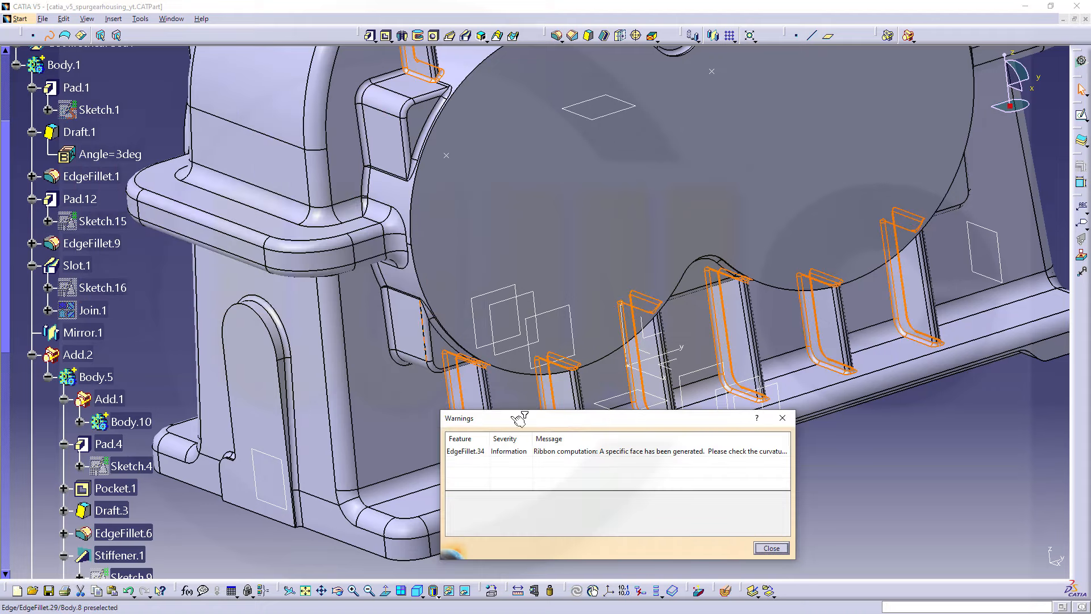
# Step: Close the ribbon warning and orbit the housing to inspect the filleted ribs from both sides
pyautogui.click(771, 548)
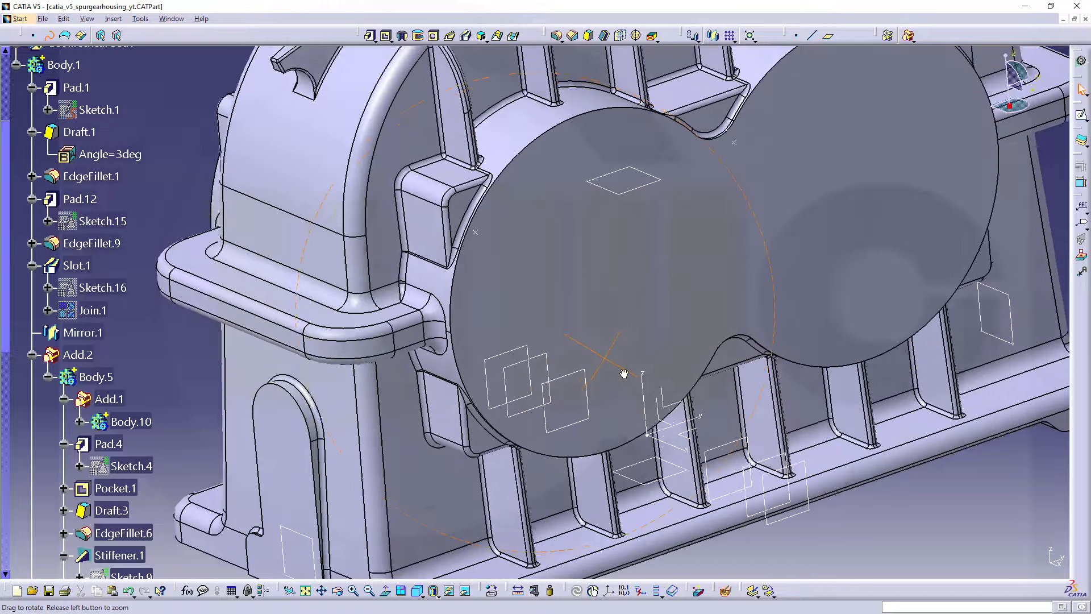
pyautogui.moveTo(624, 374); pyautogui.dragTo(480, 410)
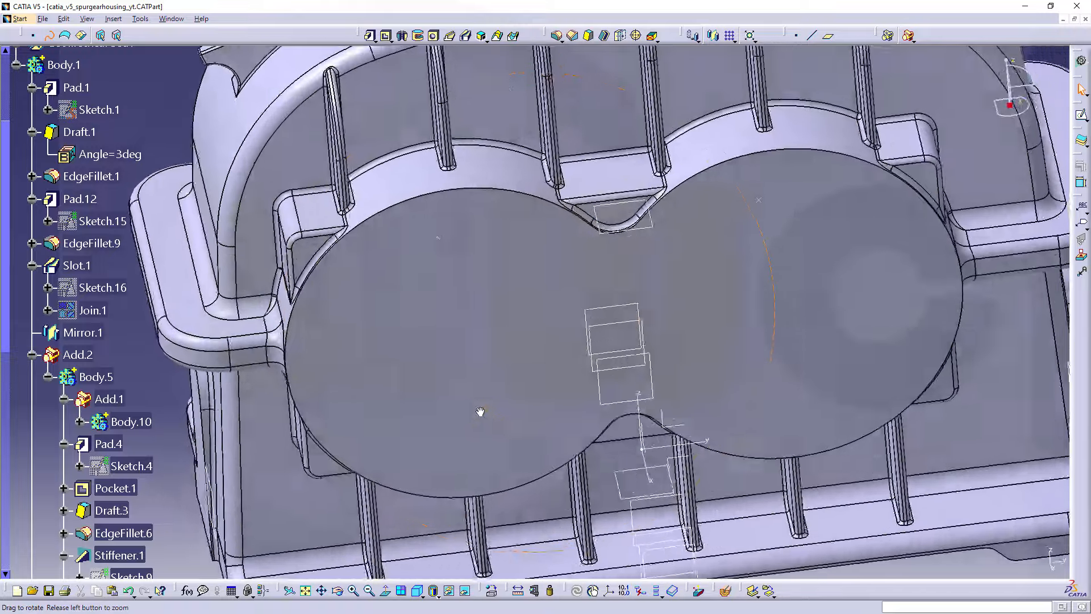
pyautogui.moveTo(480, 410); pyautogui.dragTo(480, 291)
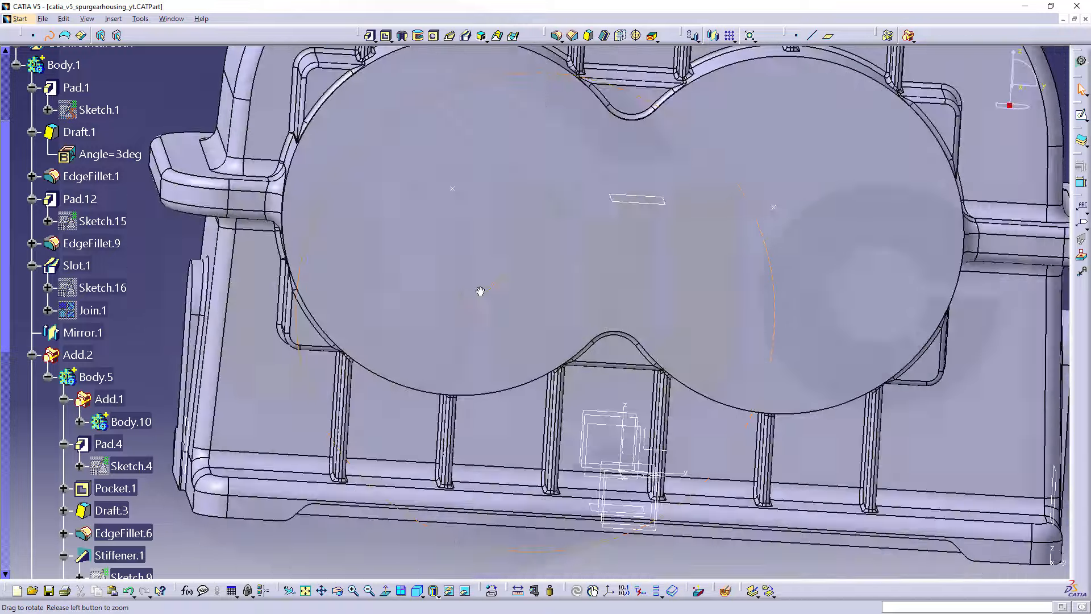
pyautogui.moveTo(480, 291); pyautogui.dragTo(635, 340)
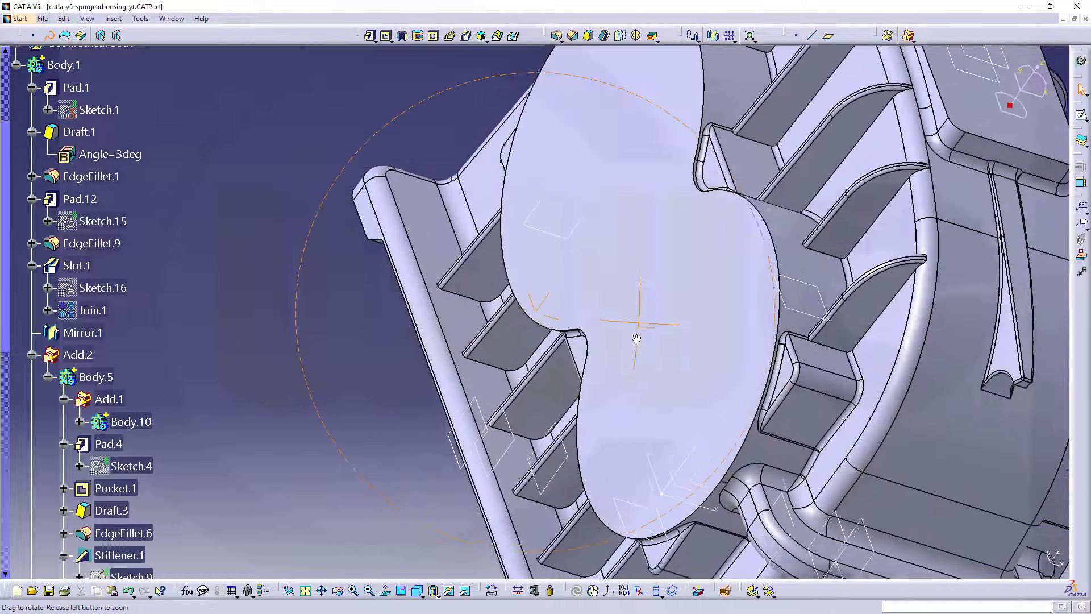
pyautogui.moveTo(637, 341); pyautogui.dragTo(443, 410)
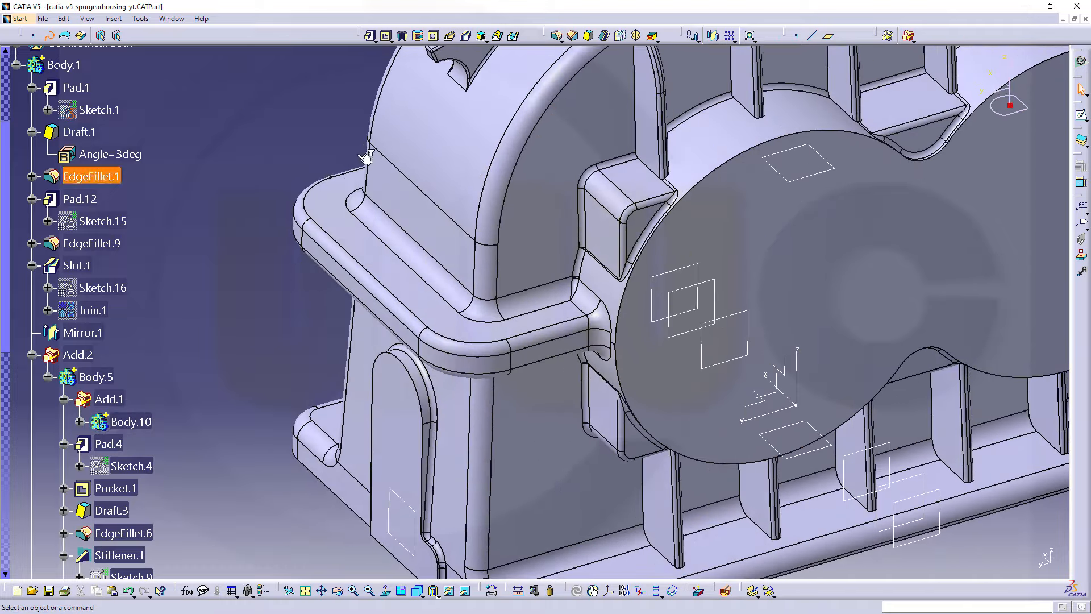
# Step: Create EdgeFillet.35, a 1 mm round on twelve more upper and lower rib edges
pyautogui.click(556, 35)
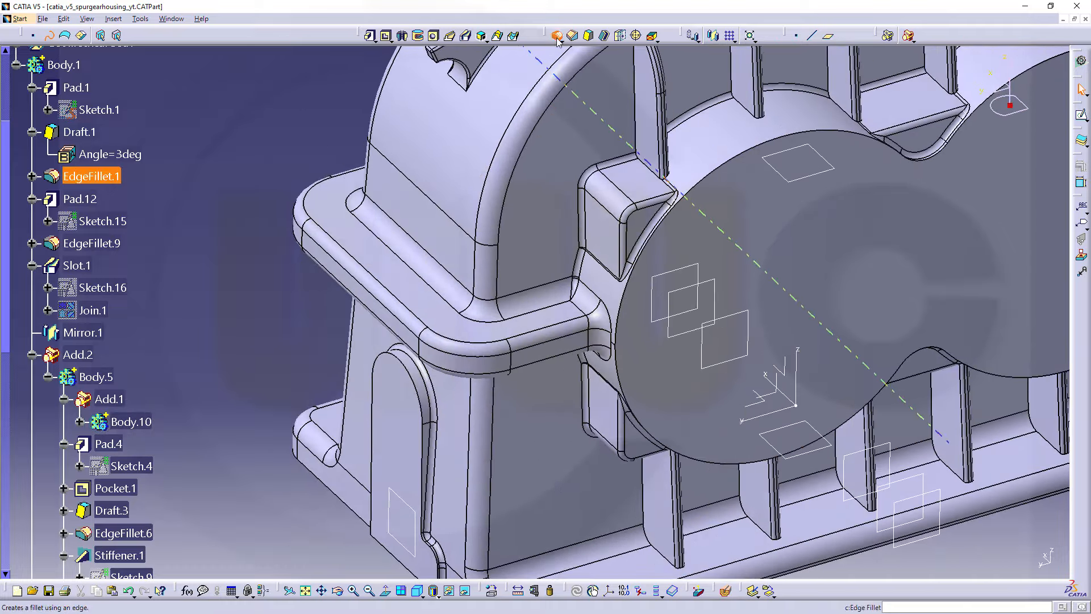
pyautogui.click(556, 35)
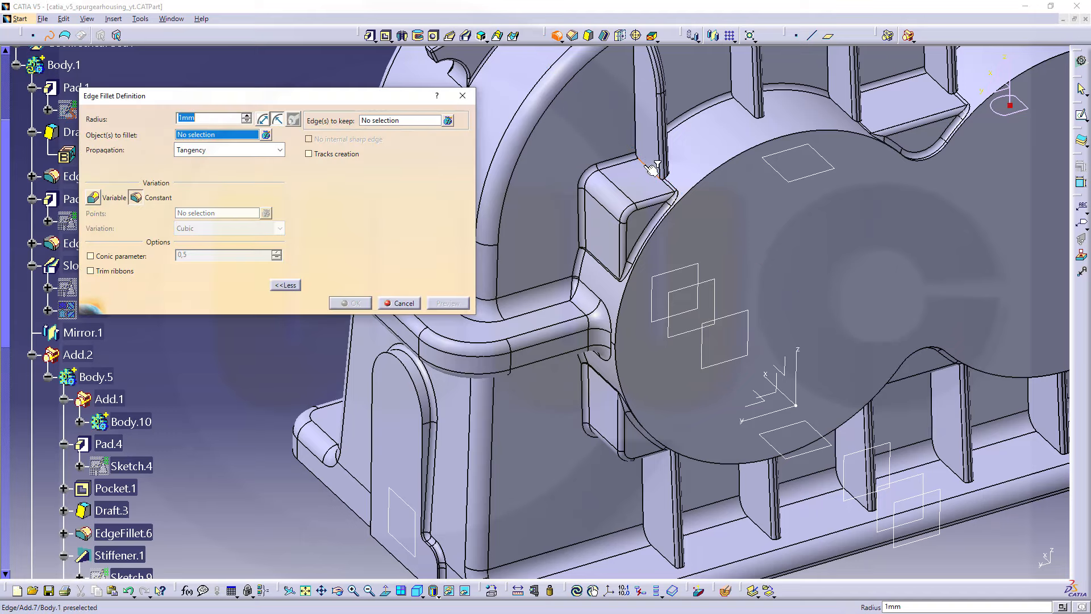
pyautogui.click(651, 167)
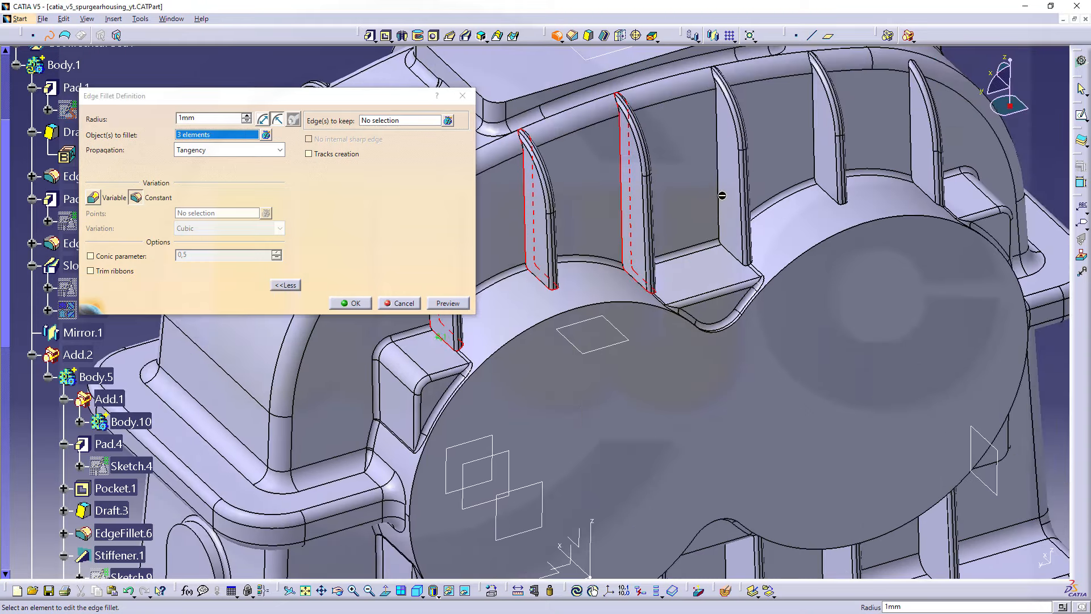
pyautogui.click(816, 146)
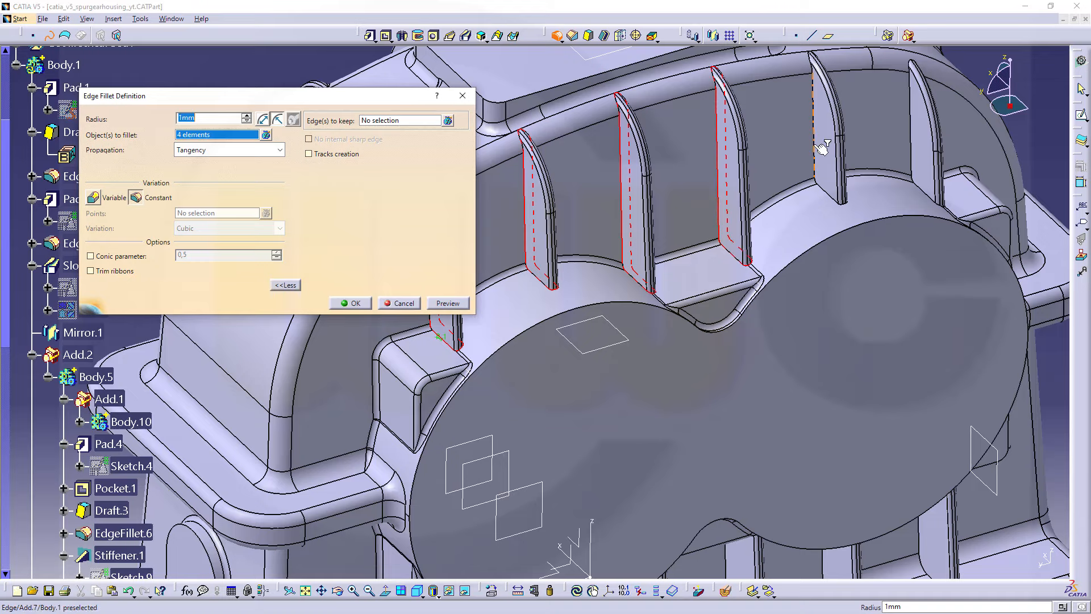
pyautogui.click(825, 160)
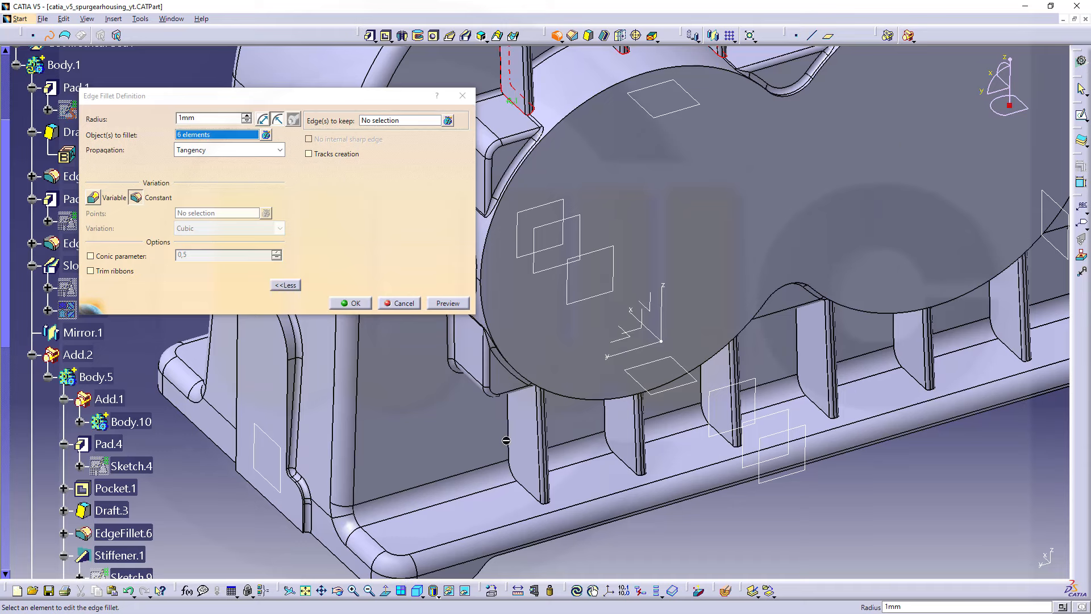
pyautogui.click(508, 438)
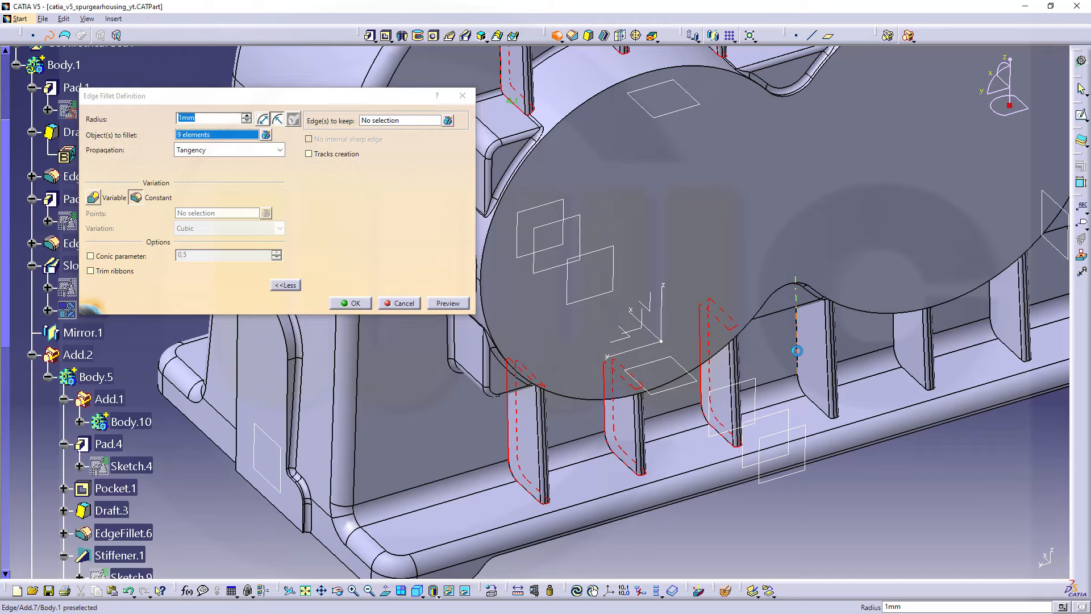
pyautogui.click(898, 334)
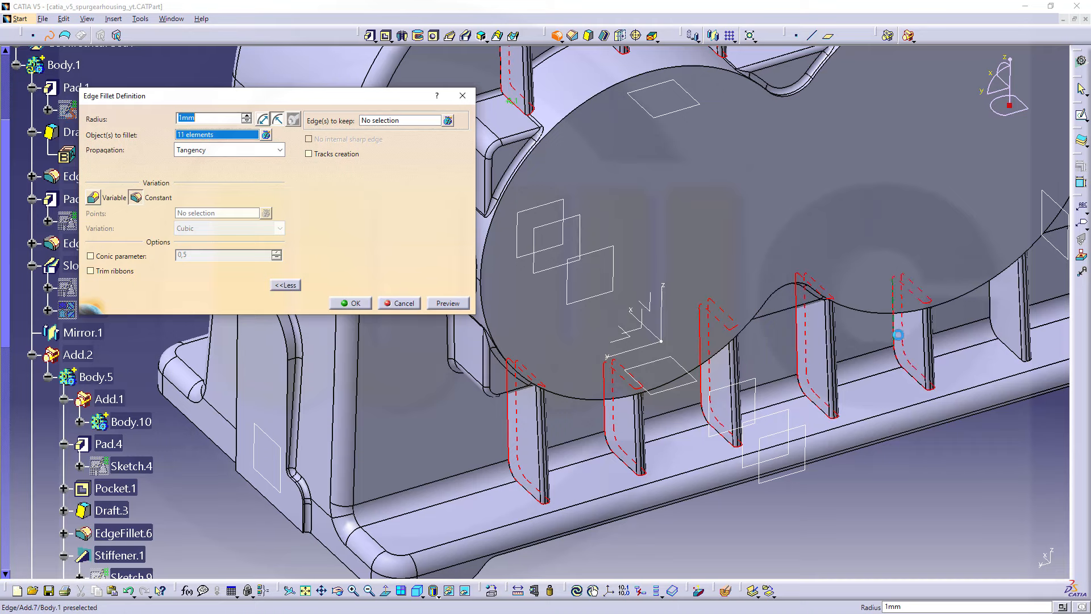
pyautogui.click(995, 300)
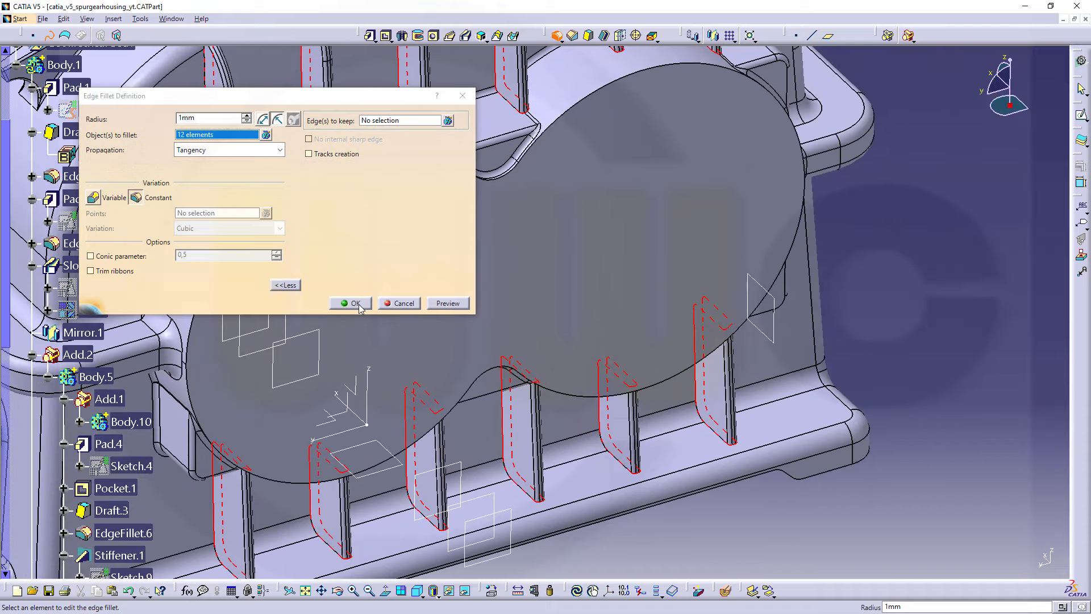
pyautogui.click(354, 303)
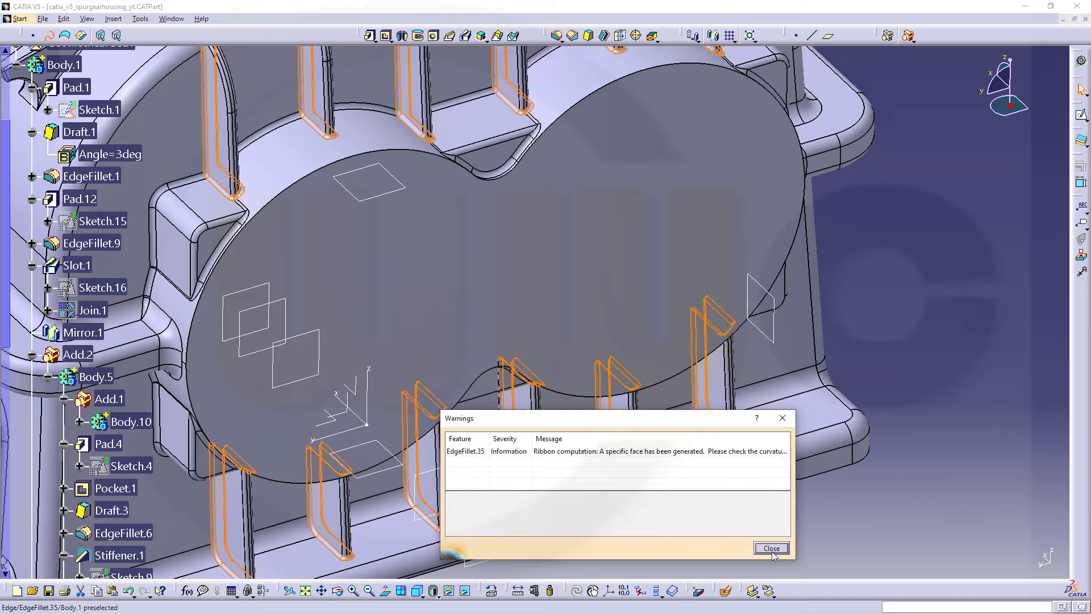
# Step: Close the ribbon warning and zoom in on the ribs to check the finished fillets
pyautogui.click(770, 548)
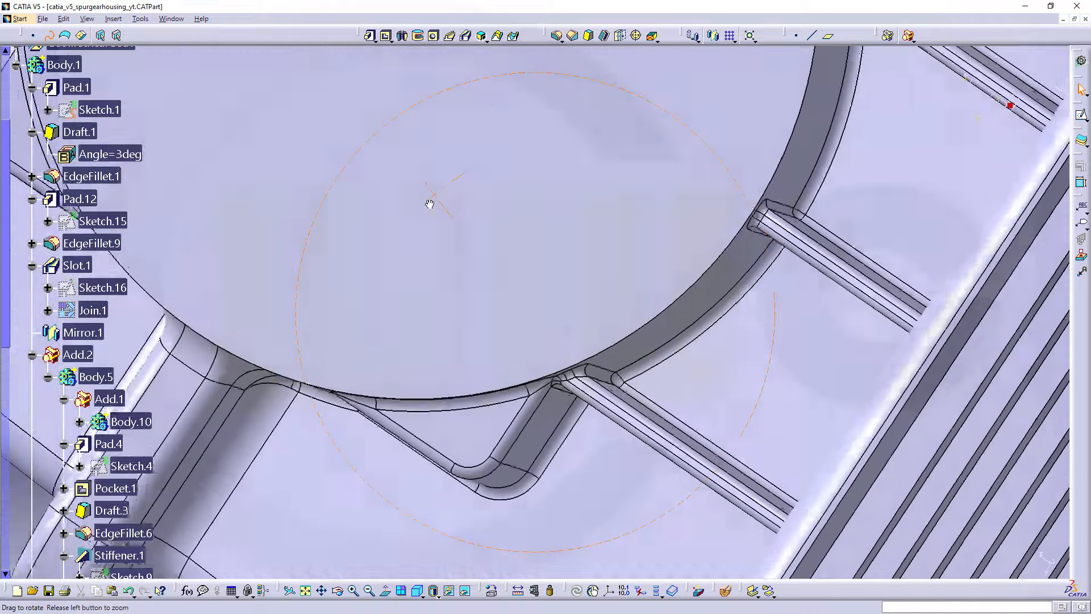
pyautogui.moveTo(431, 202); pyautogui.dragTo(710, 304)
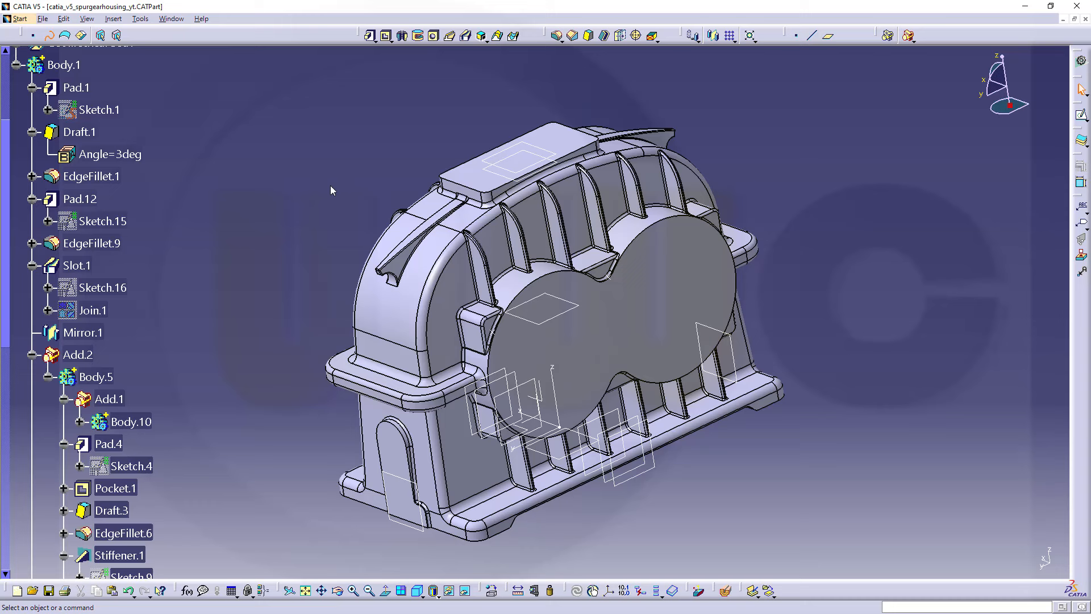
pyautogui.moveTo(307, 177)
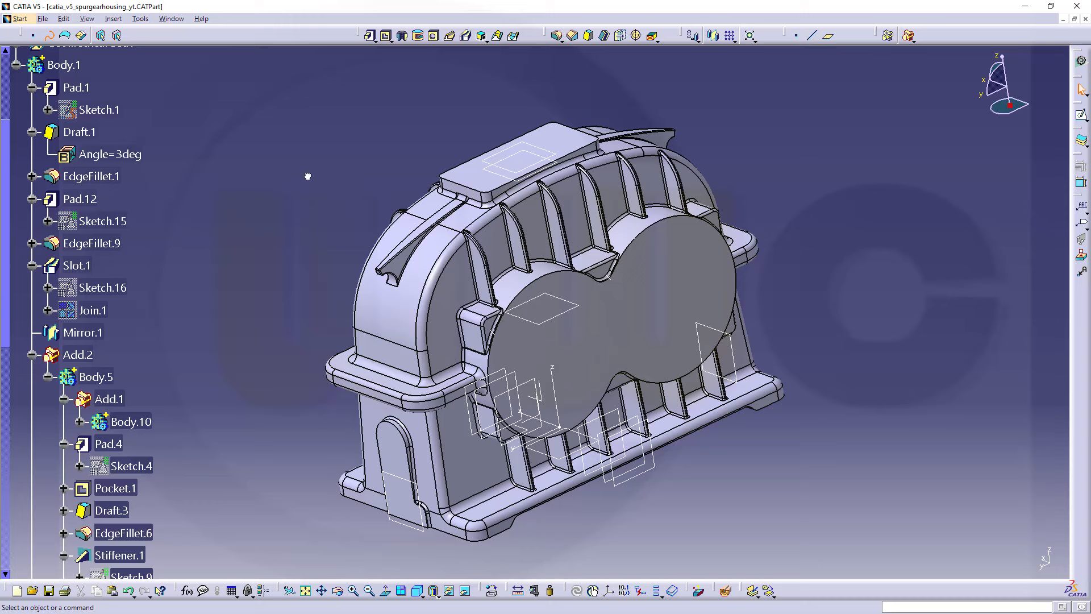